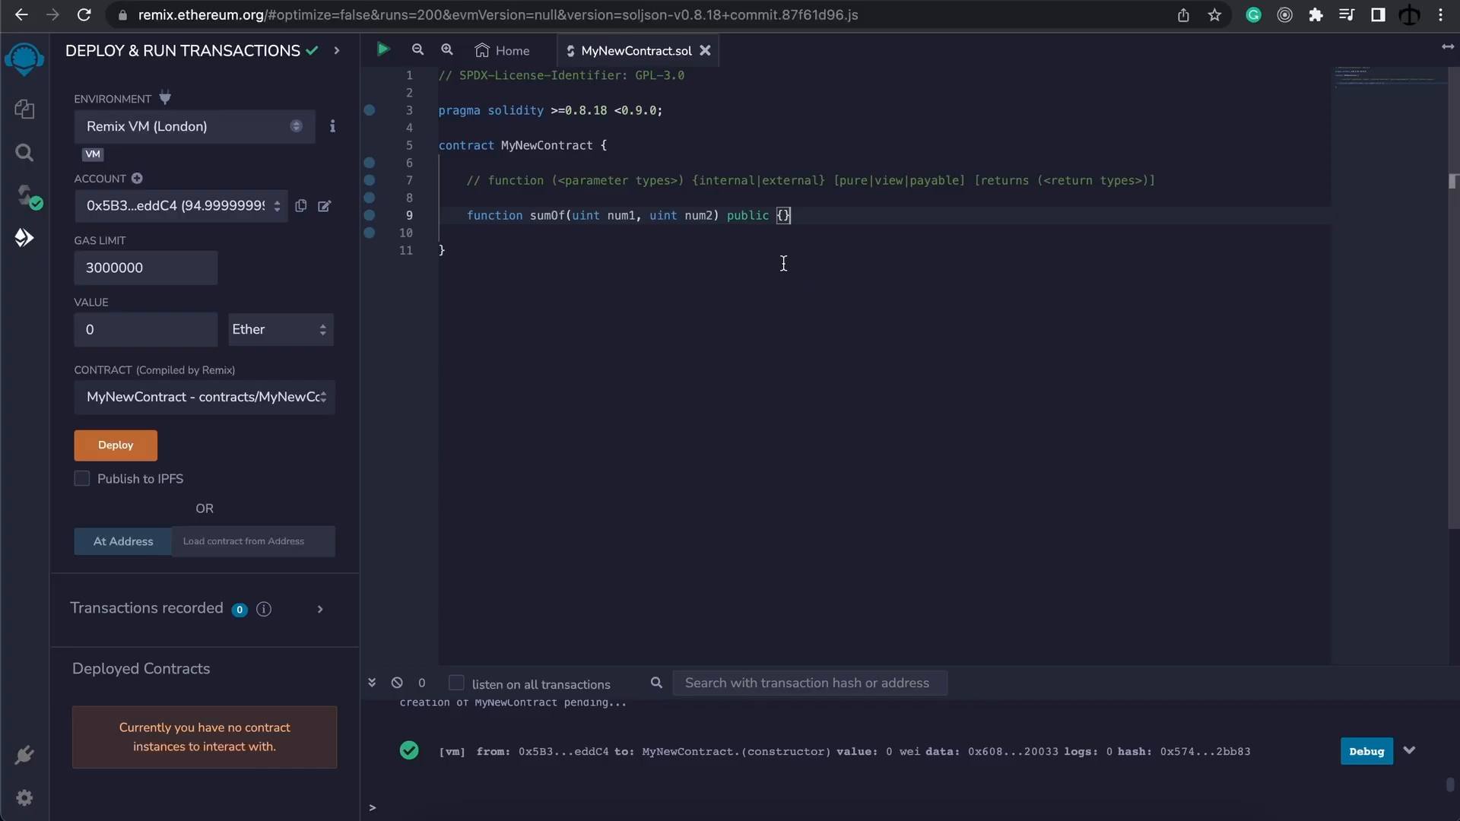
{"action": "mouse_move", "coordinate": [602, 215]}
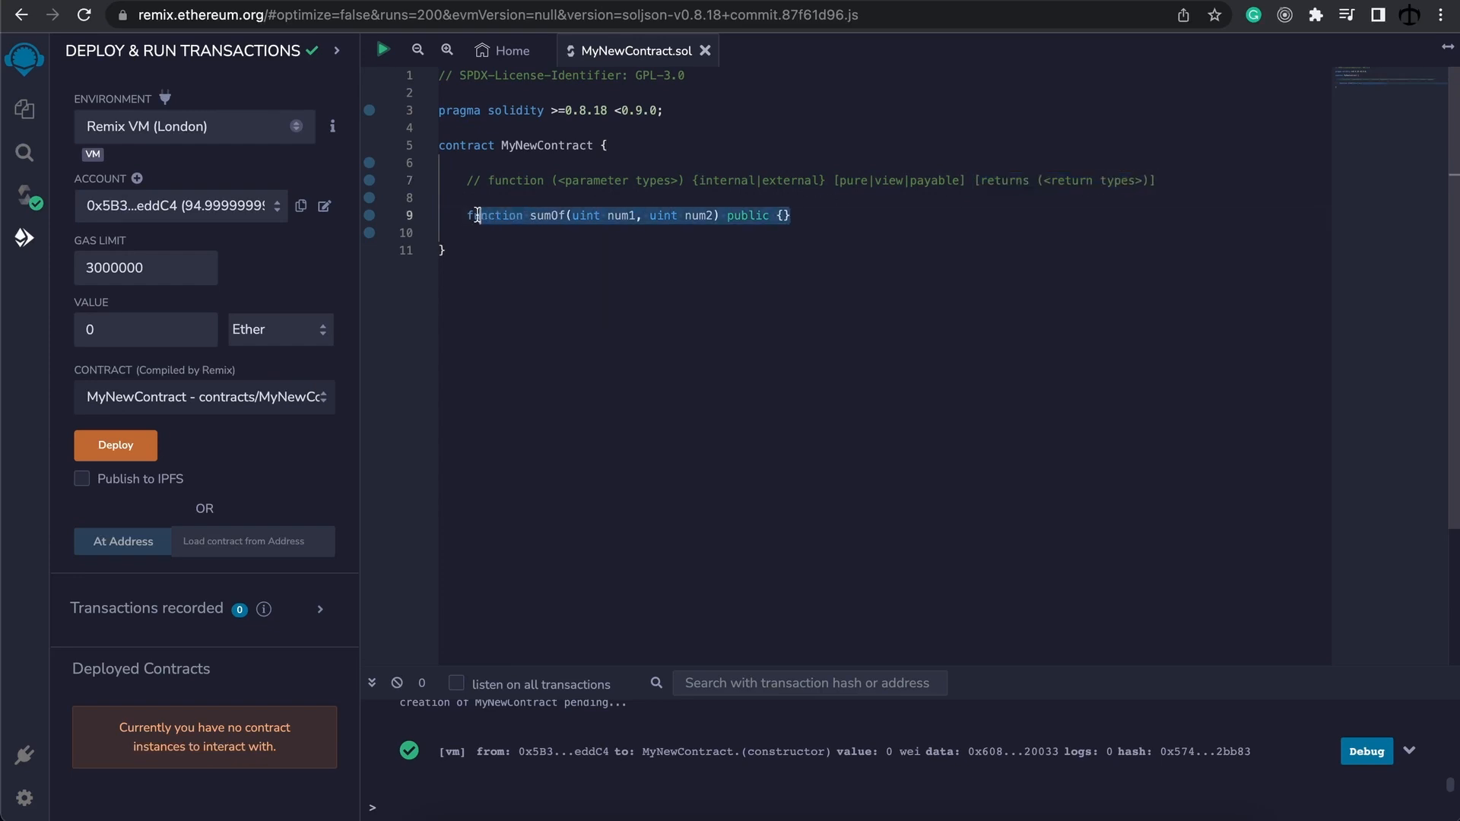
Step: Add an empty returns() clause after 'public' in the sumOf declaration
{"action": "double_click", "coordinate": [547, 215]}
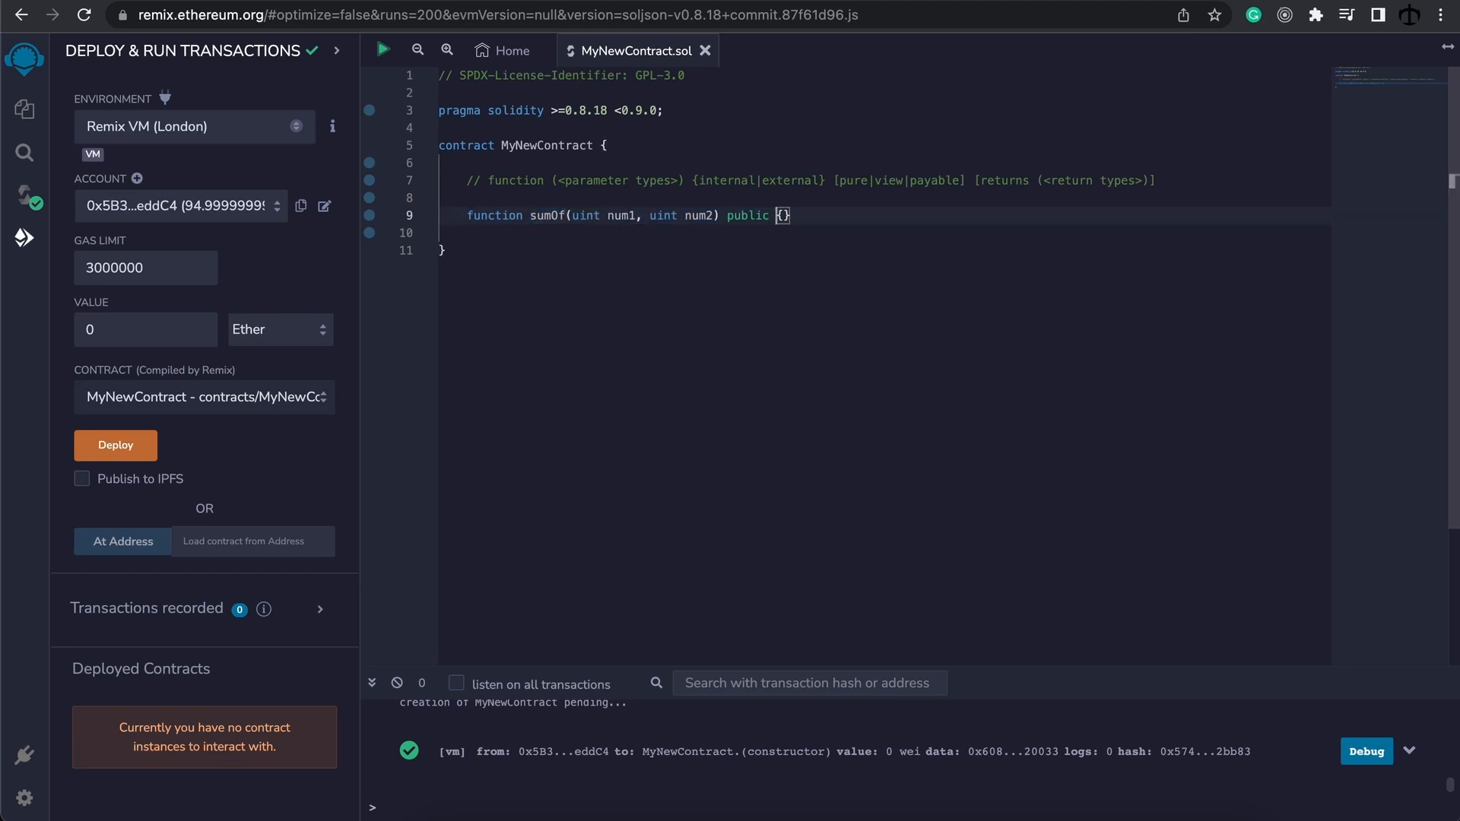
{"action": "type", "text": "returns("}
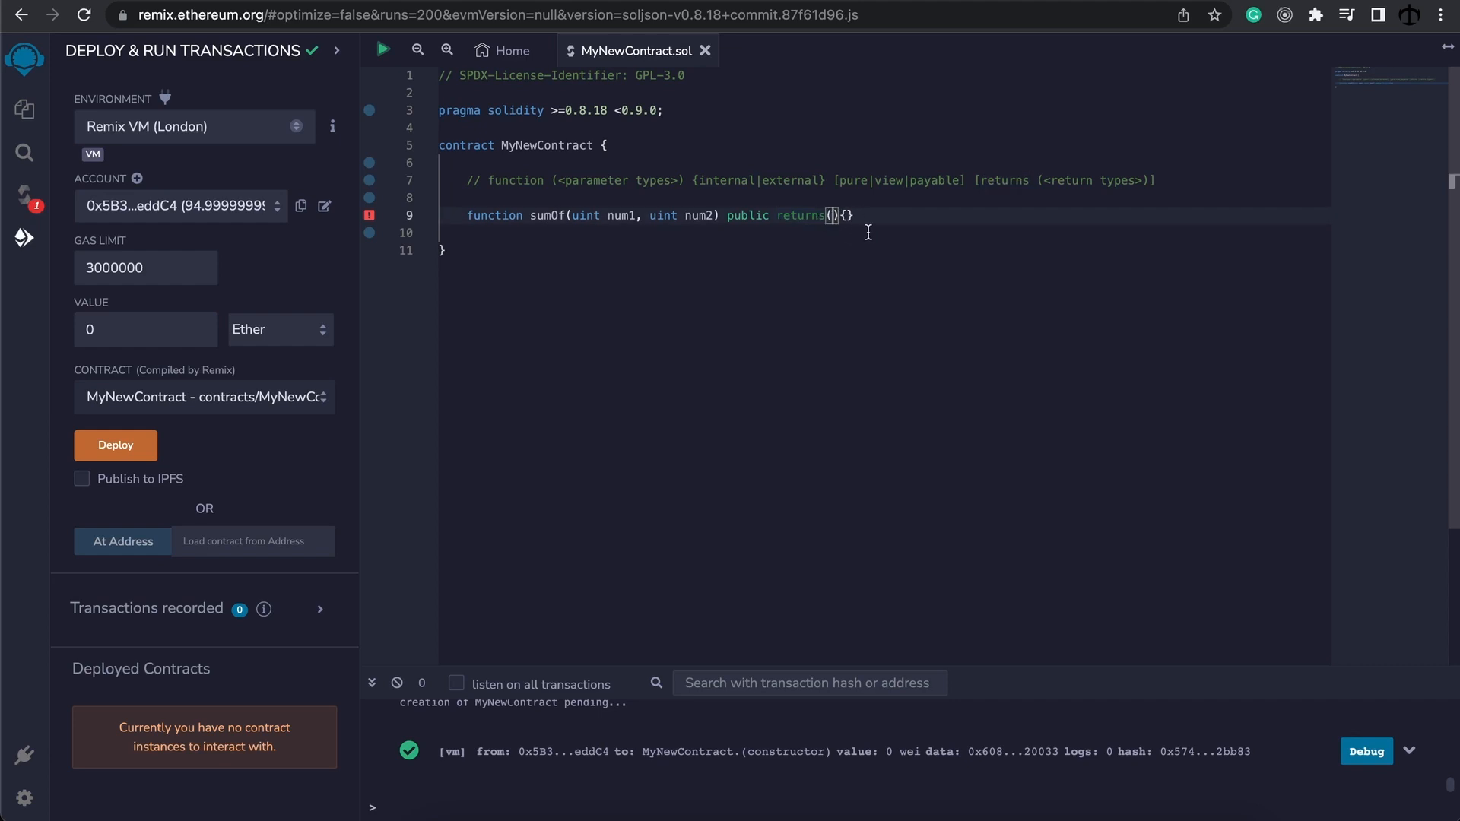
Step: Make sumOf pure, returning uint, with the body 'return num1 + num2;'
{"action": "type", "text": "uint"}
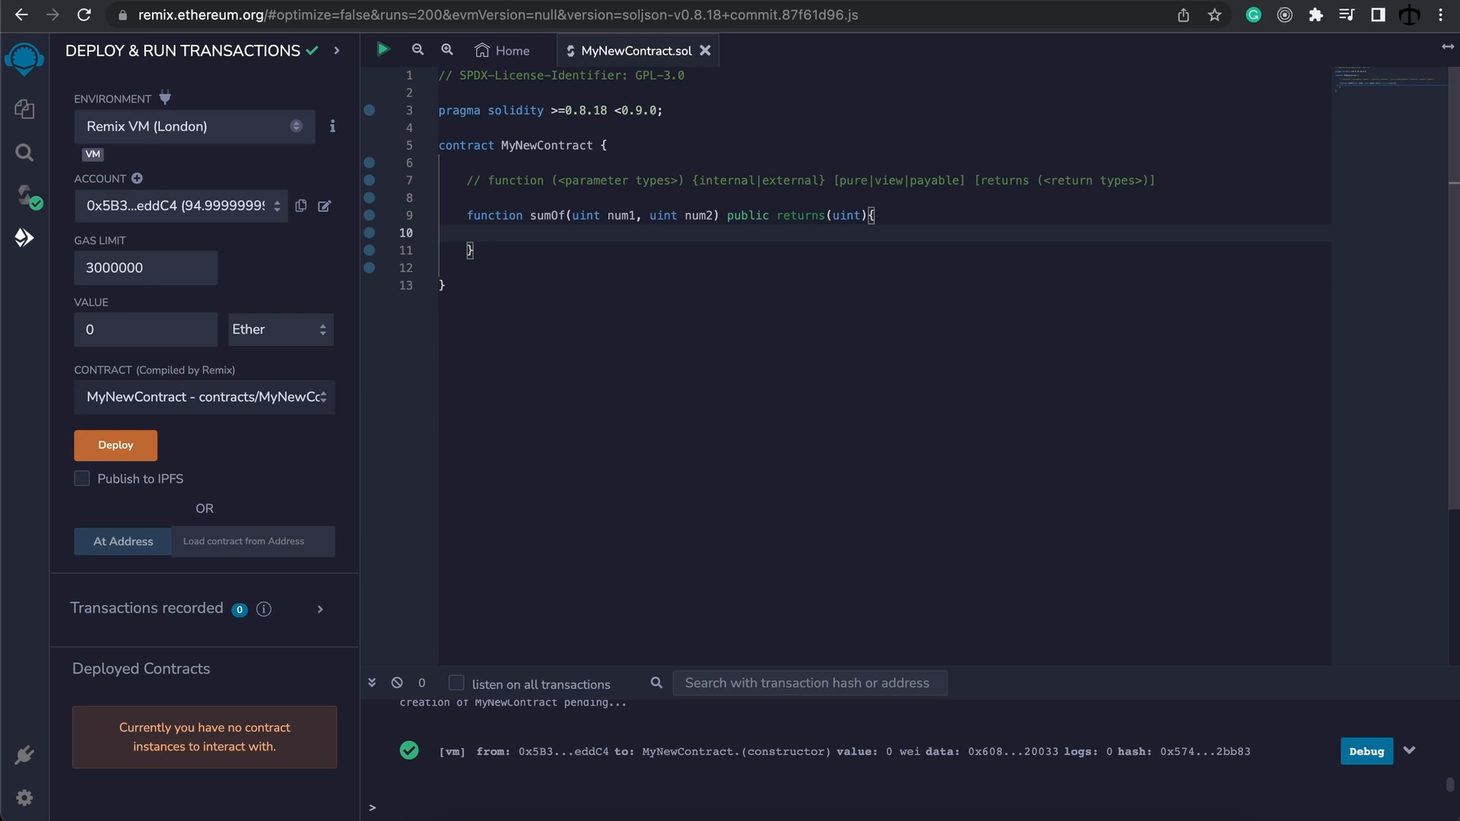
{"action": "type", "text": "retur"}
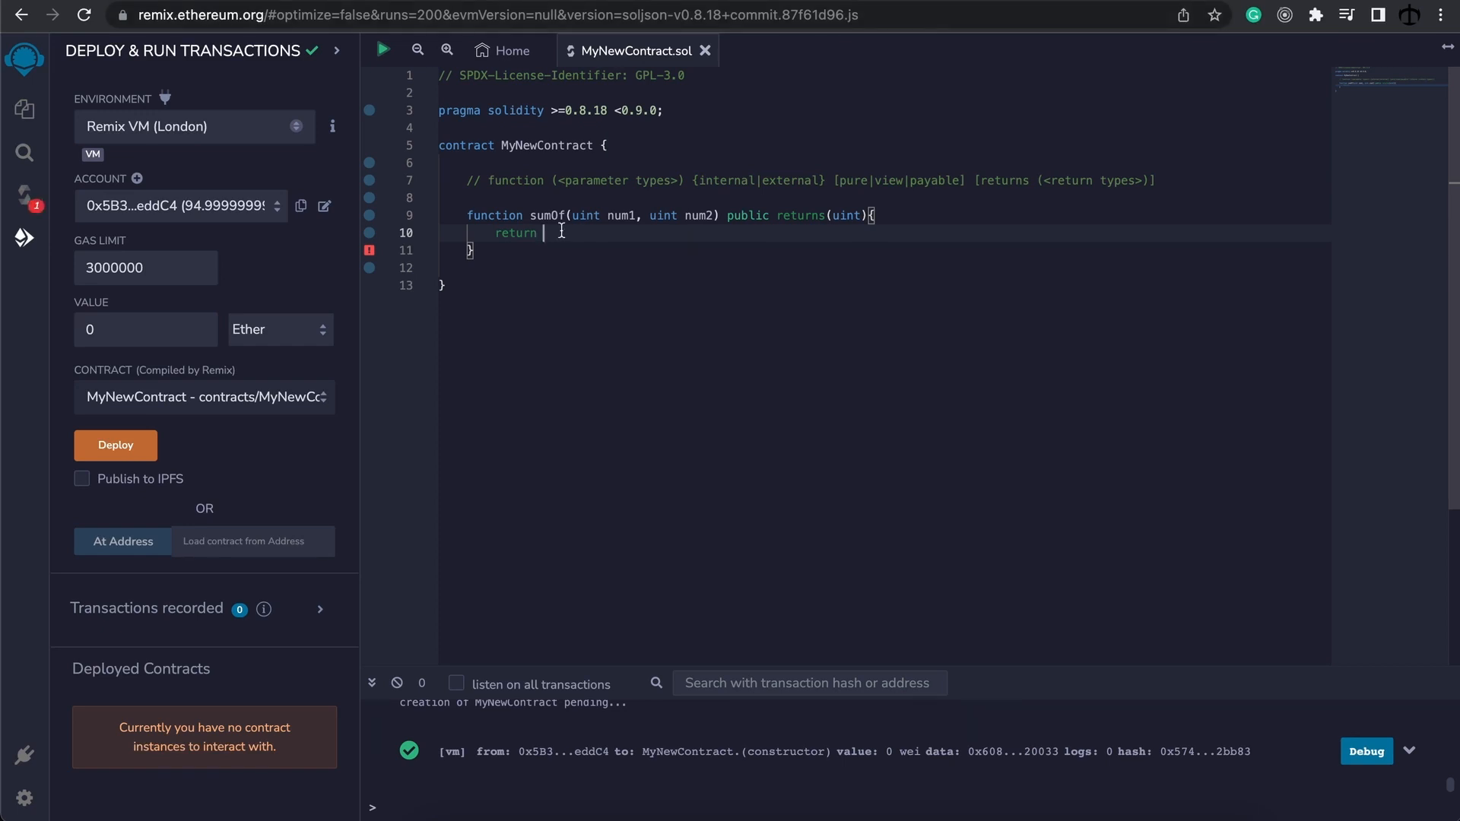
{"action": "type", "text": "num1 +"}
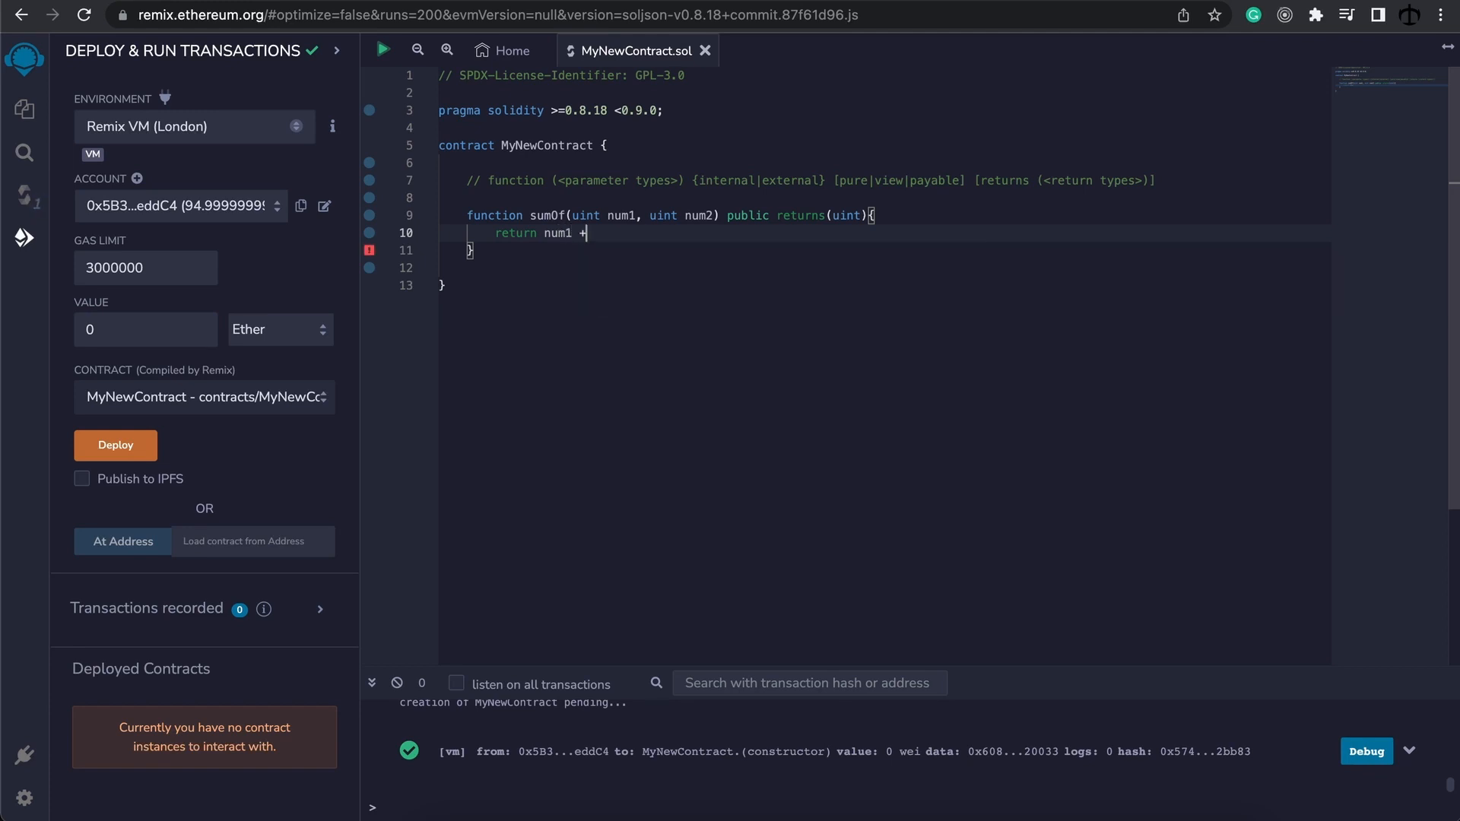
{"action": "type", "text": "num2"}
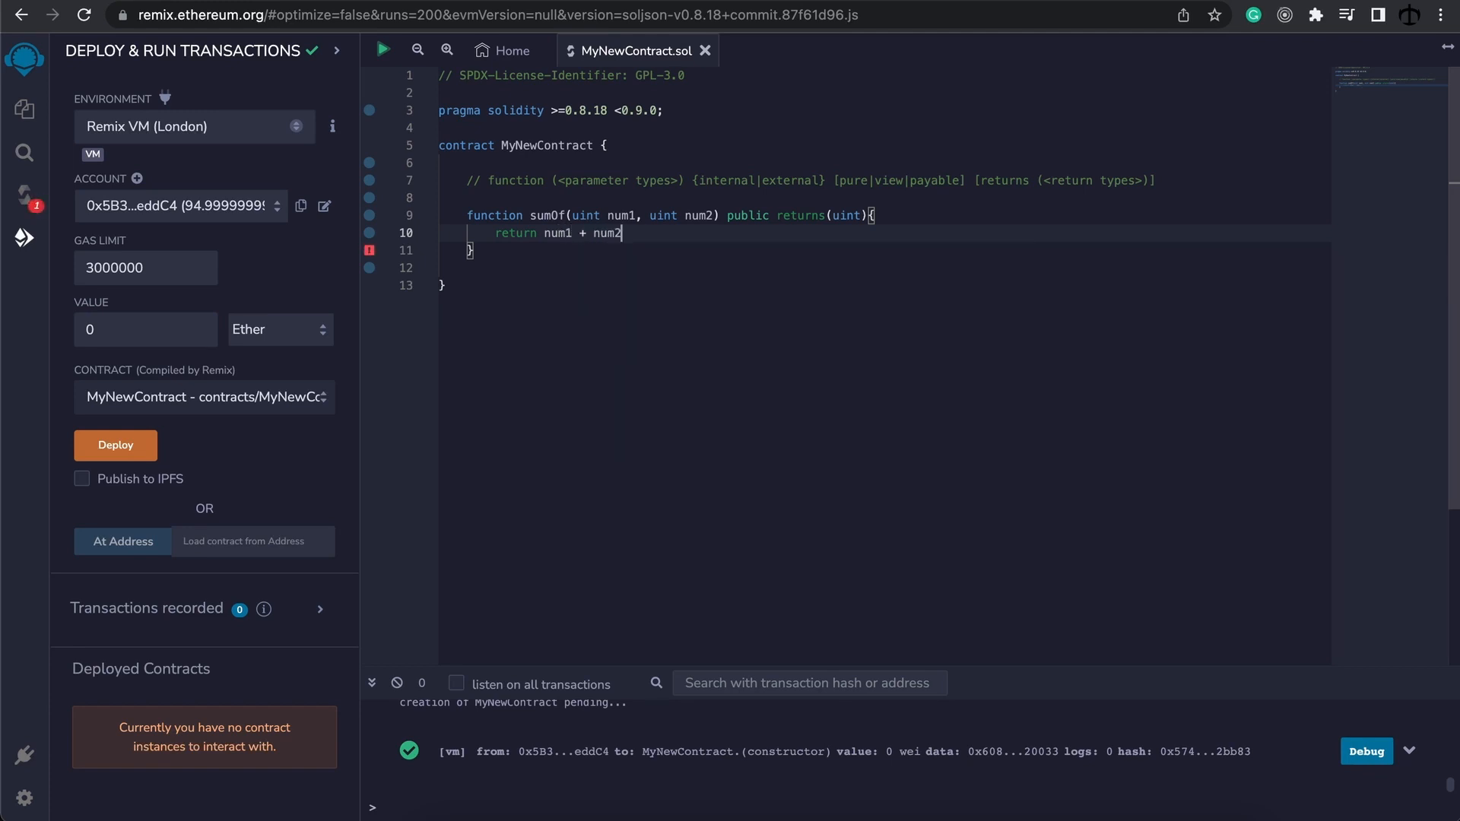
{"action": "type", "text": ";"}
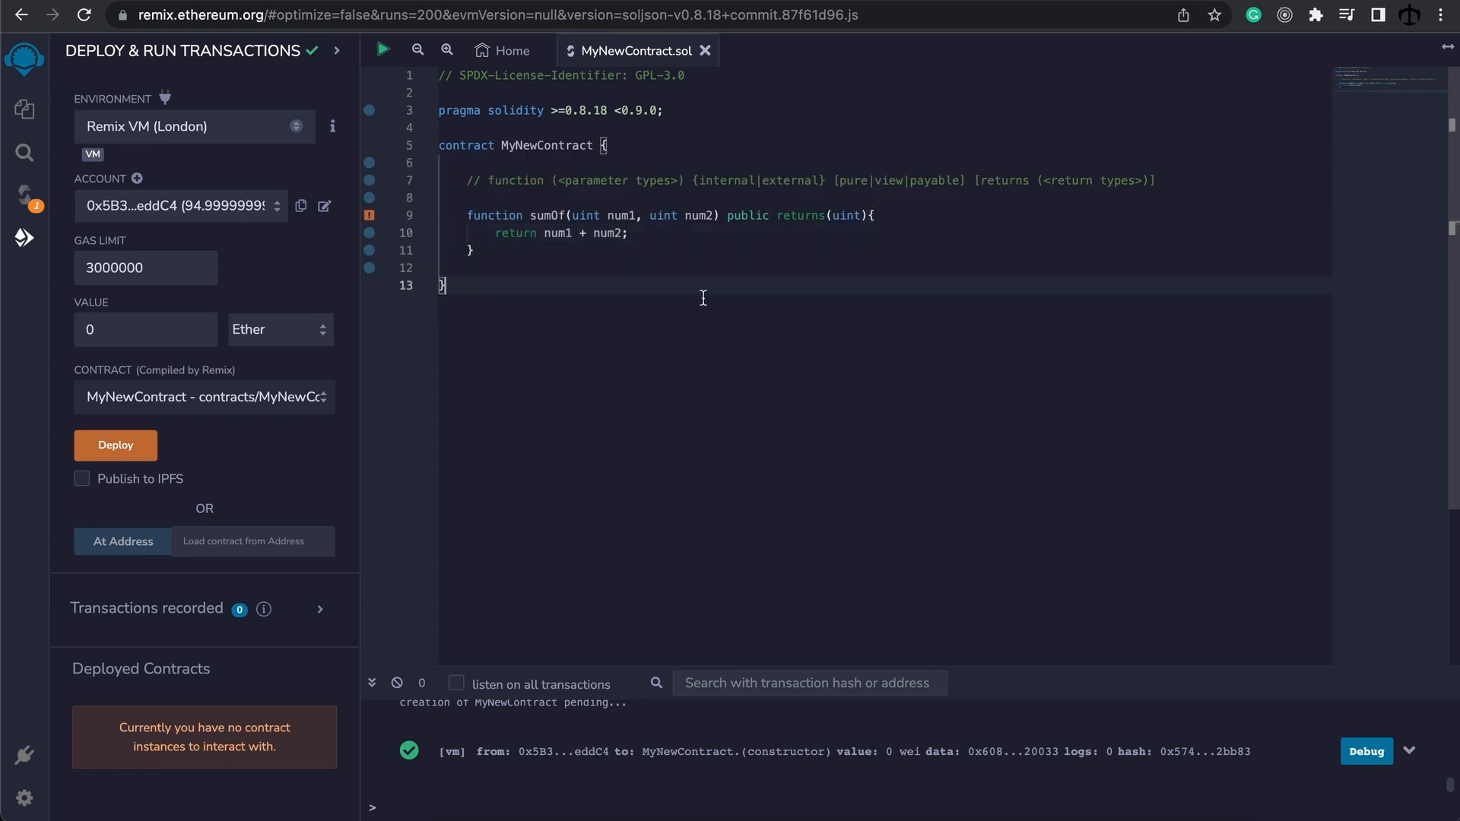
{"action": "type", "text": "pure"}
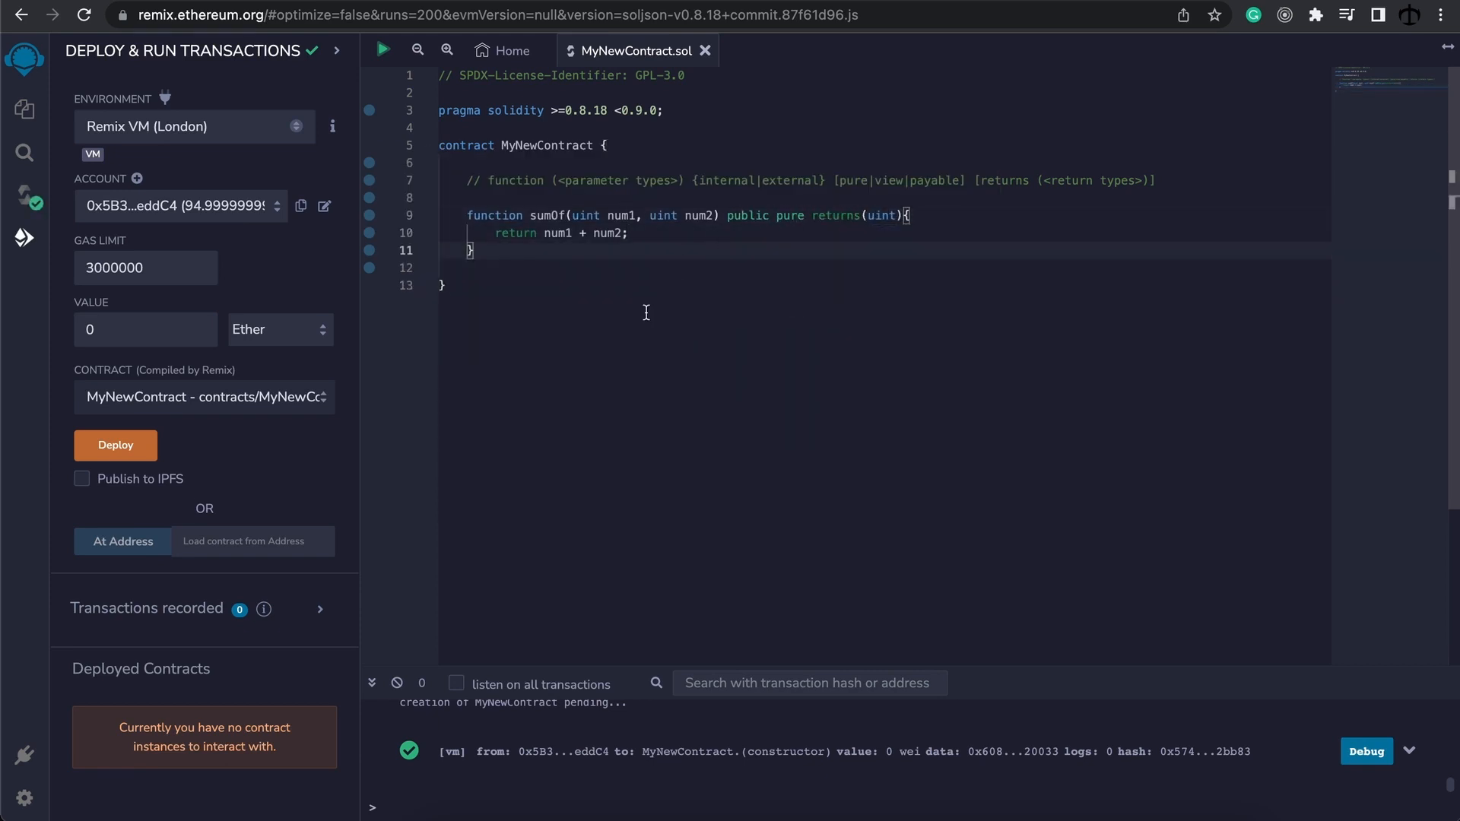
Step: Deploy MyNewContract and call sumOf with 2 and 4, which returns 6
{"action": "left_click", "coordinate": [115, 445]}
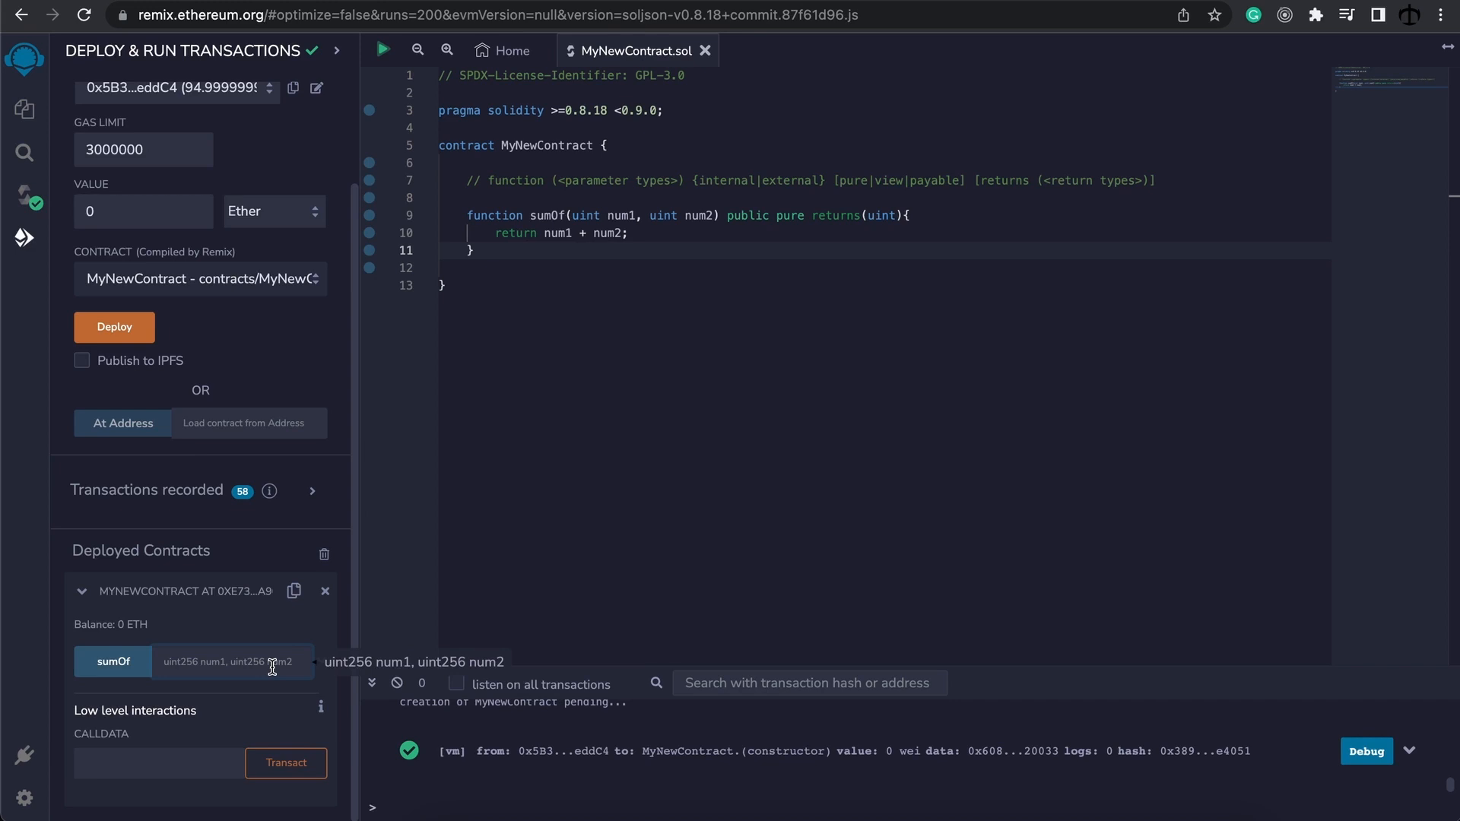
{"action": "type", "text": "2"}
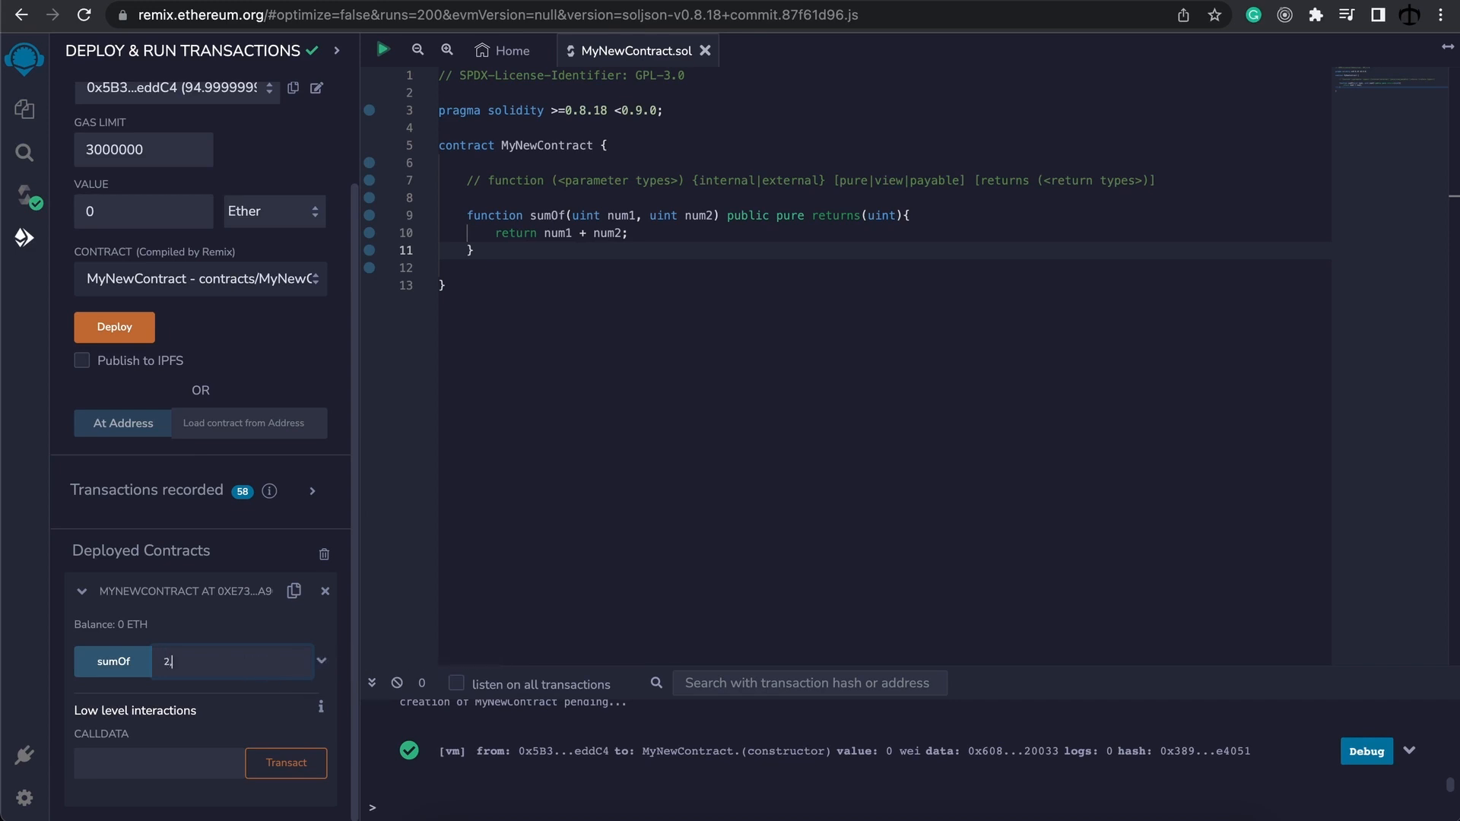
{"action": "type", "text": "4"}
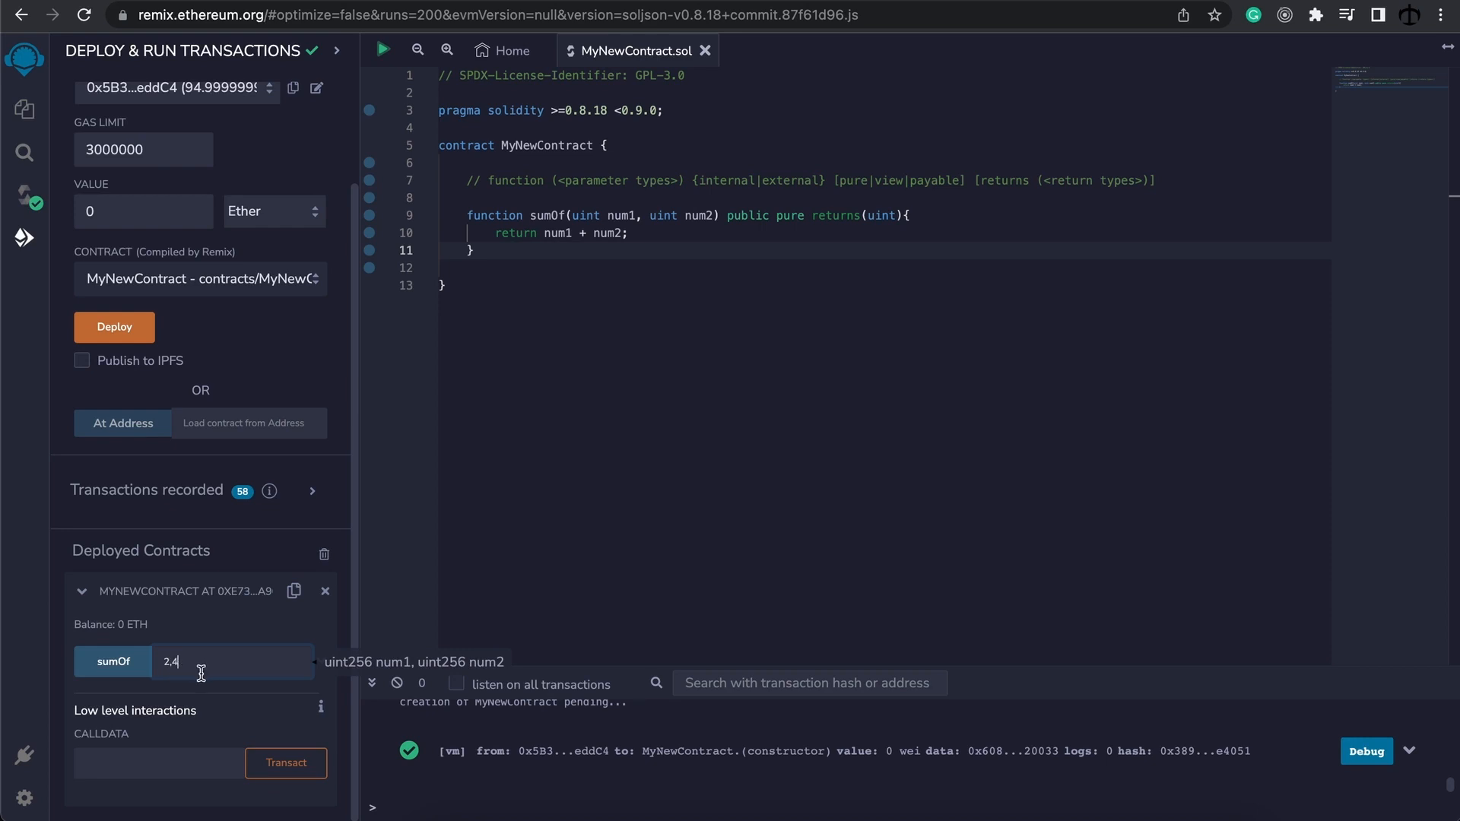
{"action": "left_click", "coordinate": [112, 661]}
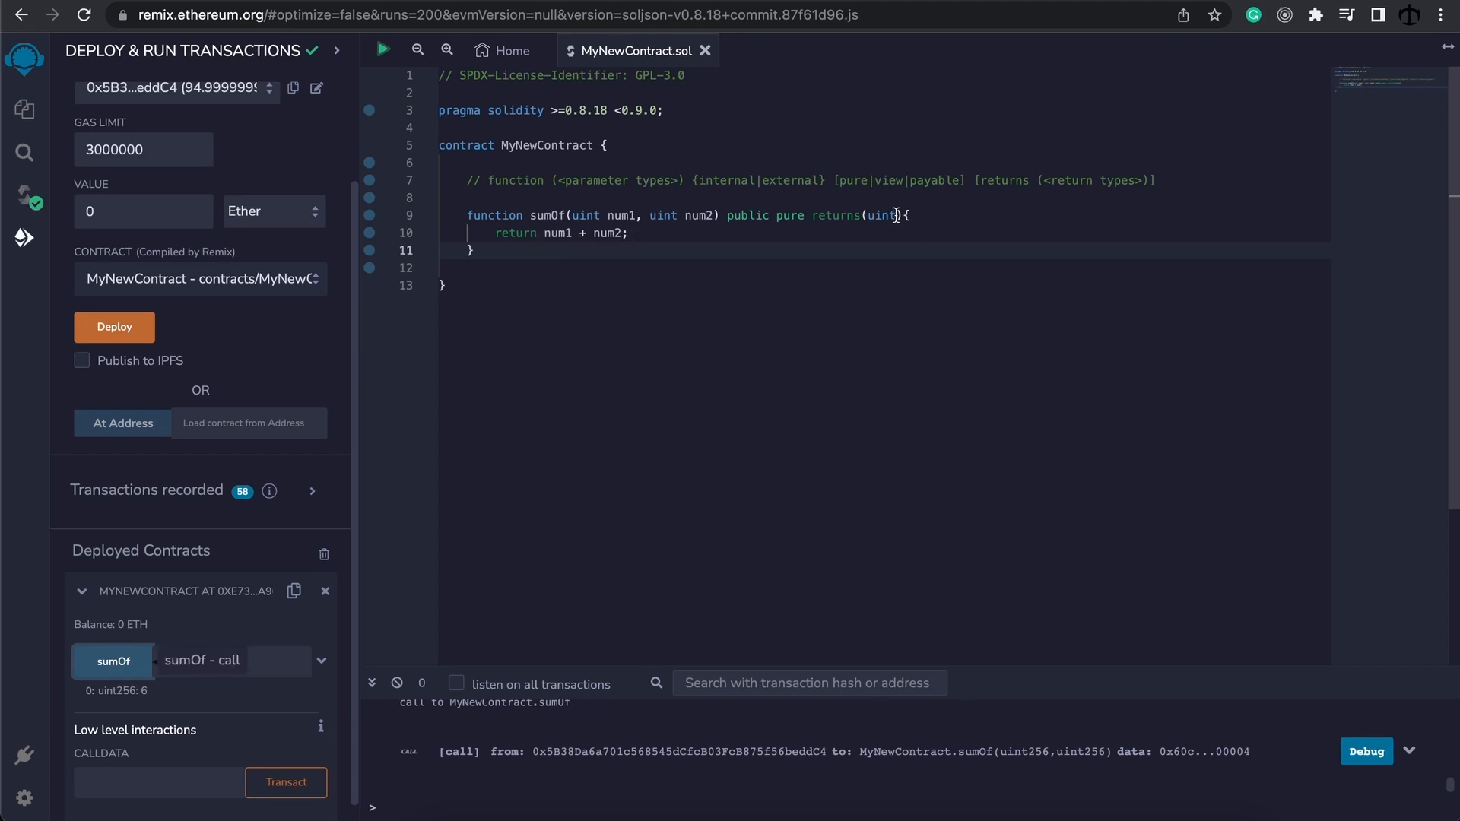
Step: Name sumOf's uint return value 'result' and deploy the contract again
{"action": "type", "text": "2,4"}
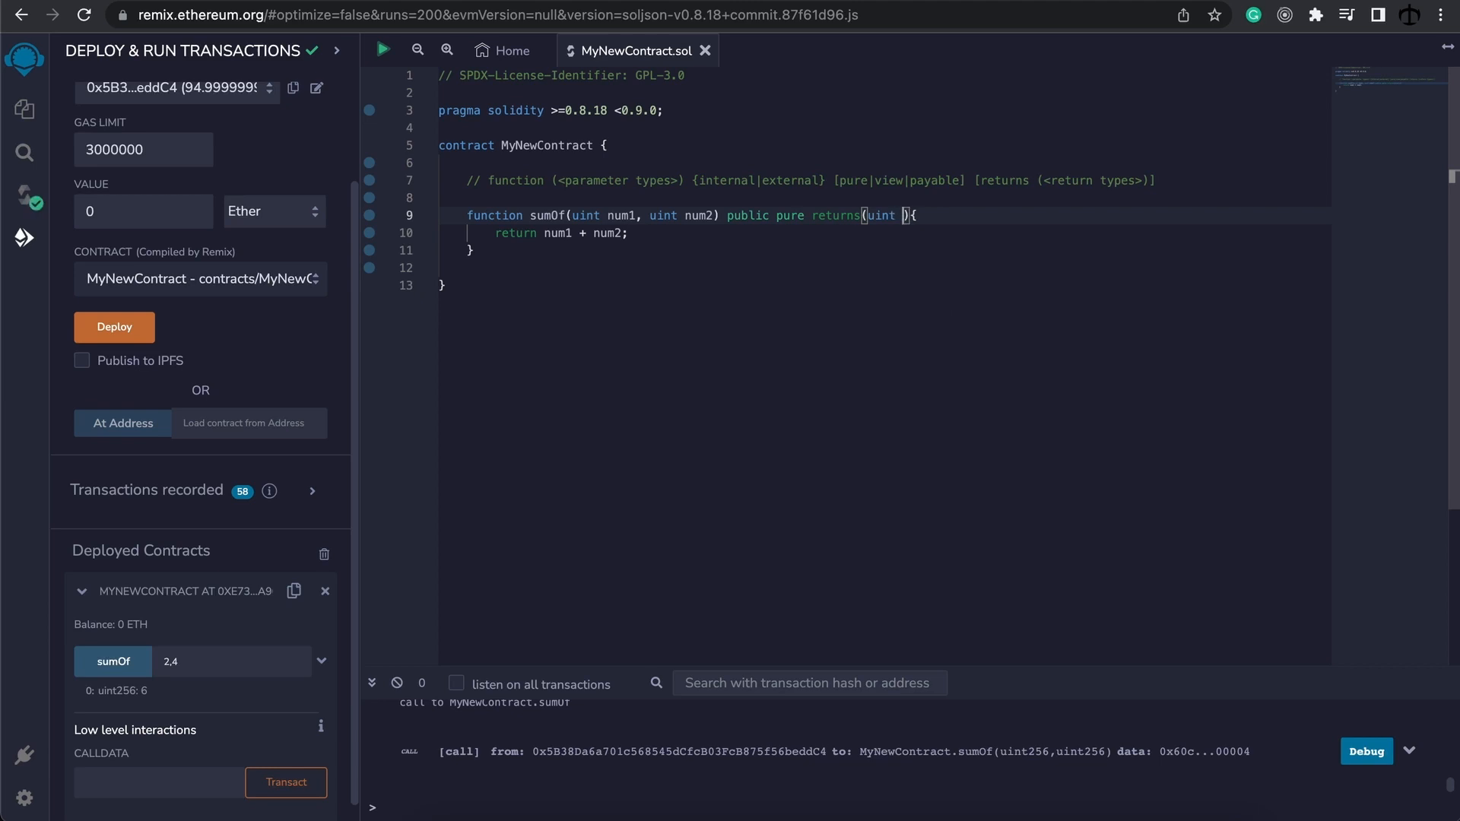
{"action": "type", "text": "r"}
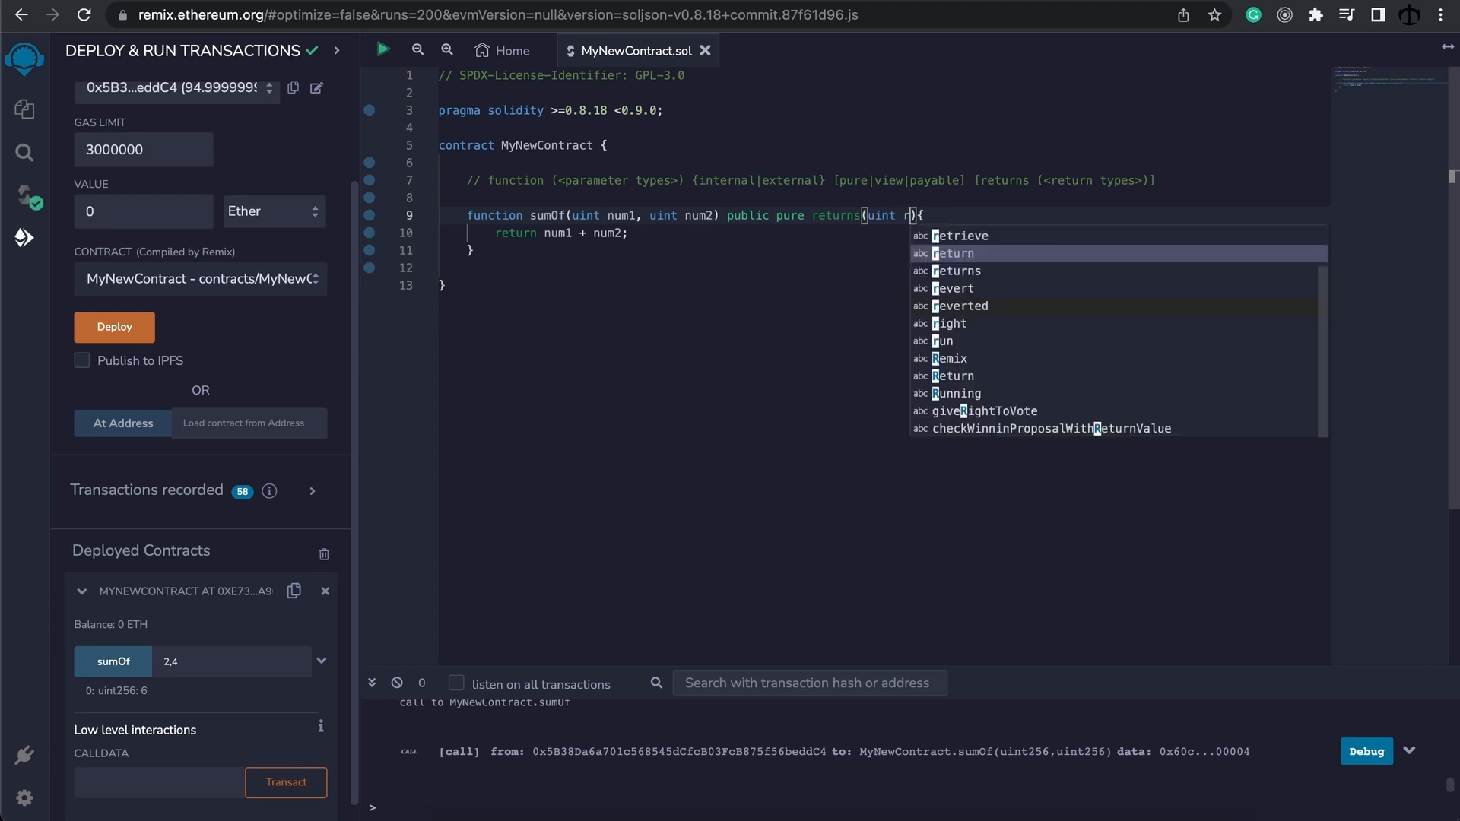
{"action": "type", "text": "es"}
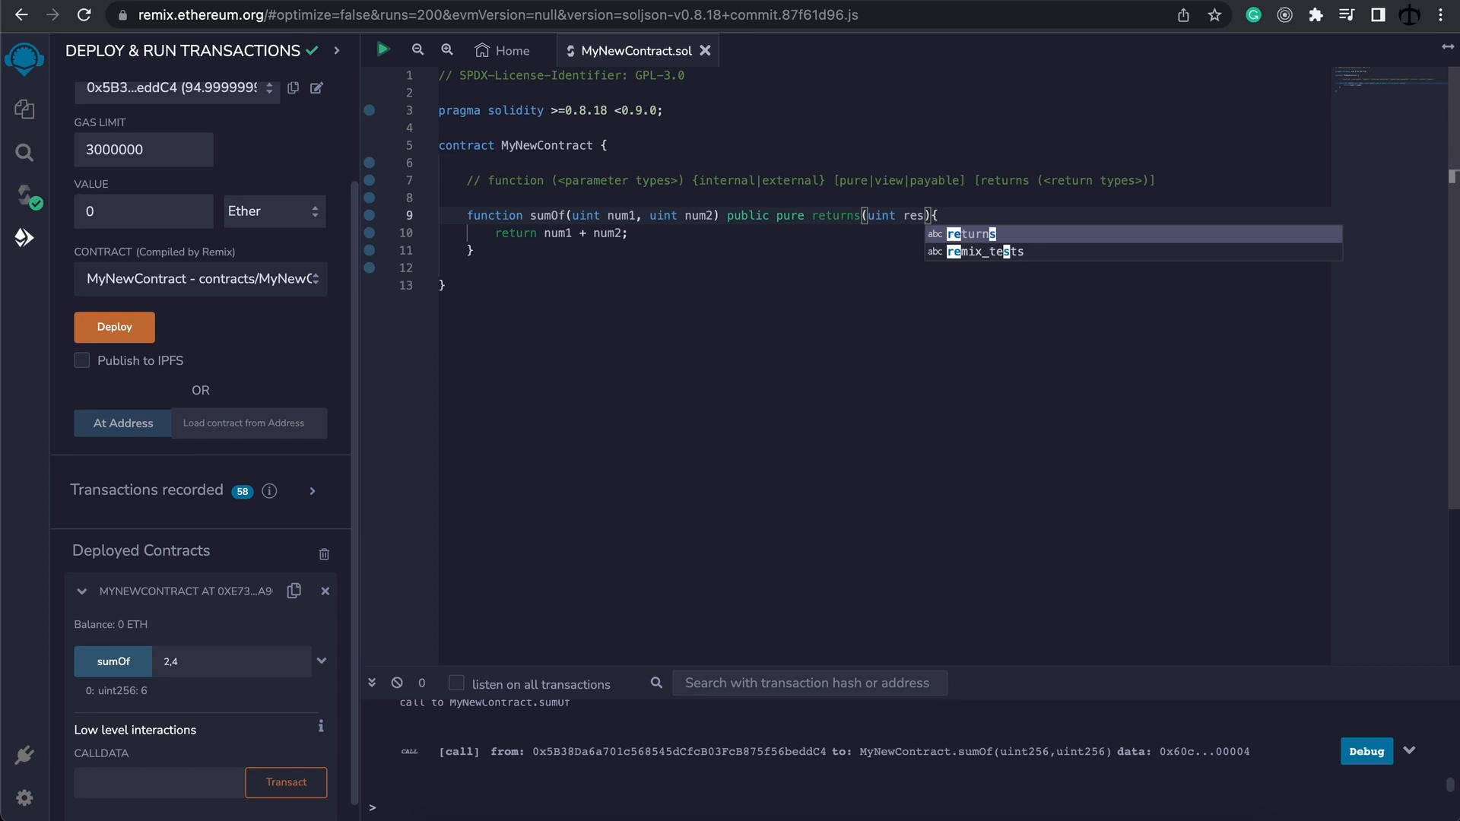
{"action": "type", "text": "ult"}
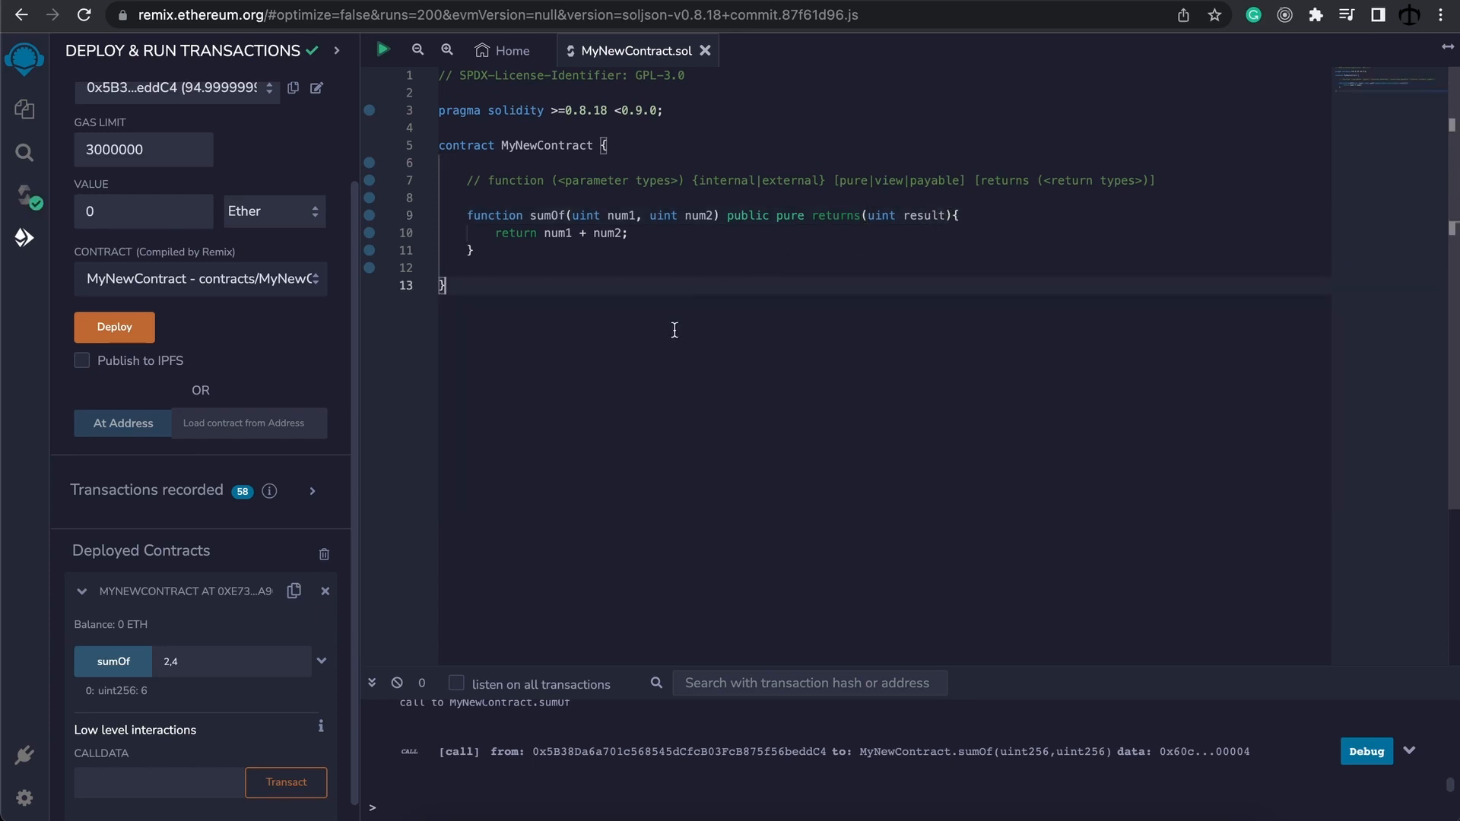
{"action": "left_click", "coordinate": [113, 327]}
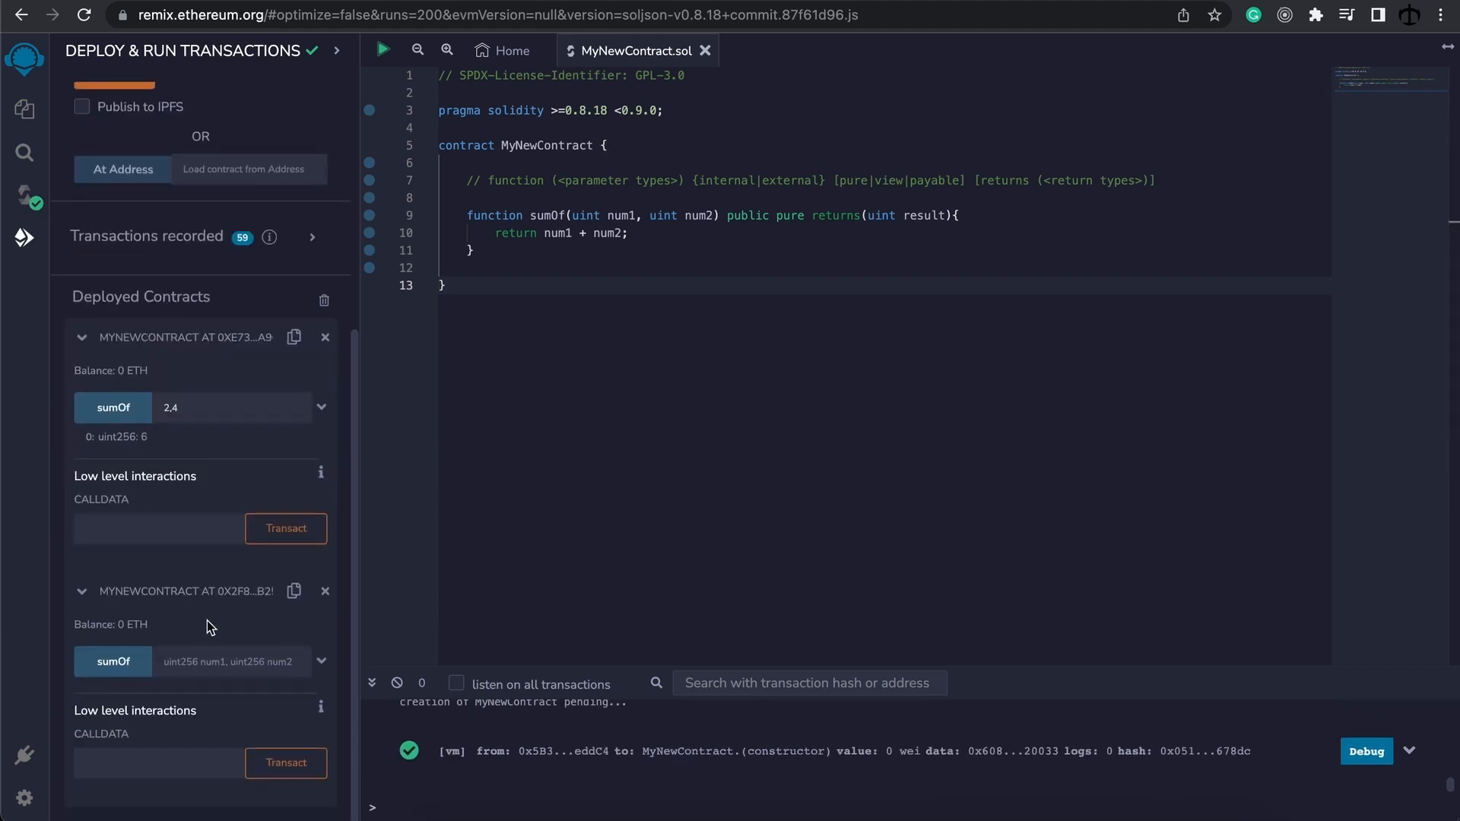
Step: Call sumOf on the new instance with 2 and 3, returning result 5
{"action": "type", "text": "2,3"}
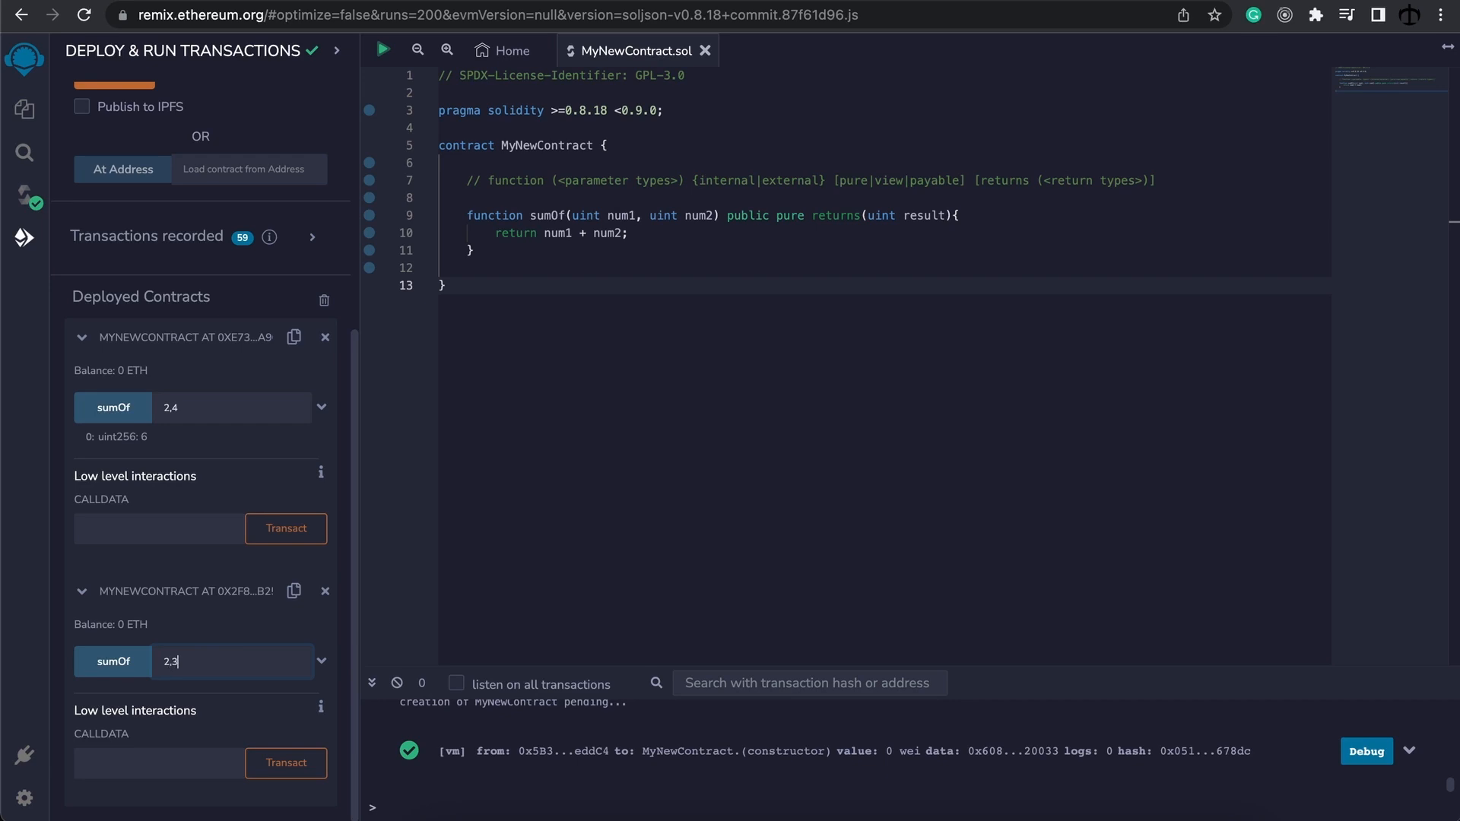
{"action": "left_click", "coordinate": [112, 660]}
{"action": "type", "text": "sult ="}
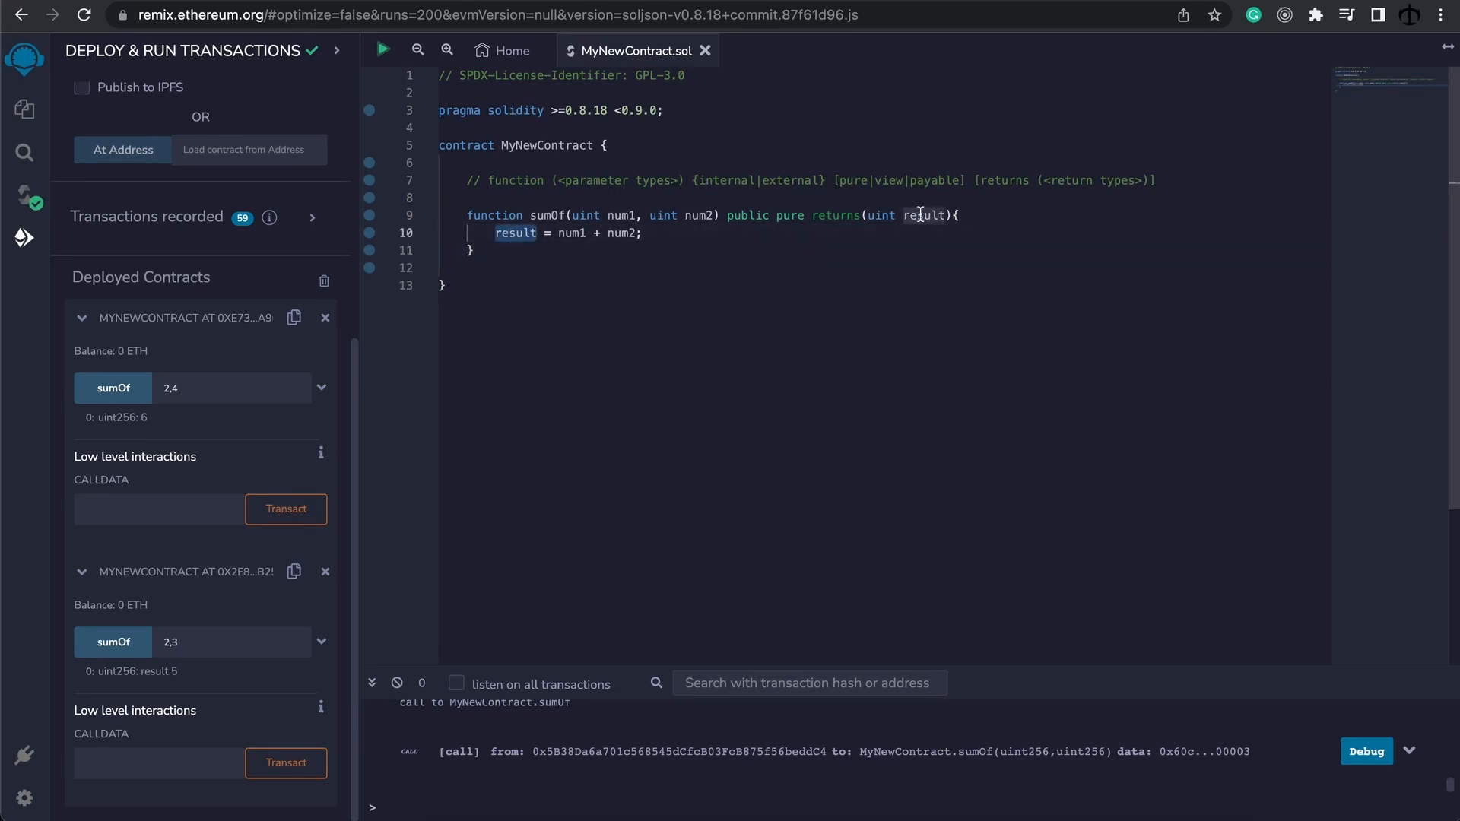
{"action": "mouse_move", "coordinate": [561, 237]}
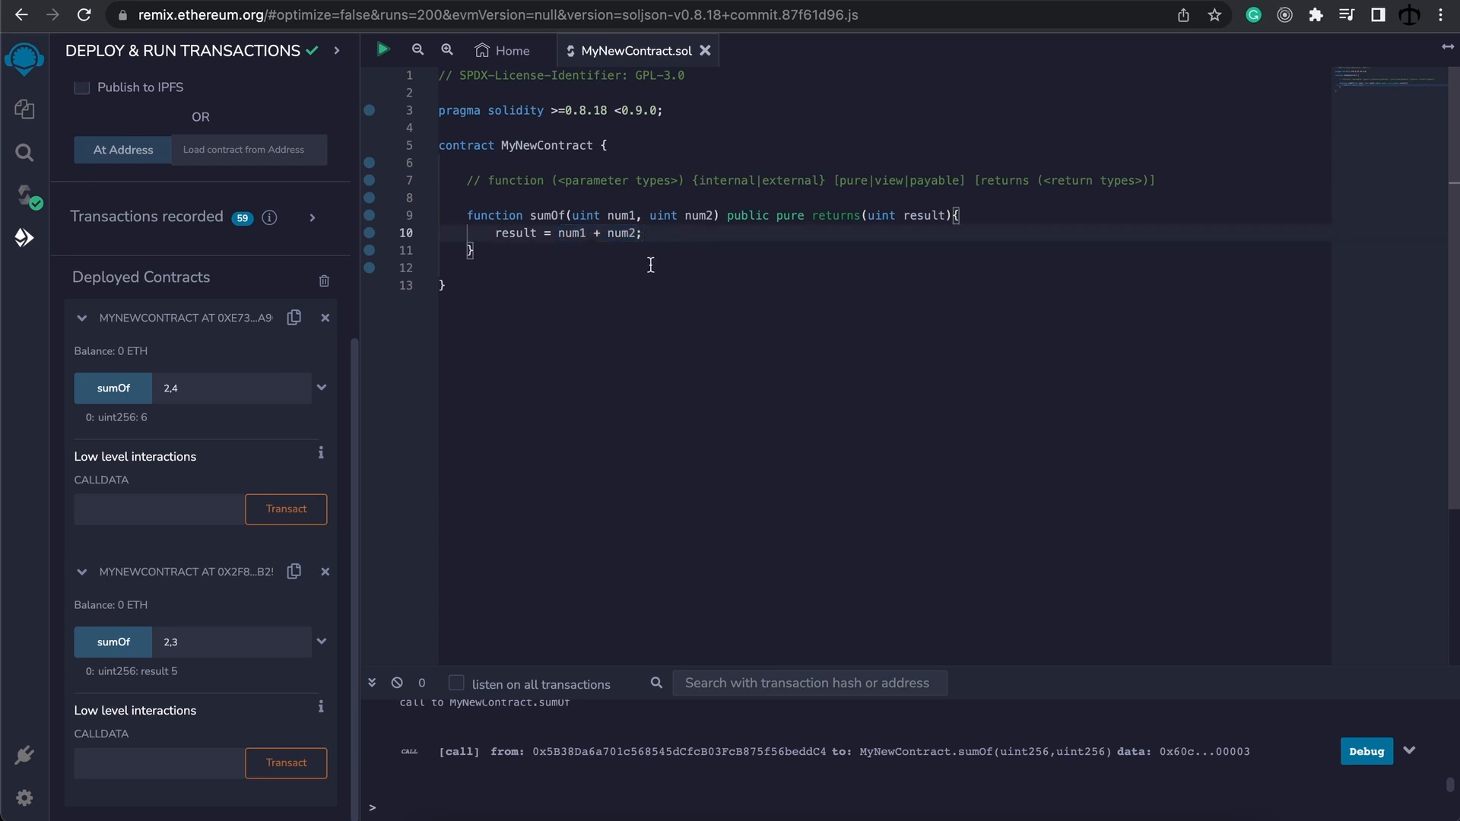
{"action": "mouse_move", "coordinate": [324, 318]}
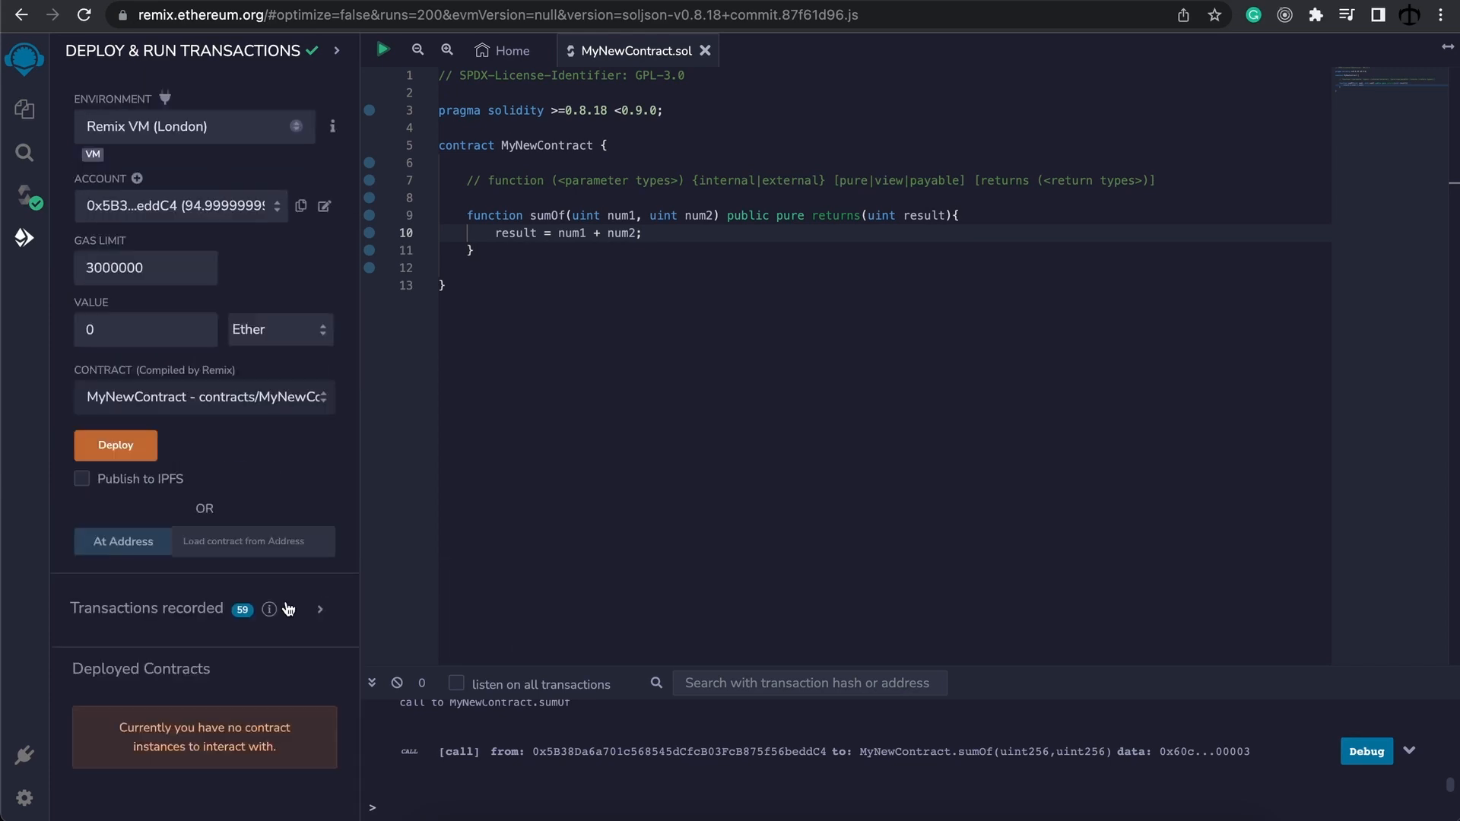
Step: Deploy the updated contract and call sumOf with 2 and 2, returning 4
{"action": "left_click", "coordinate": [114, 444]}
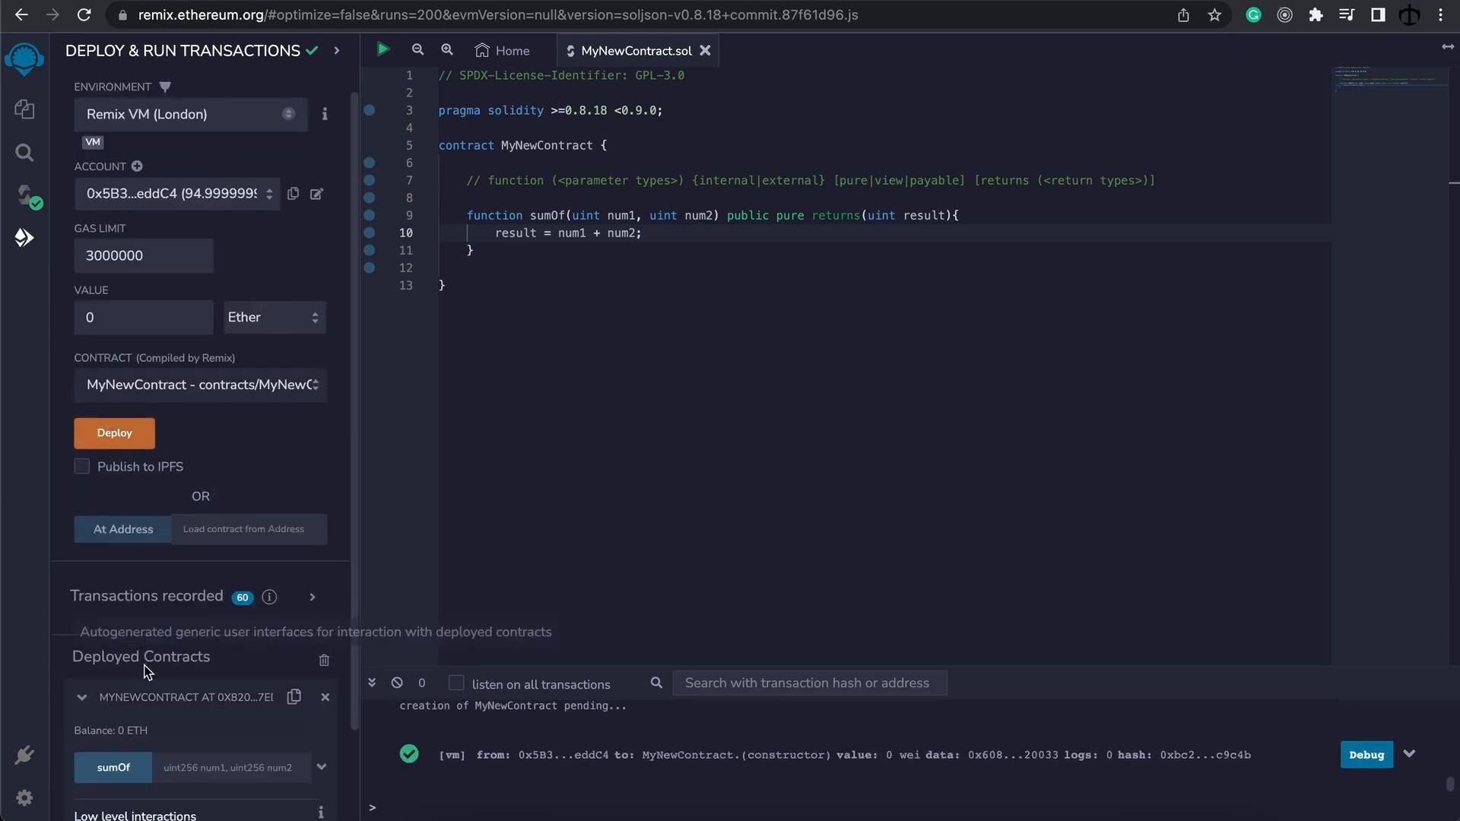
{"action": "type", "text": "2"}
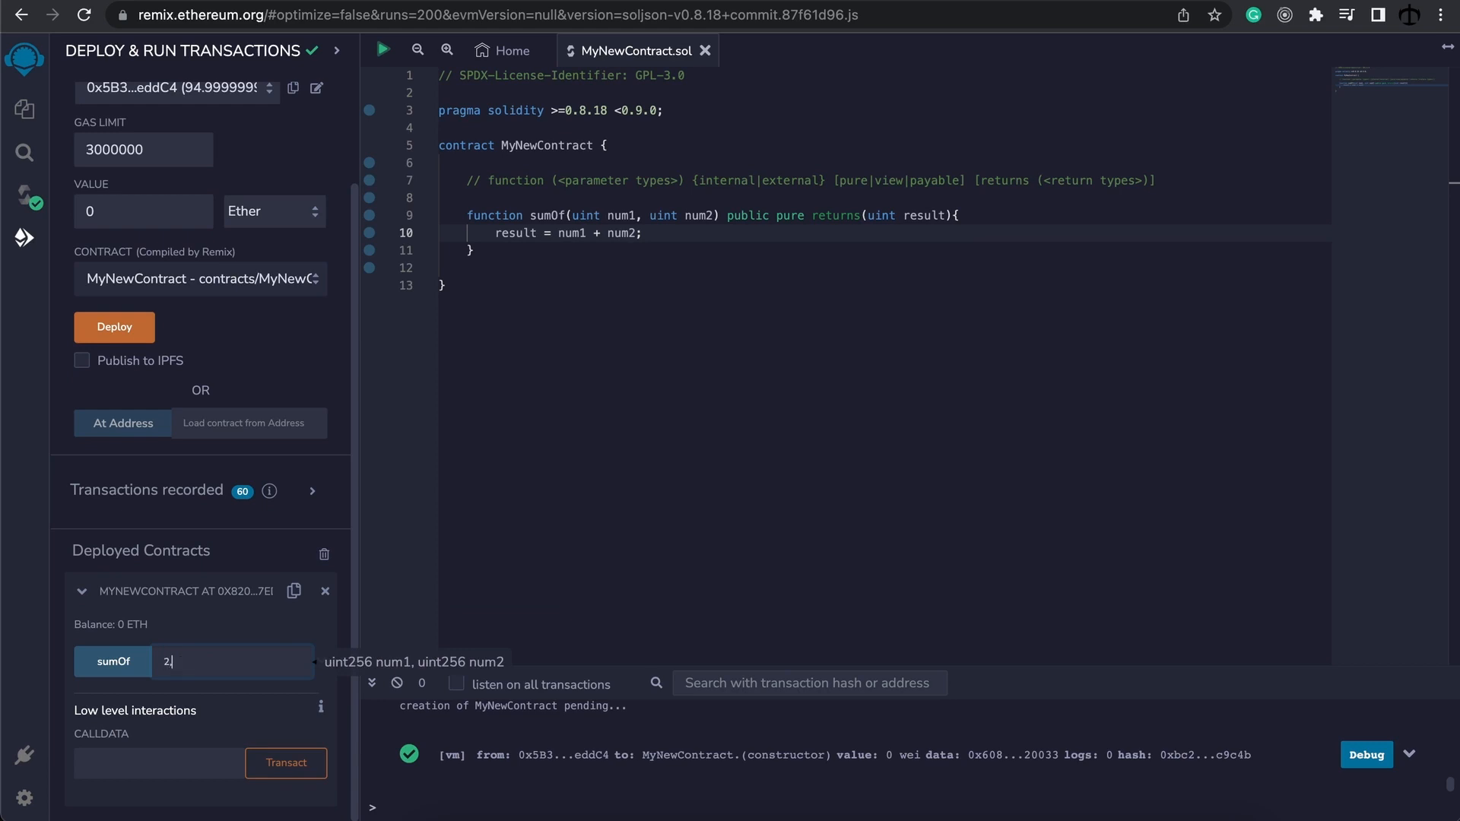
{"action": "left_click", "coordinate": [111, 660]}
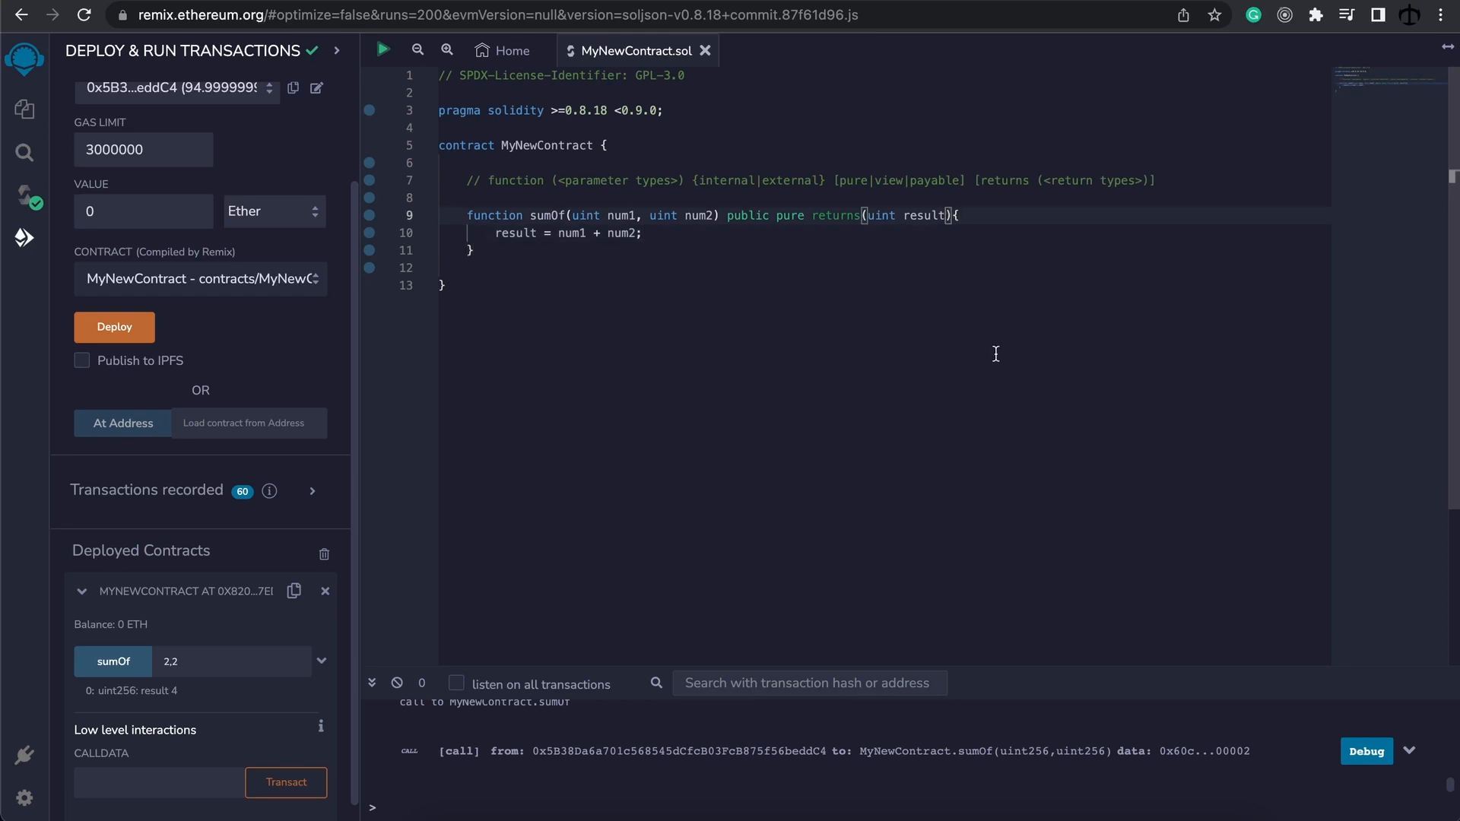
Step: Add 'bool isSuccess' to sumOf's returns and set 'isSuccess = true;' in its body
{"action": "type", "text": ","}
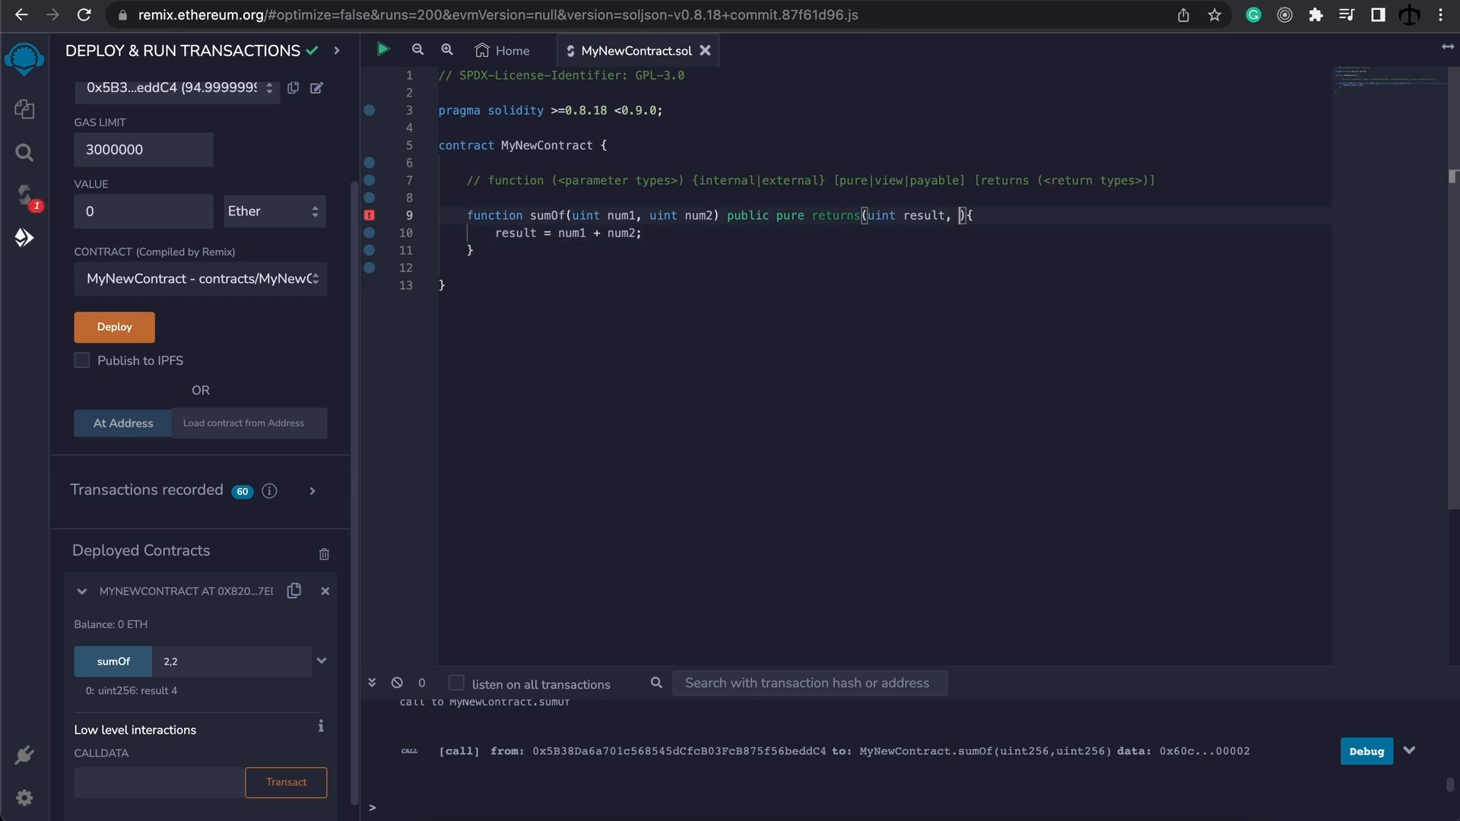
{"action": "type", "text": "bool"}
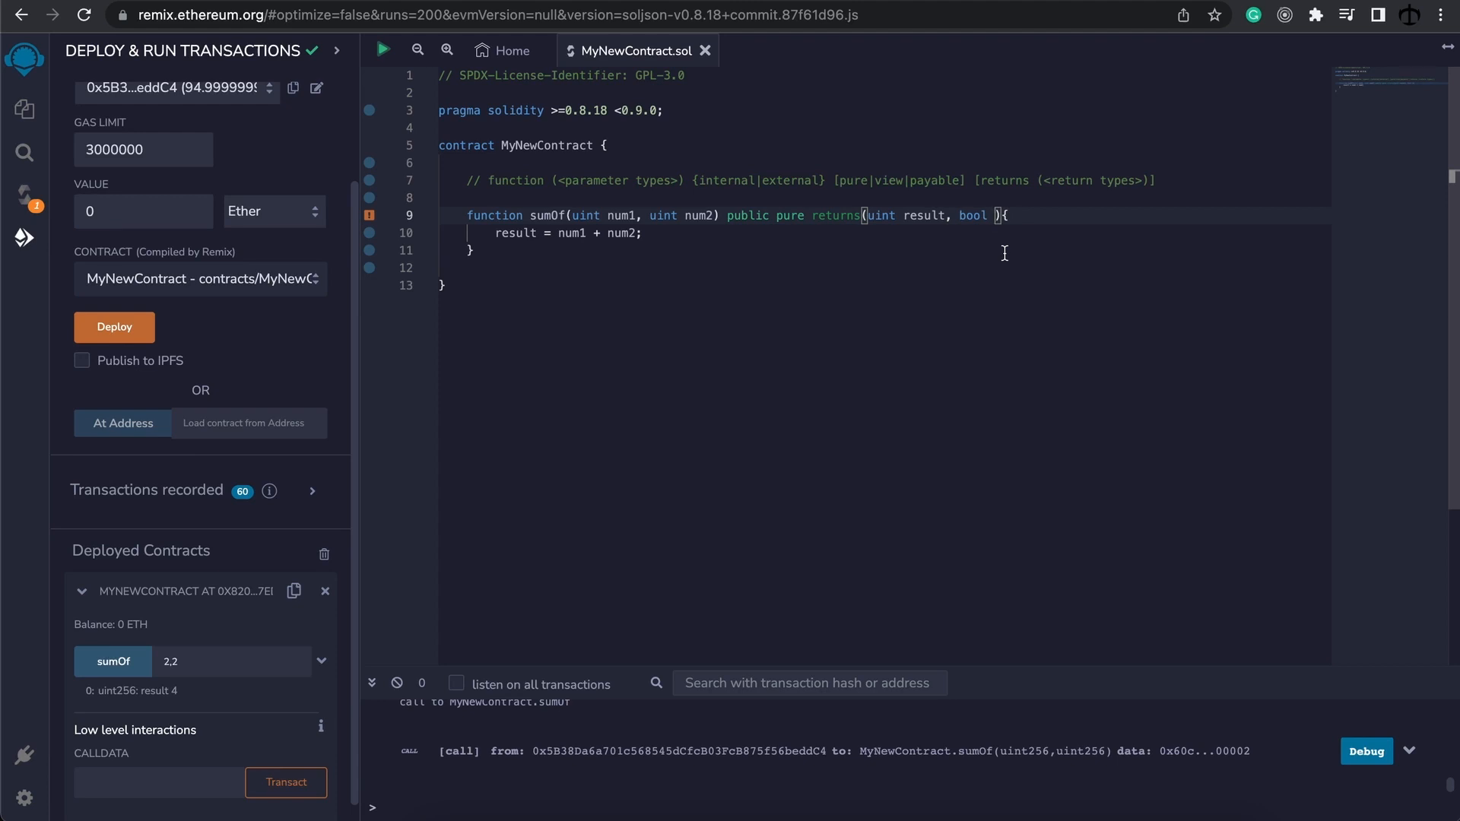
{"action": "type", "text": "isSuc"}
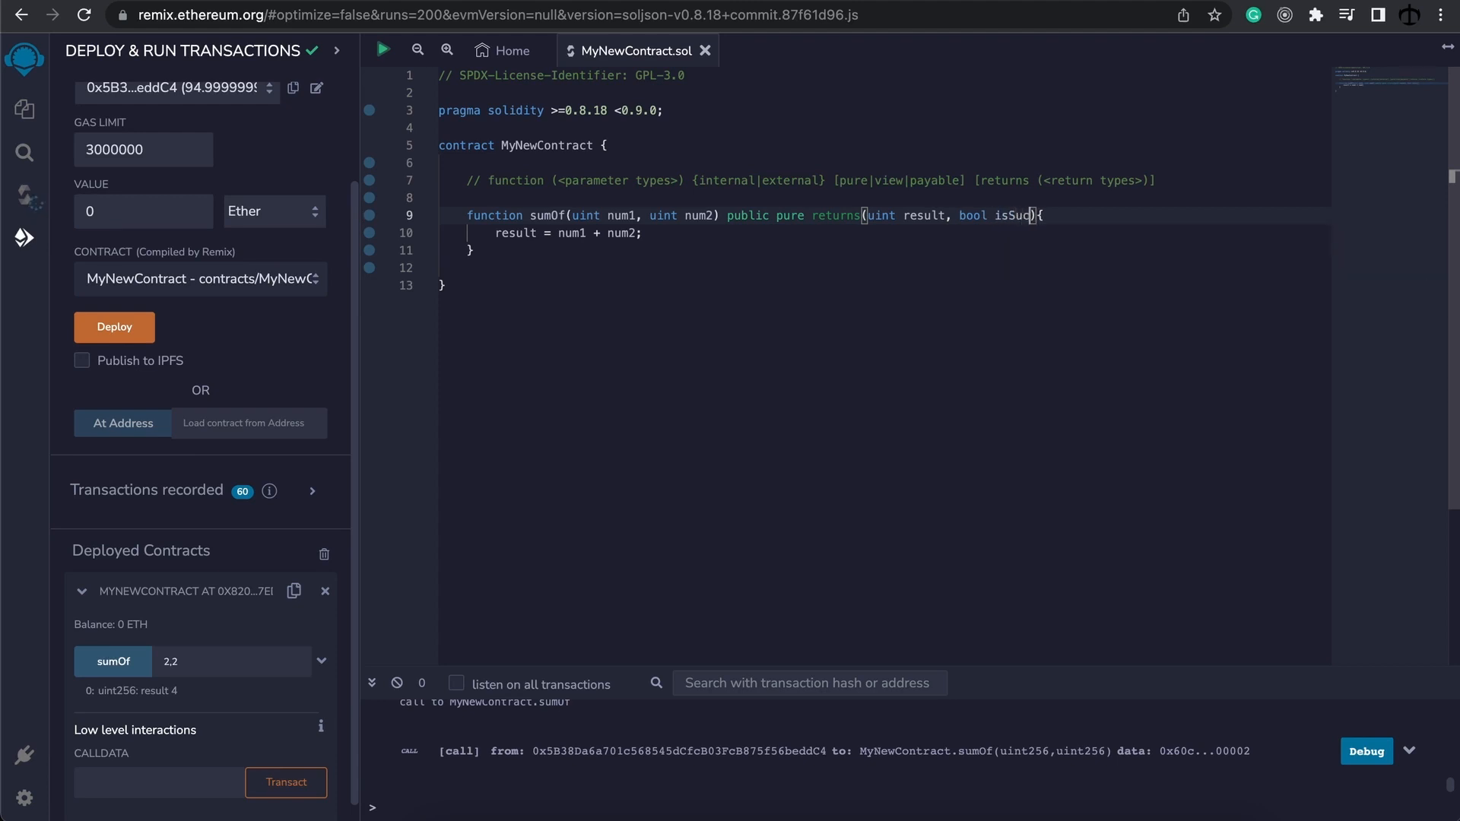
{"action": "type", "text": "cess"}
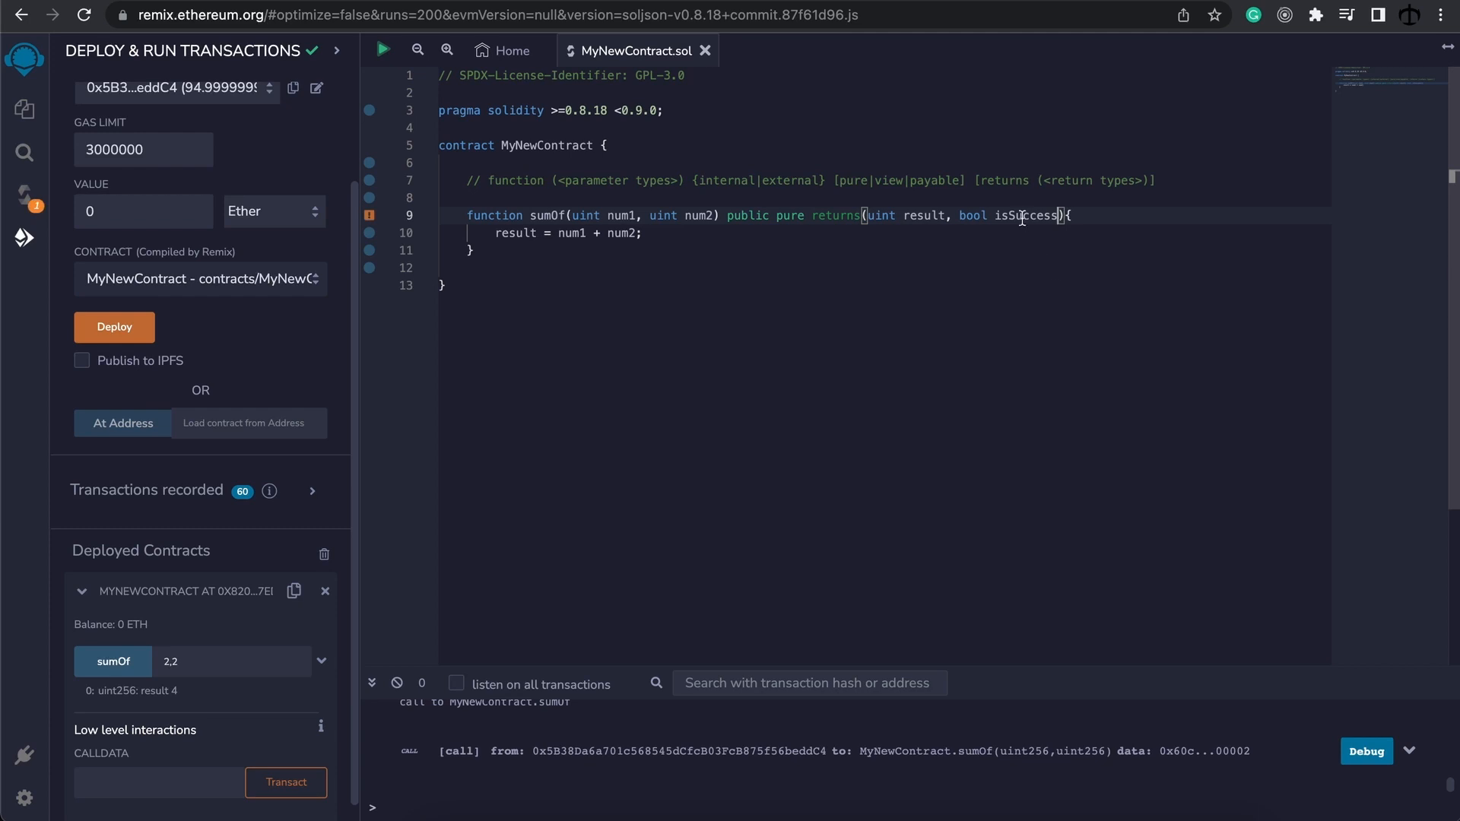
{"action": "key", "text": "Enter"}
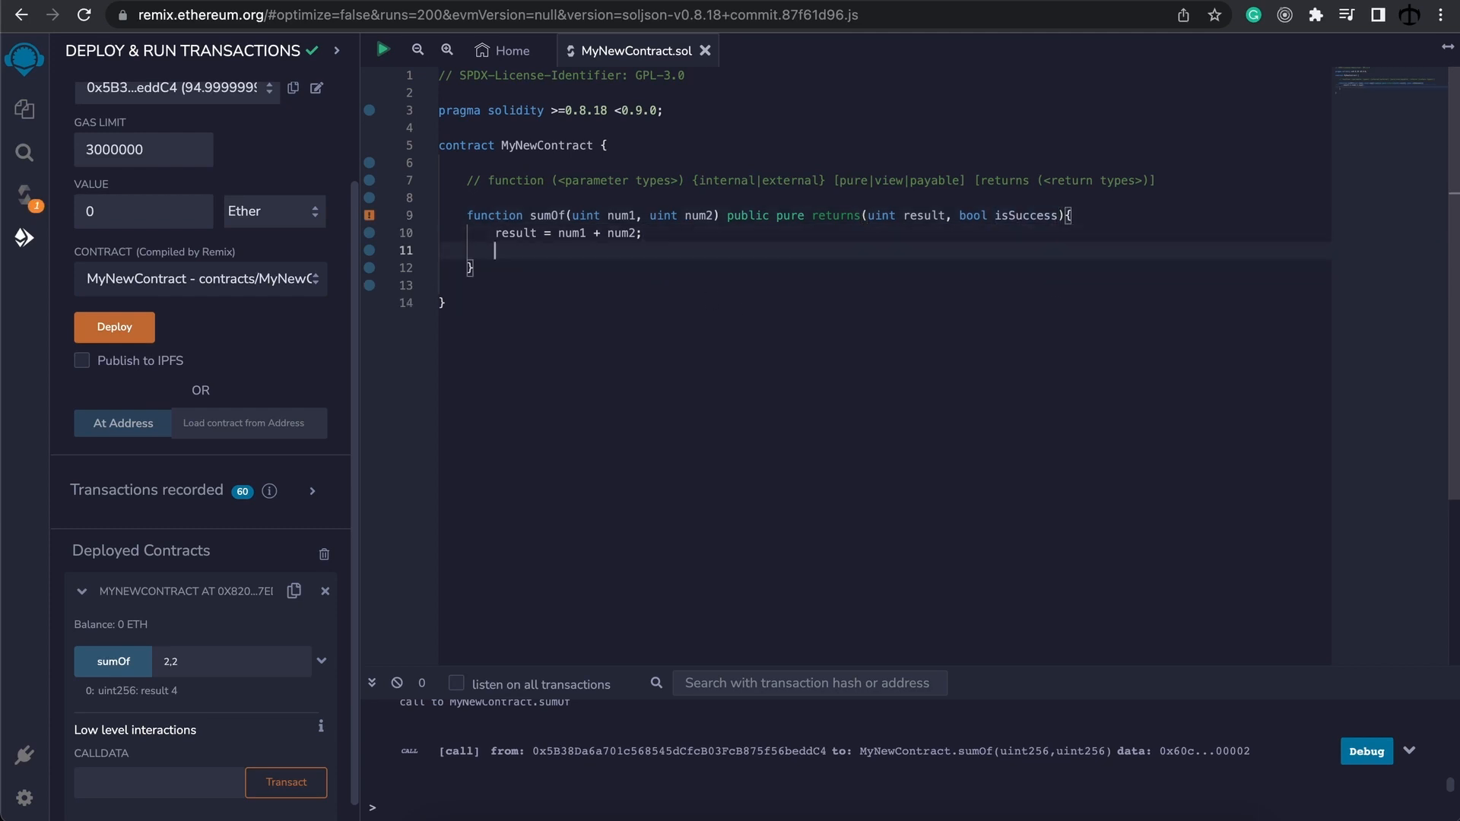
{"action": "type", "text": "isSuccess ="}
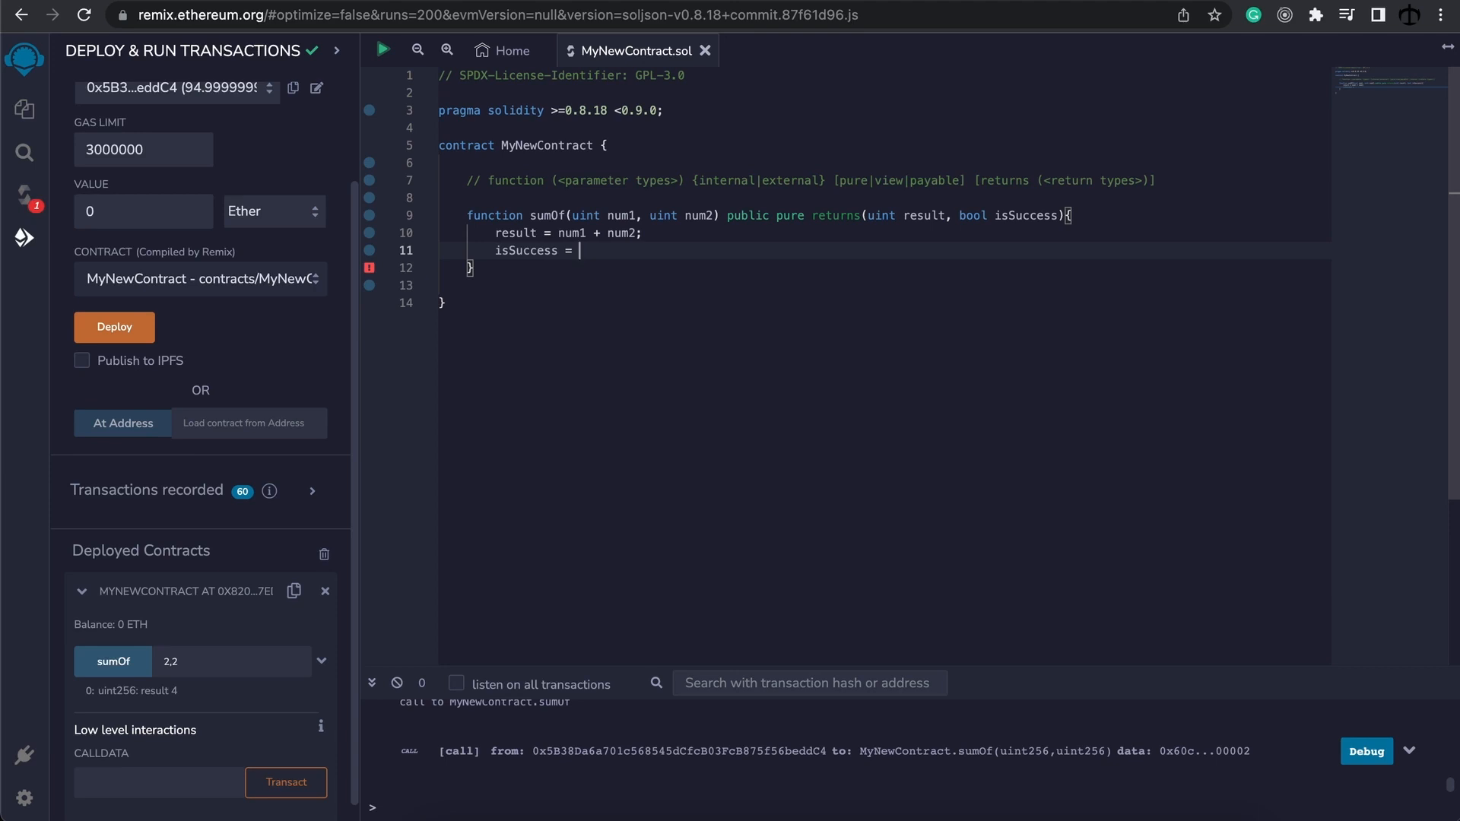
{"action": "type", "text": "true;"}
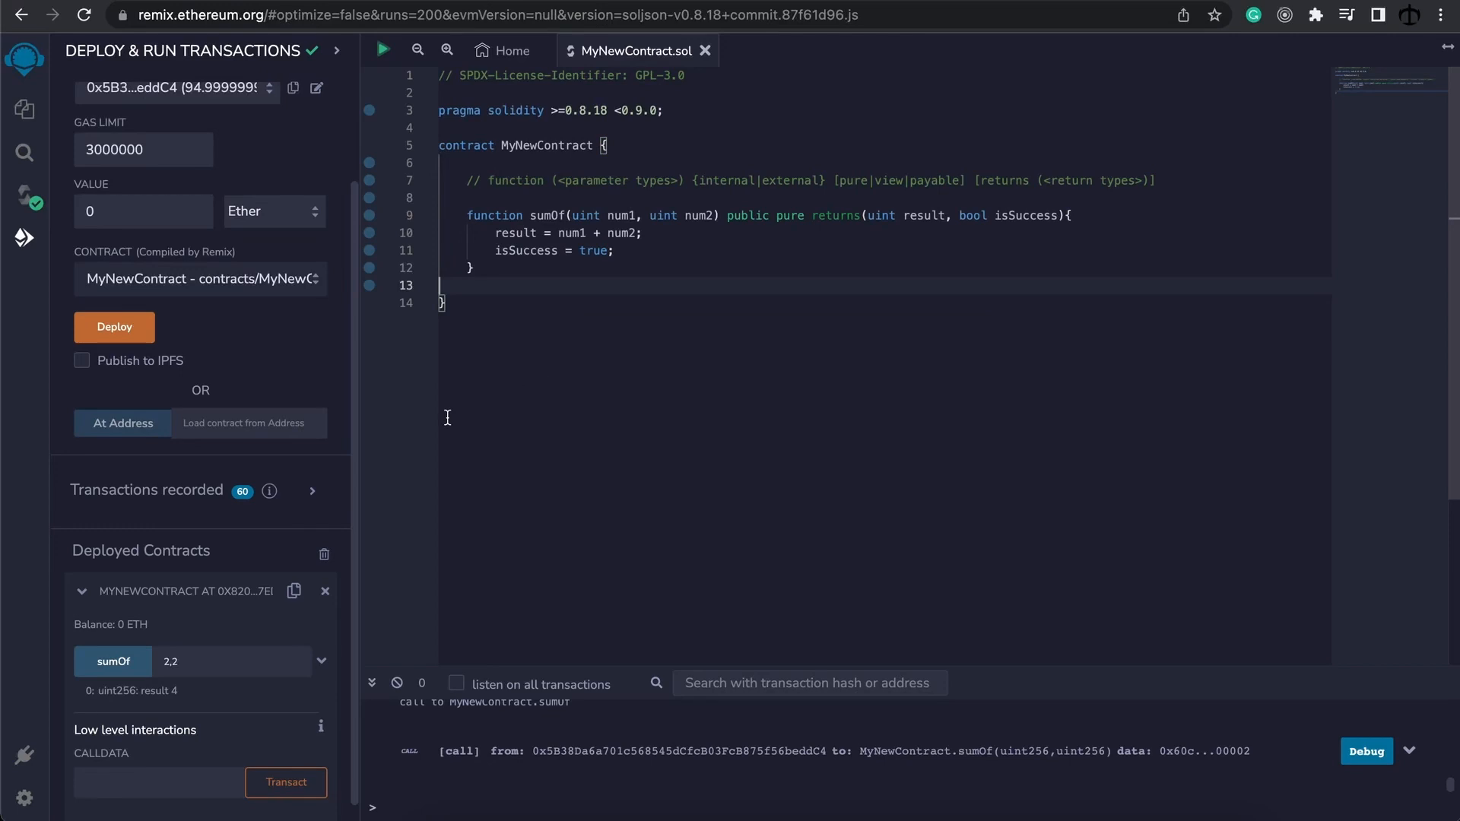
Step: Redeploy and call sumOf with 5 and 5, returning result 10 and isSuccess true
{"action": "left_click", "coordinate": [115, 327]}
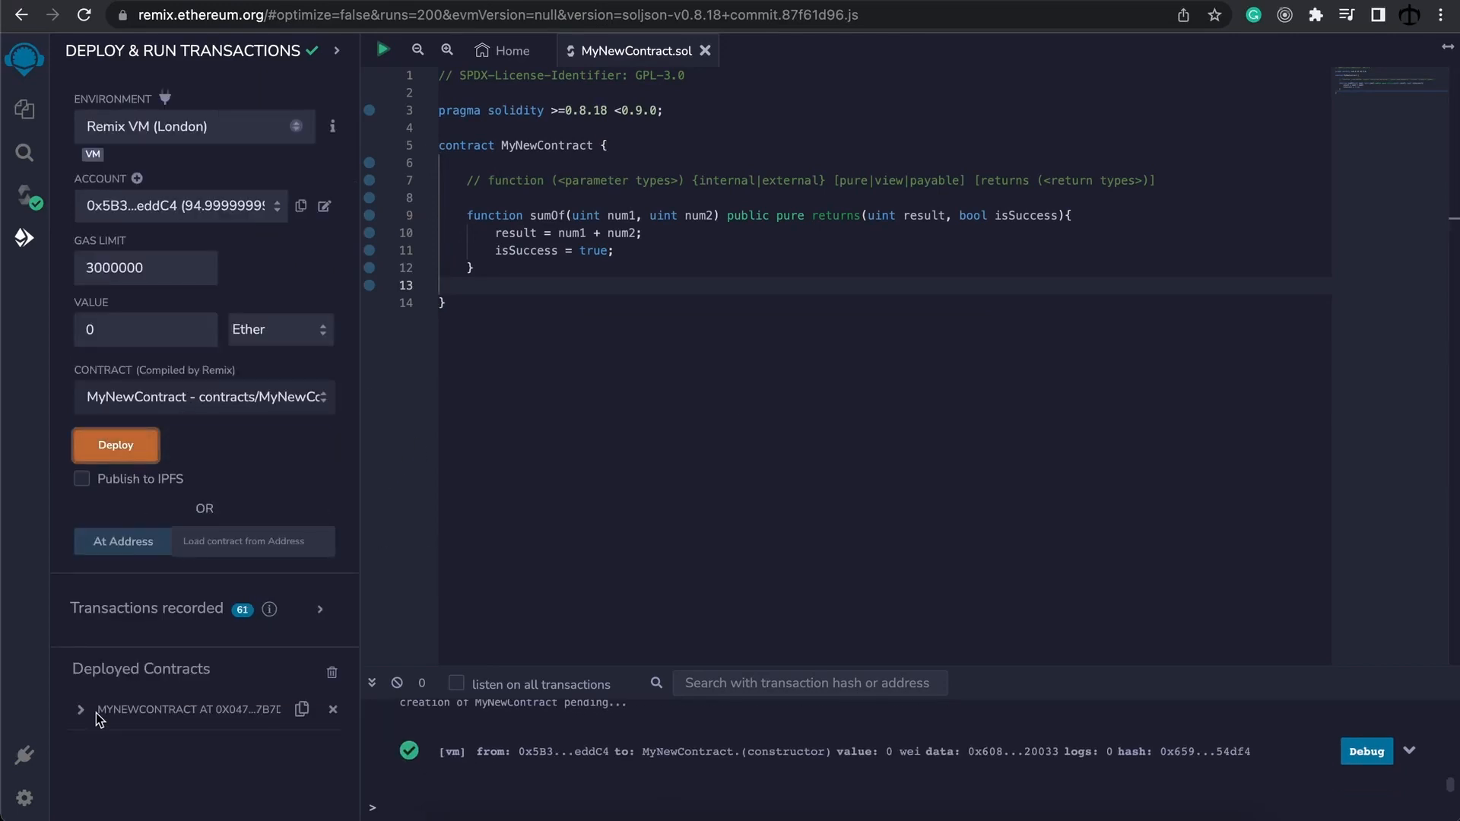
{"action": "left_click", "coordinate": [80, 709]}
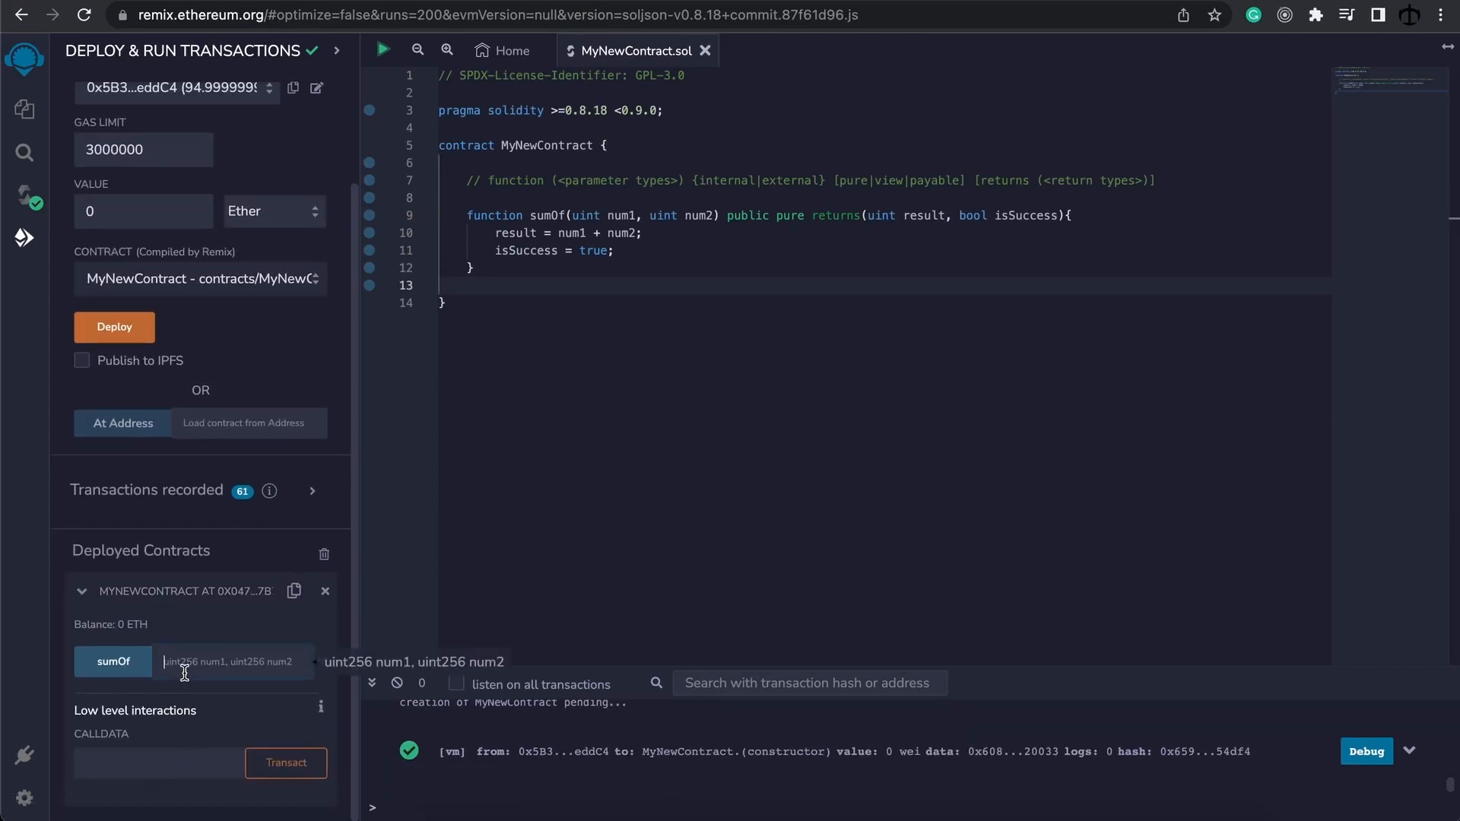
{"action": "left_click", "coordinate": [112, 661]}
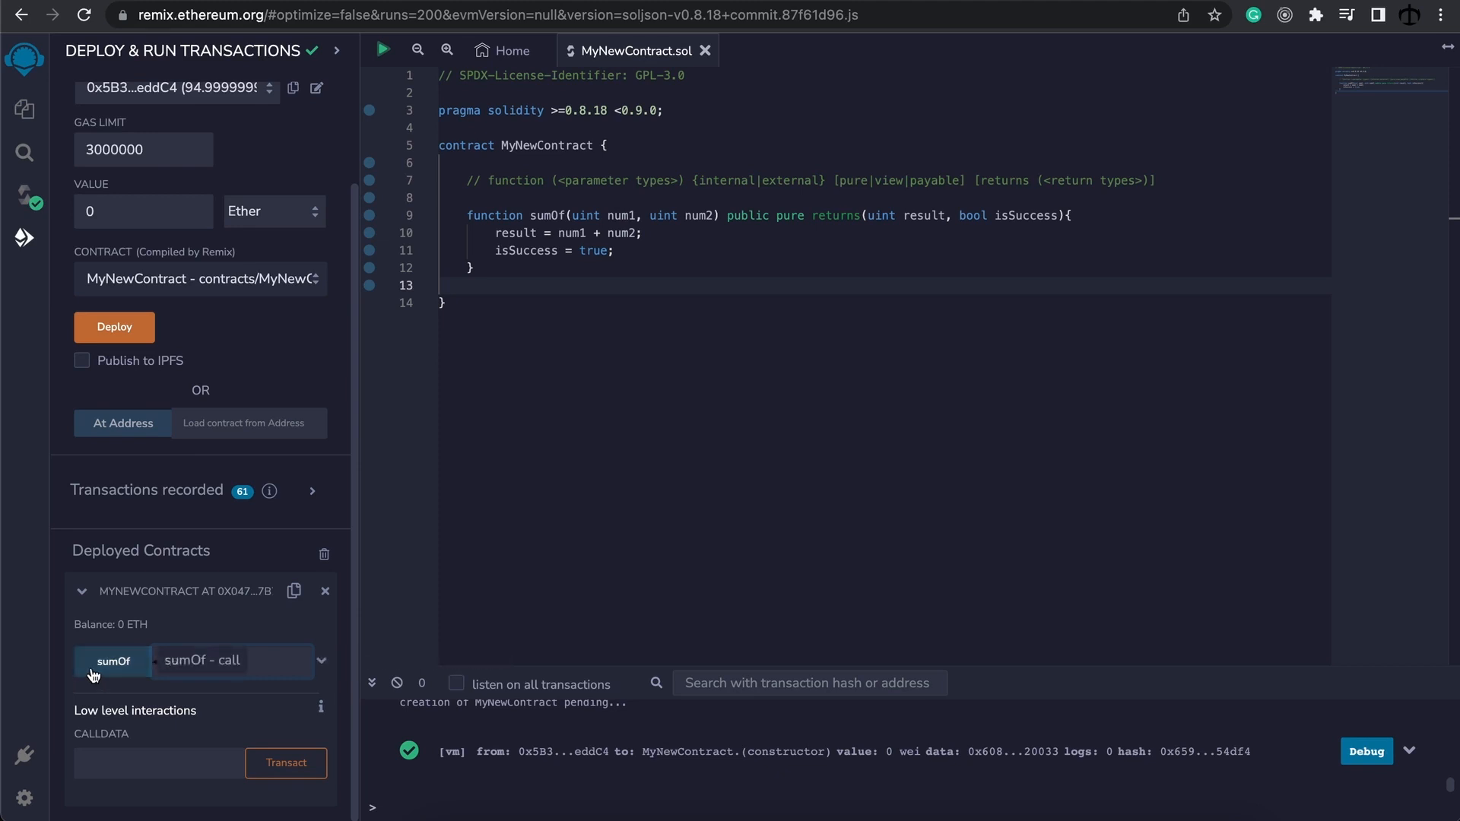
{"action": "left_click", "coordinate": [112, 661]}
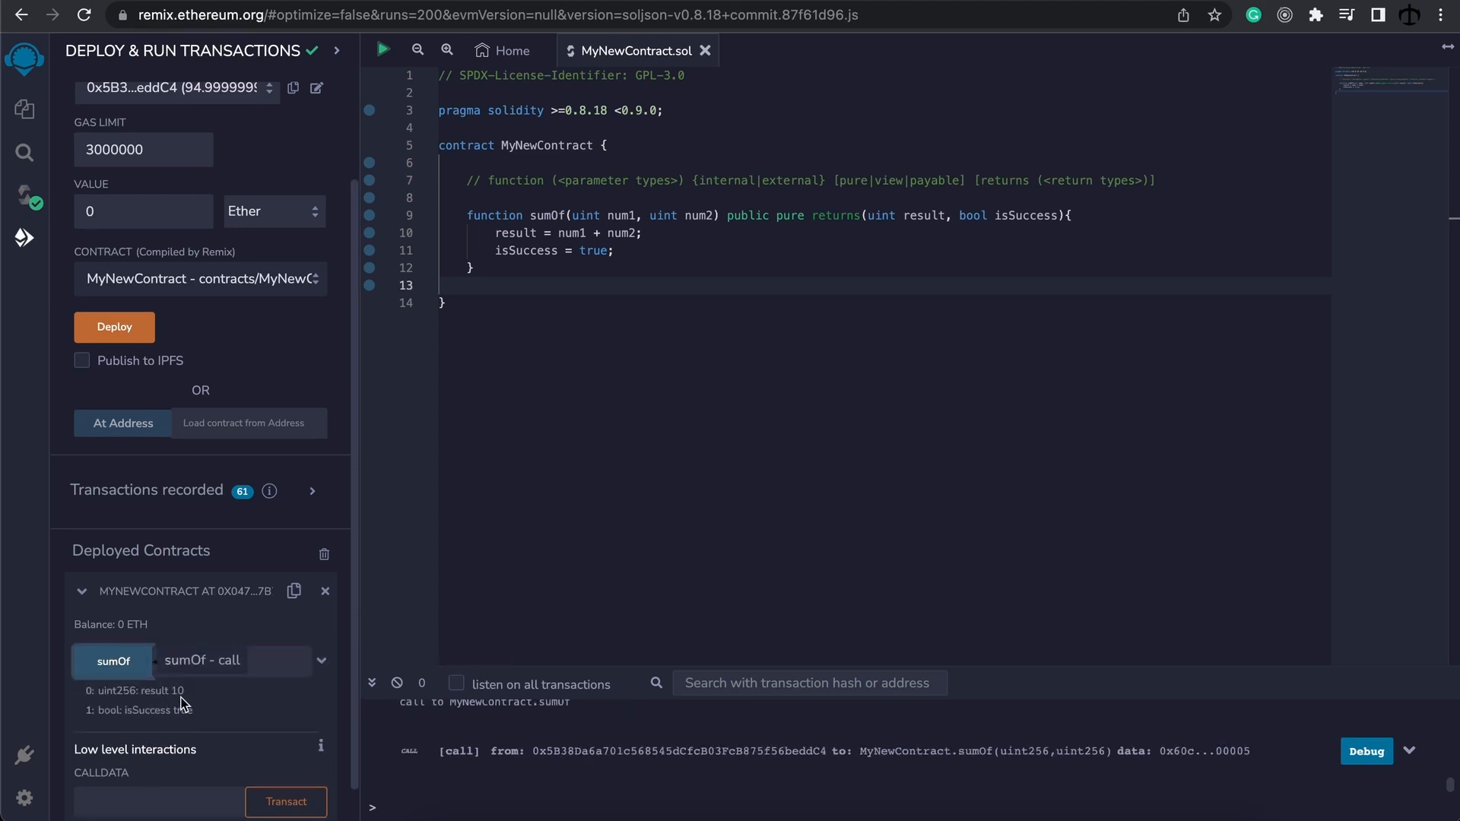
{"action": "mouse_move", "coordinate": [182, 729]}
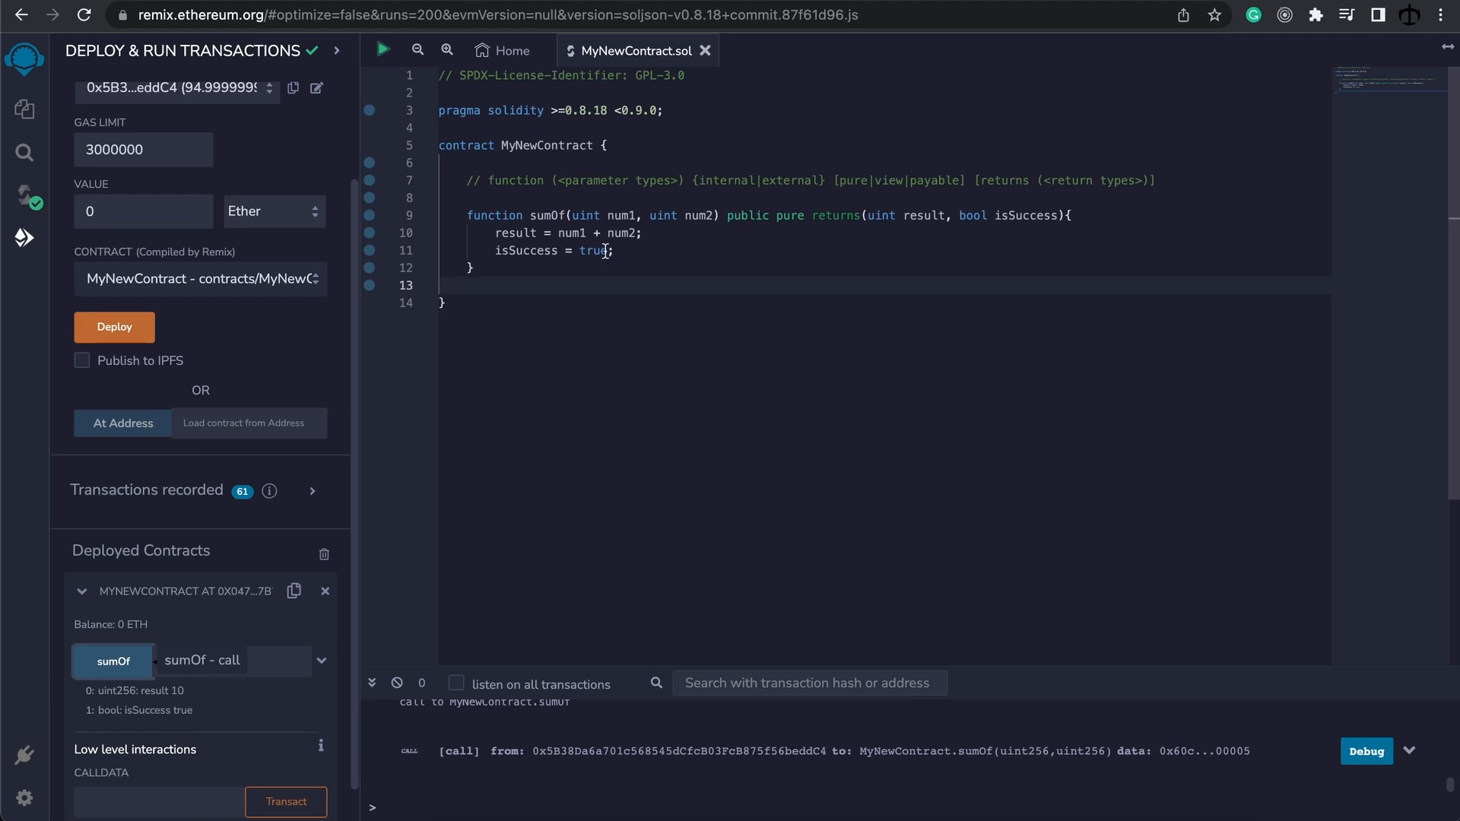
{"action": "type", "text": "5,5"}
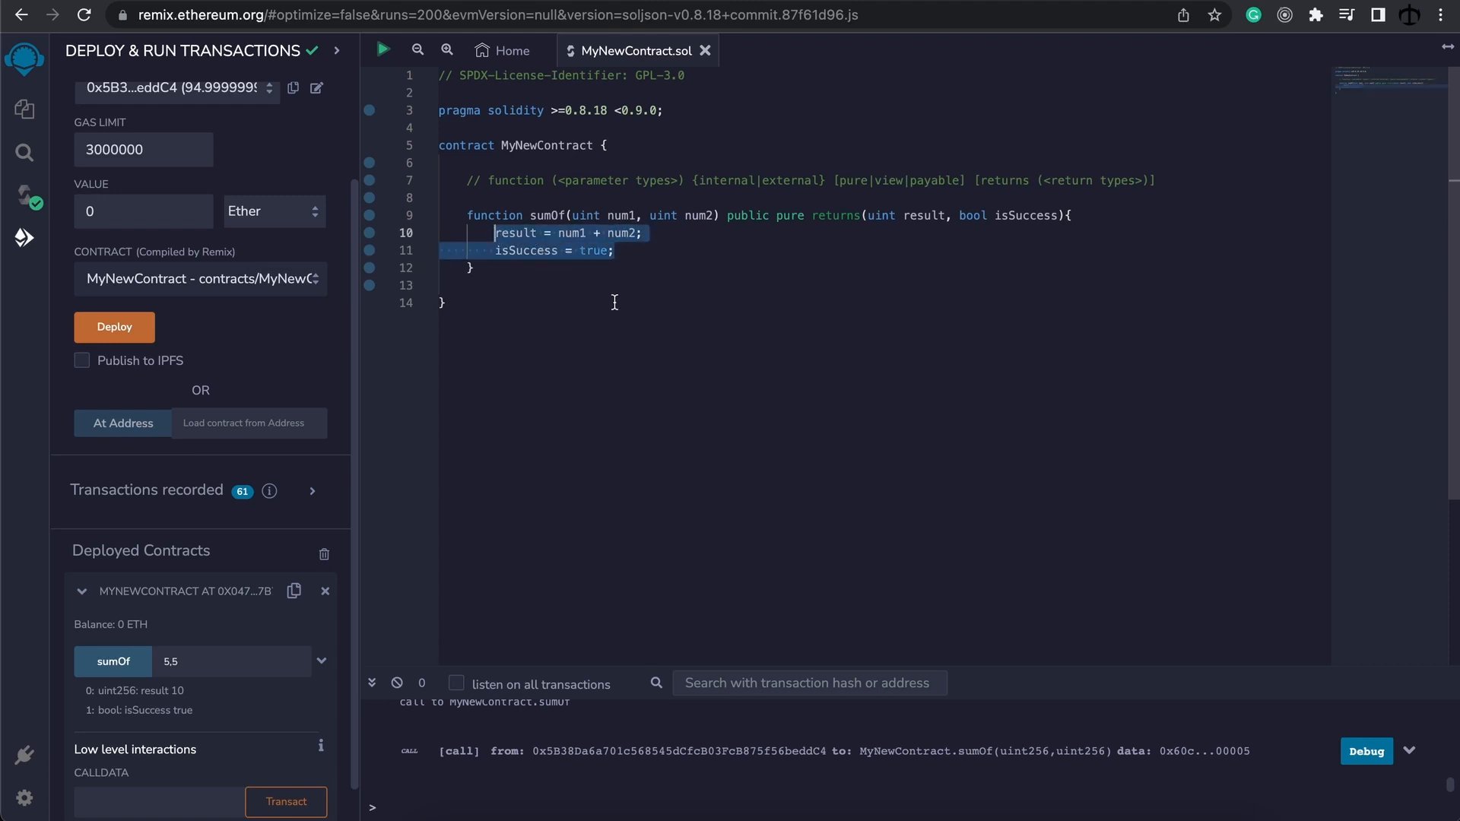
Step: Replace sumOf's assignment lines with 'return (num1 + num2, true);'
{"action": "type", "text": "return ()"}
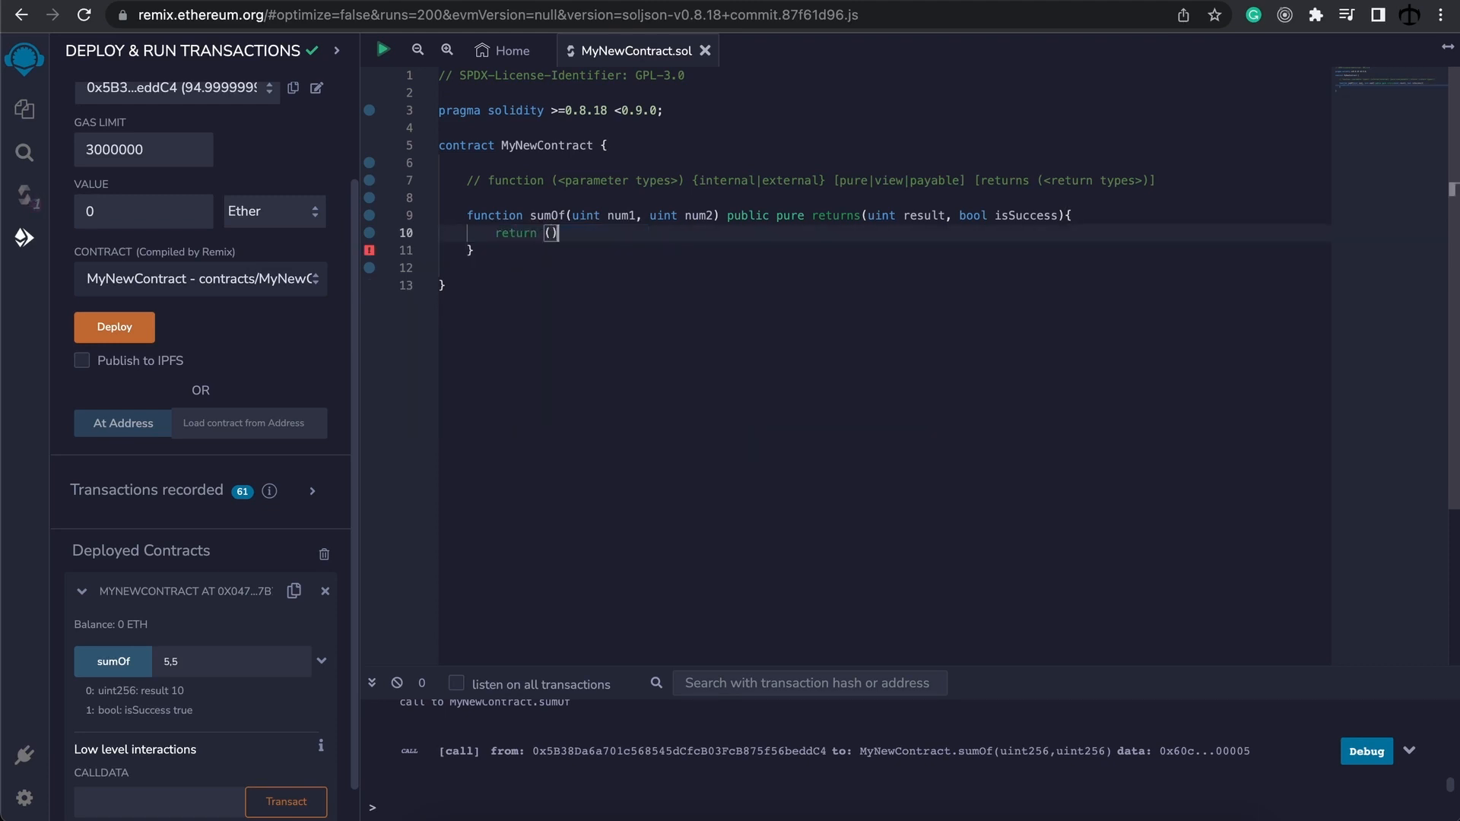
{"action": "type", "text": "num1 + num2,"}
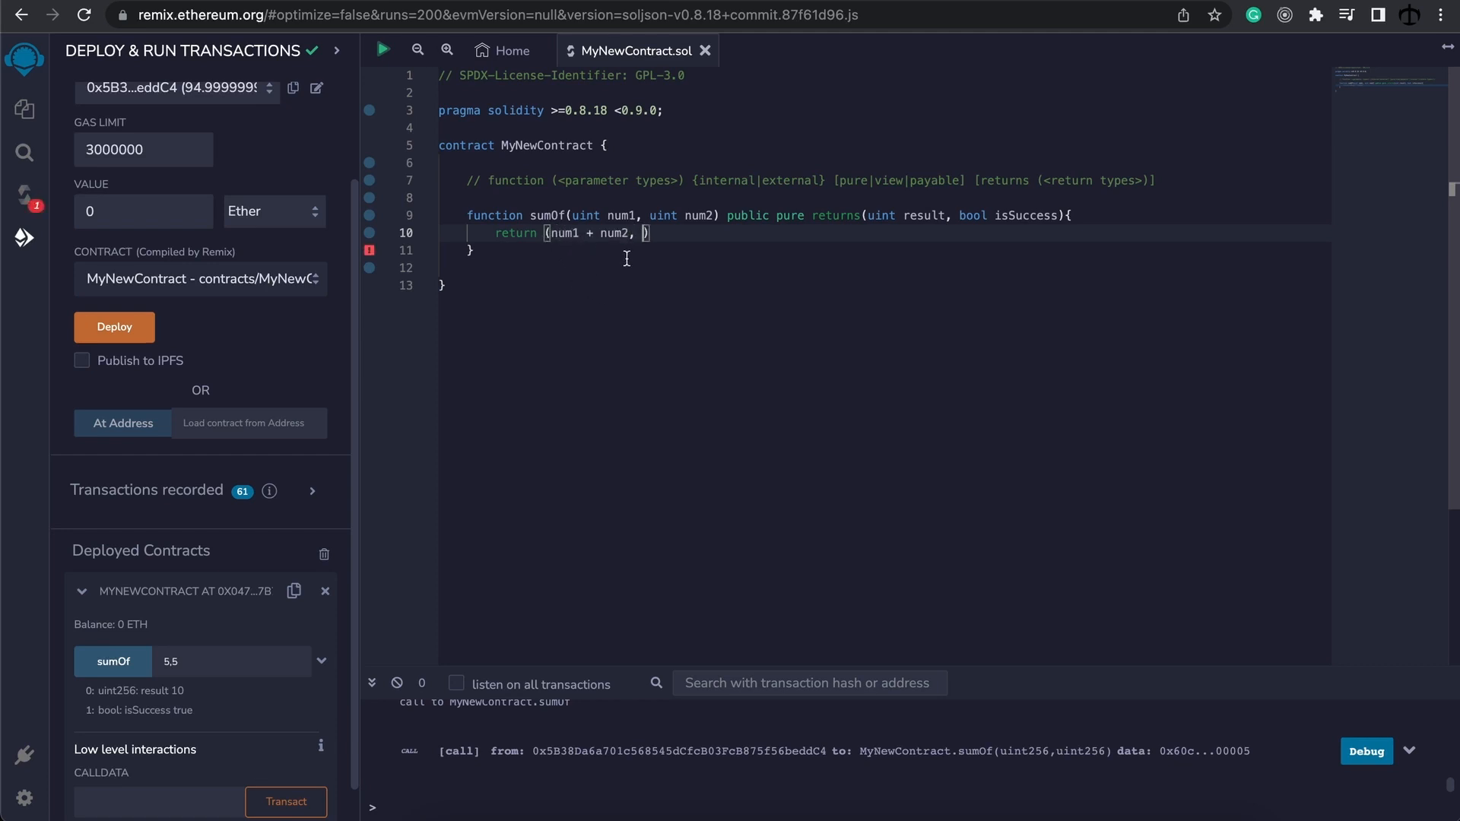
{"action": "type", "text": "true"}
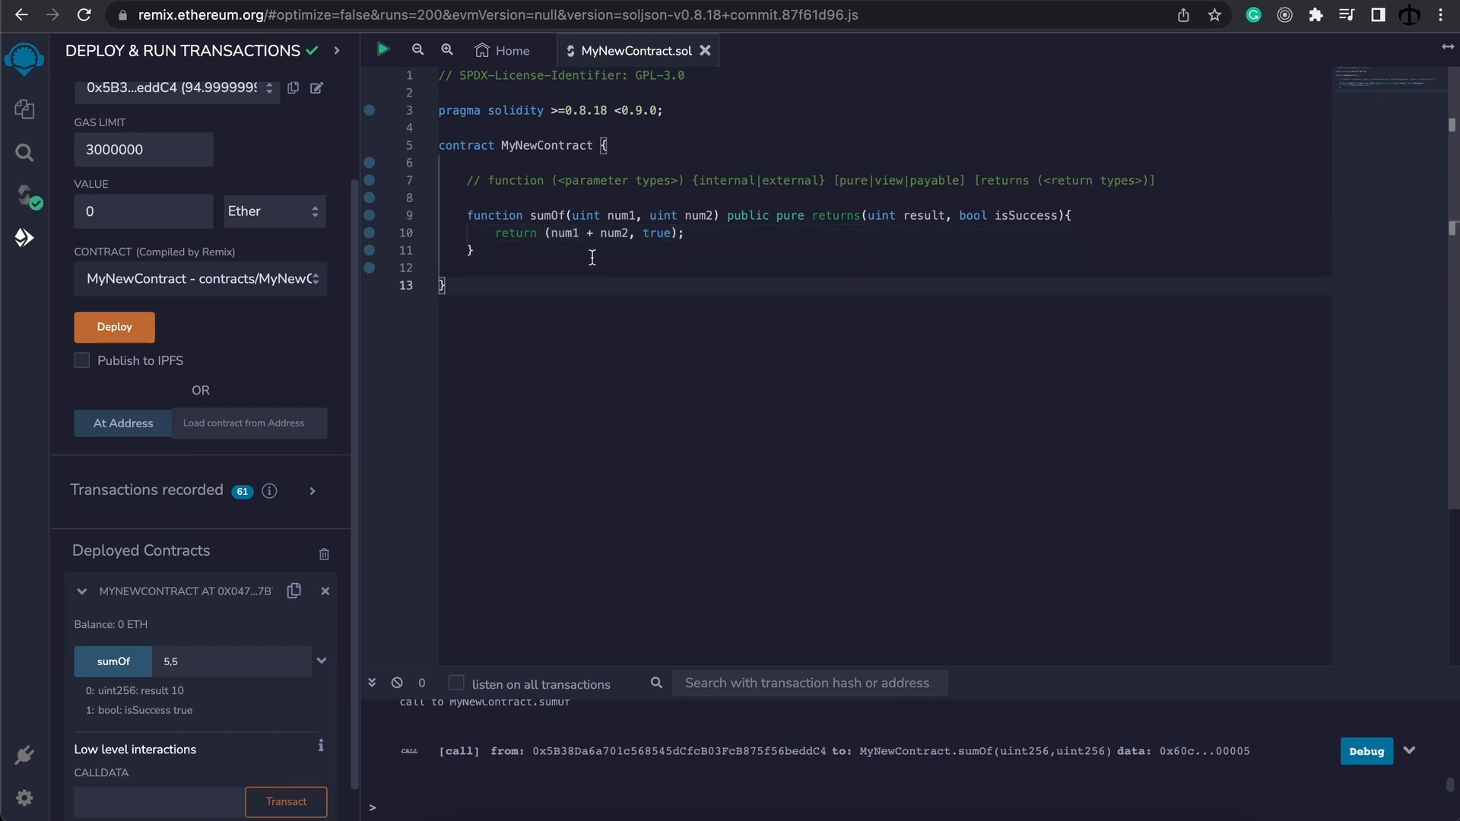
{"action": "mouse_move", "coordinate": [532, 252]}
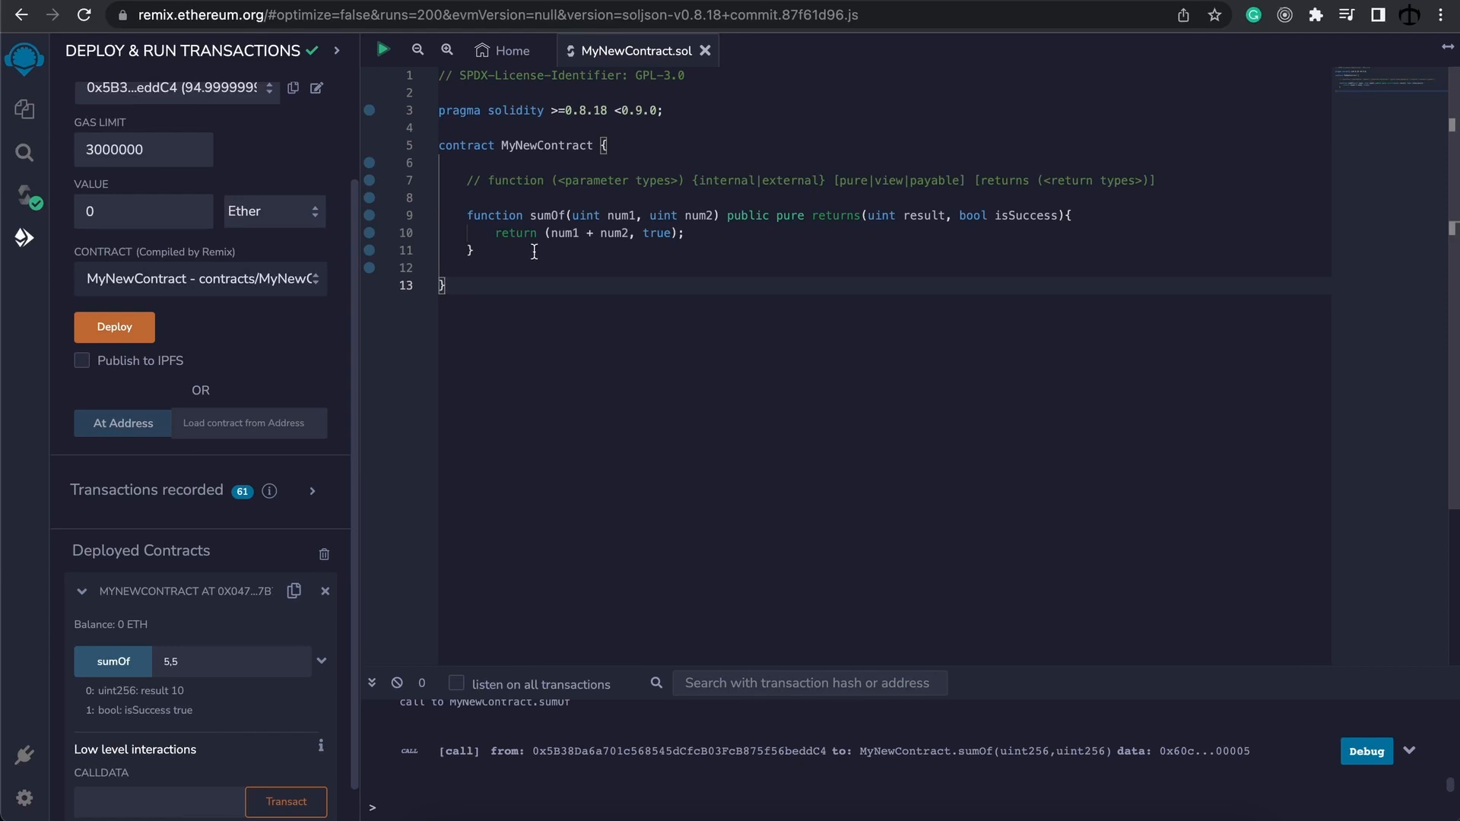
Step: Write public myFunc assigning sumOf(4,9) to (uint result, bool isSuccess)
{"action": "type", "text": "function"}
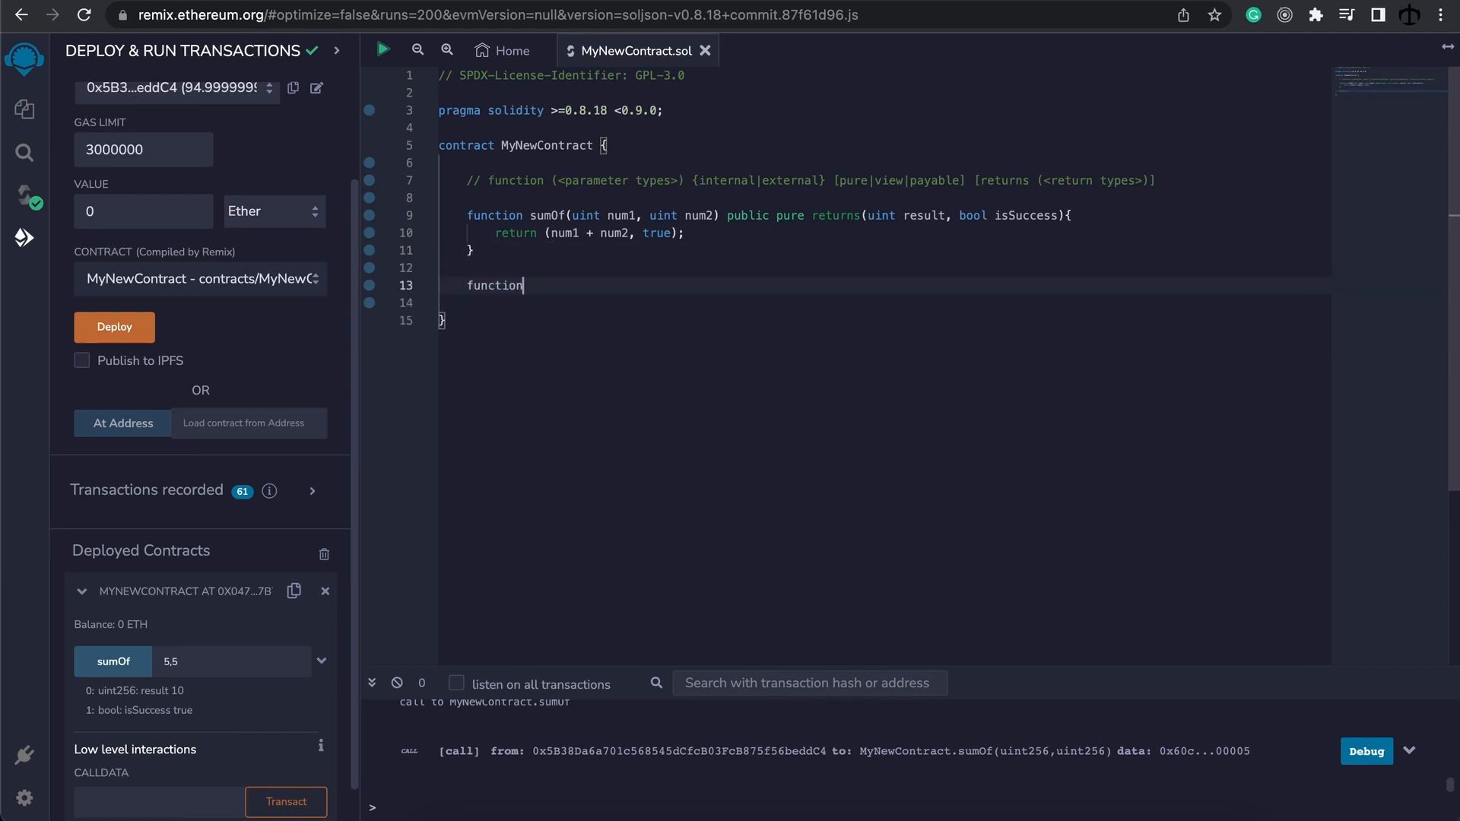
{"action": "type", "text": "myFunc() {"}
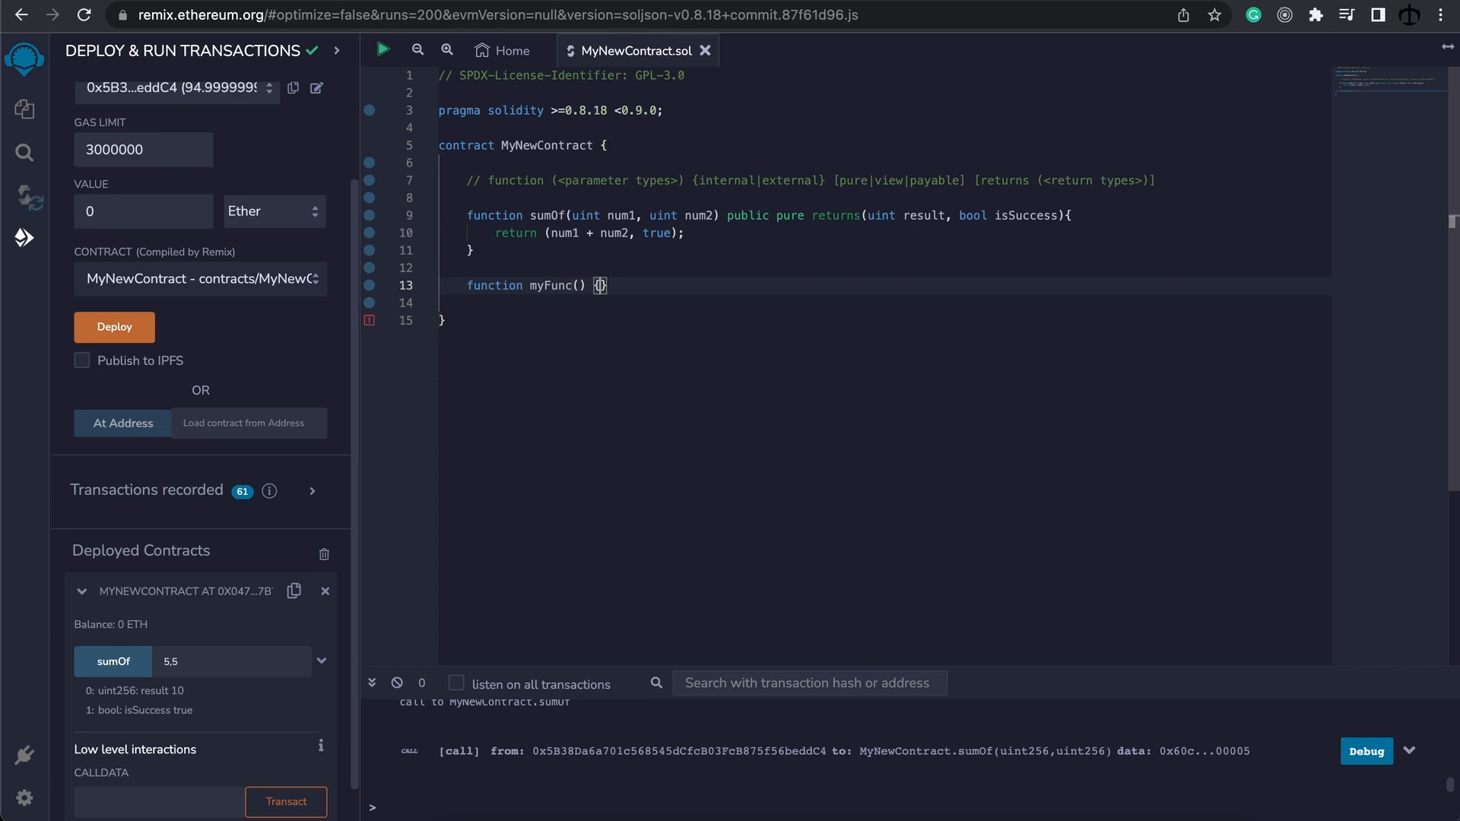
{"action": "type", "text": "public"}
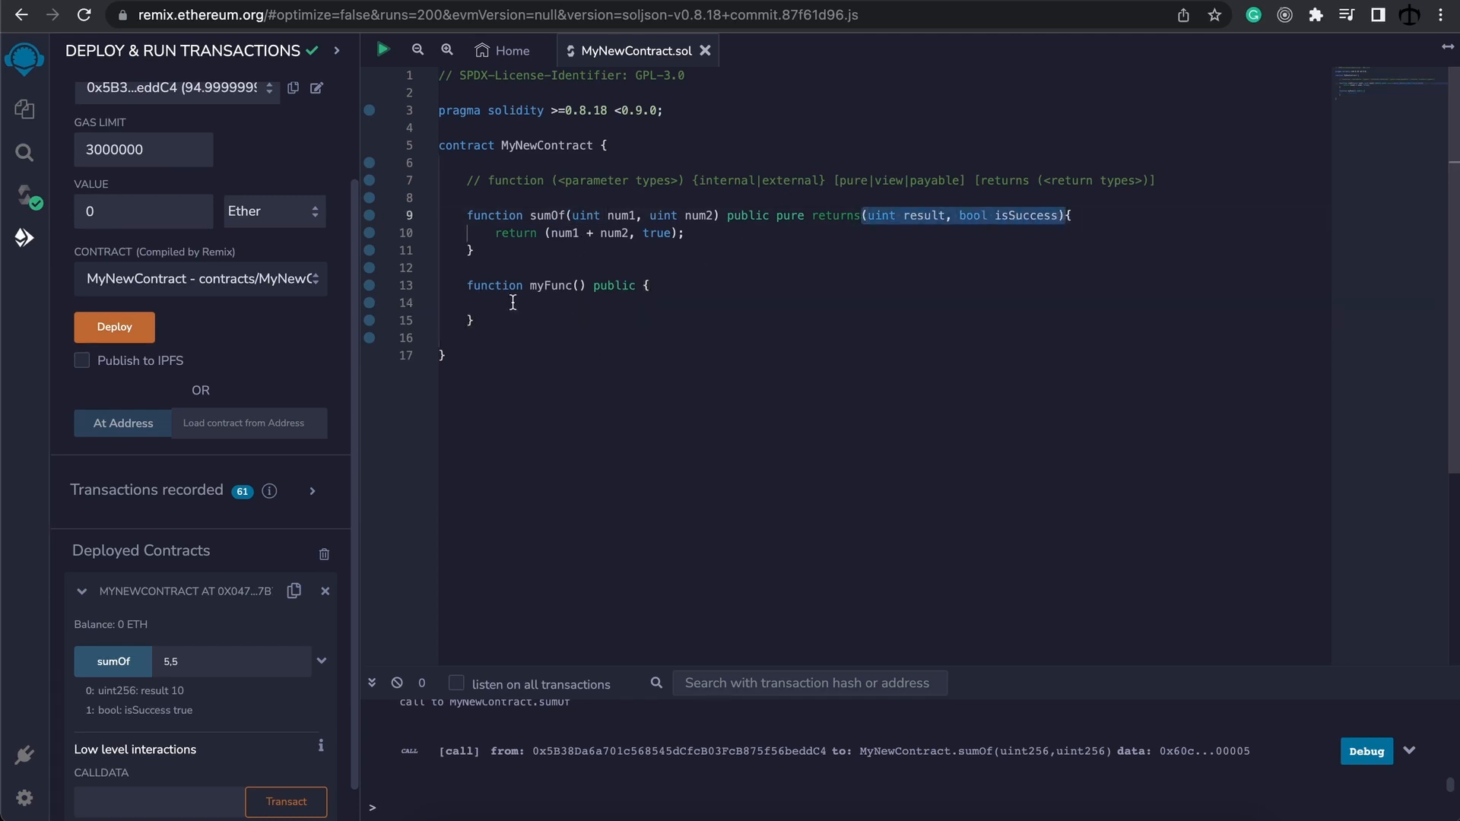
{"action": "type", "text": "(uint result, bool isSuccess)"}
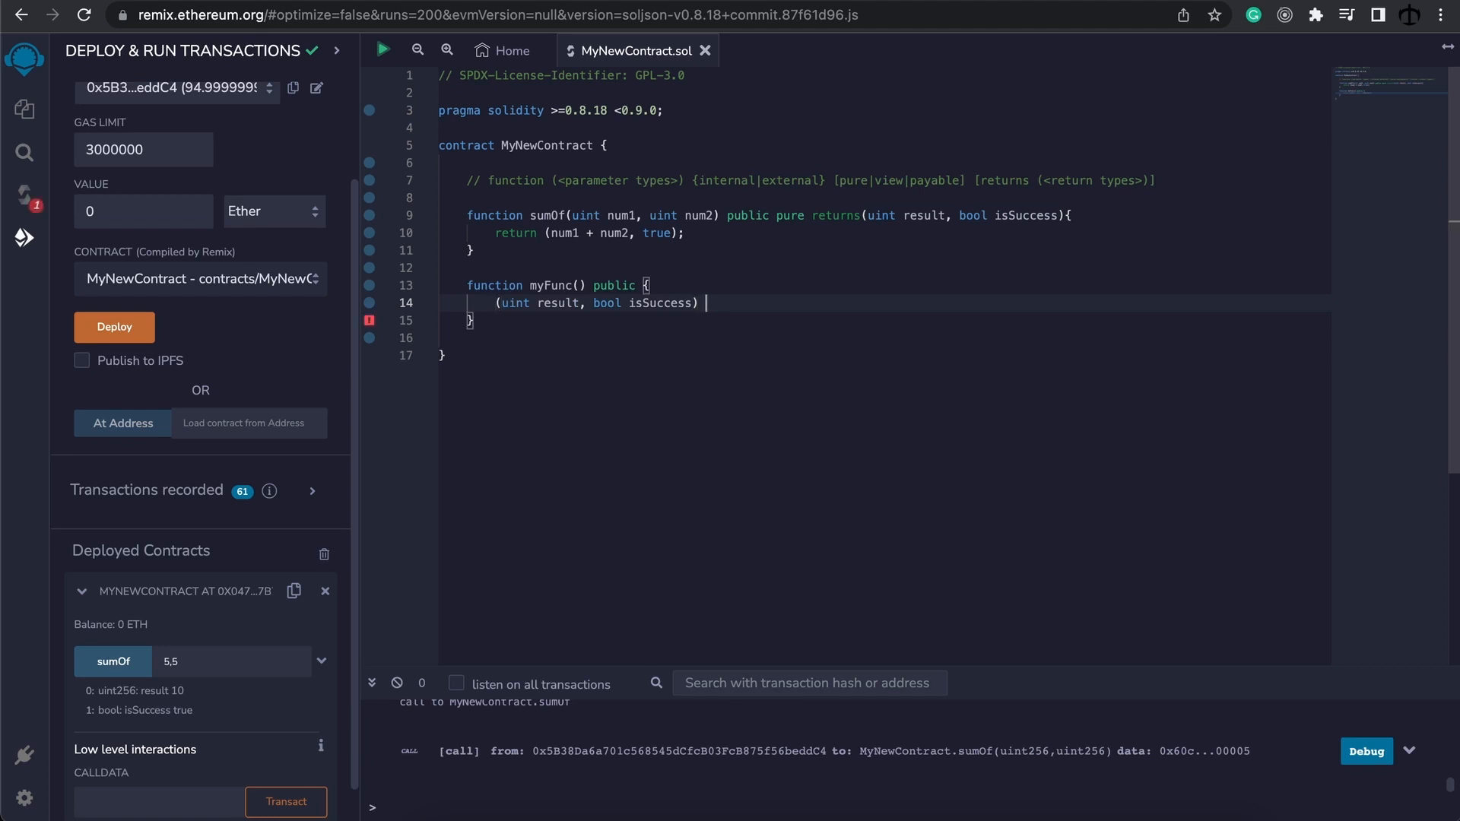
{"action": "type", "text": "="}
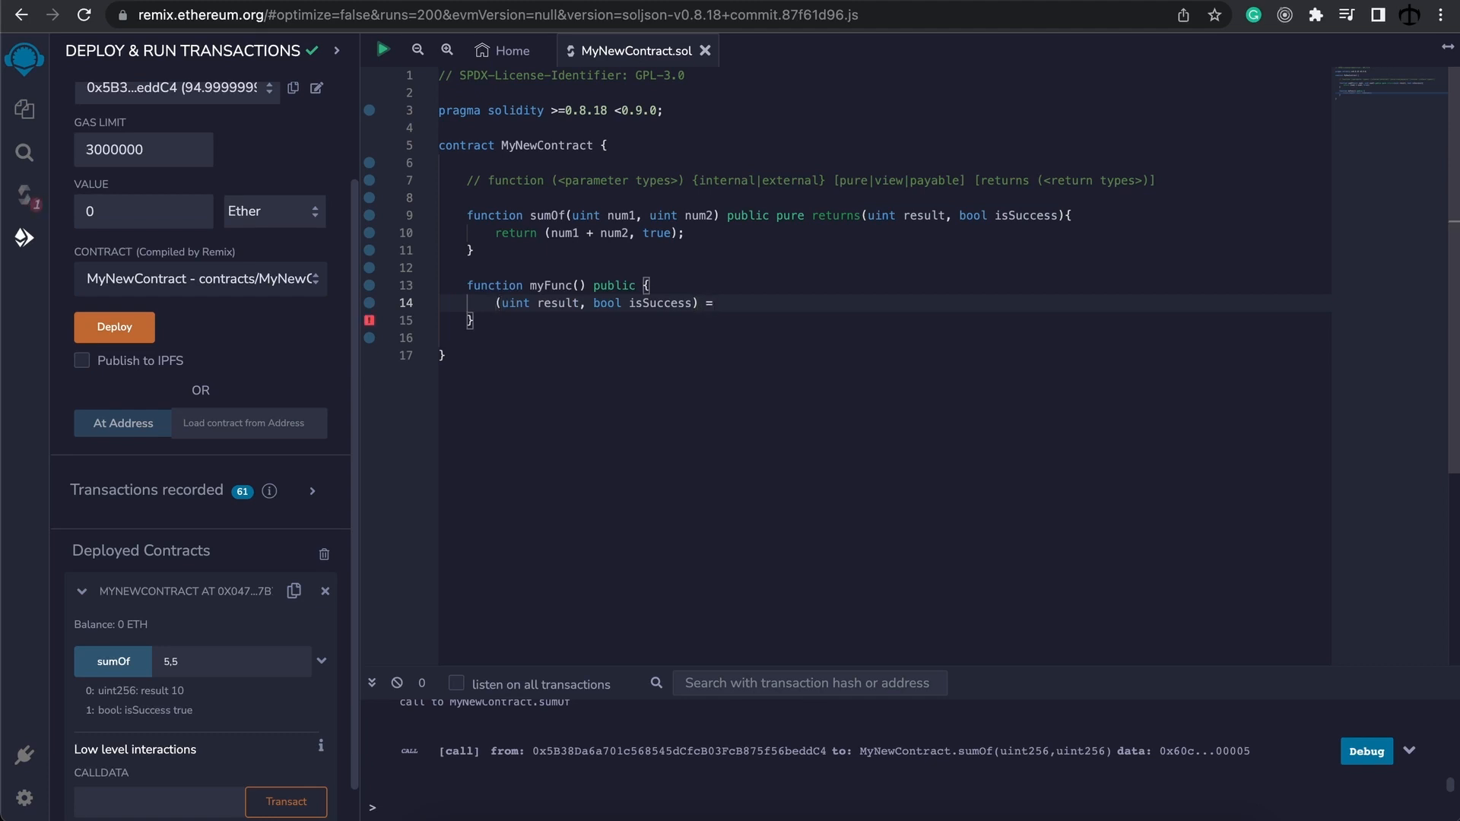
{"action": "type", "text": "sumOf"}
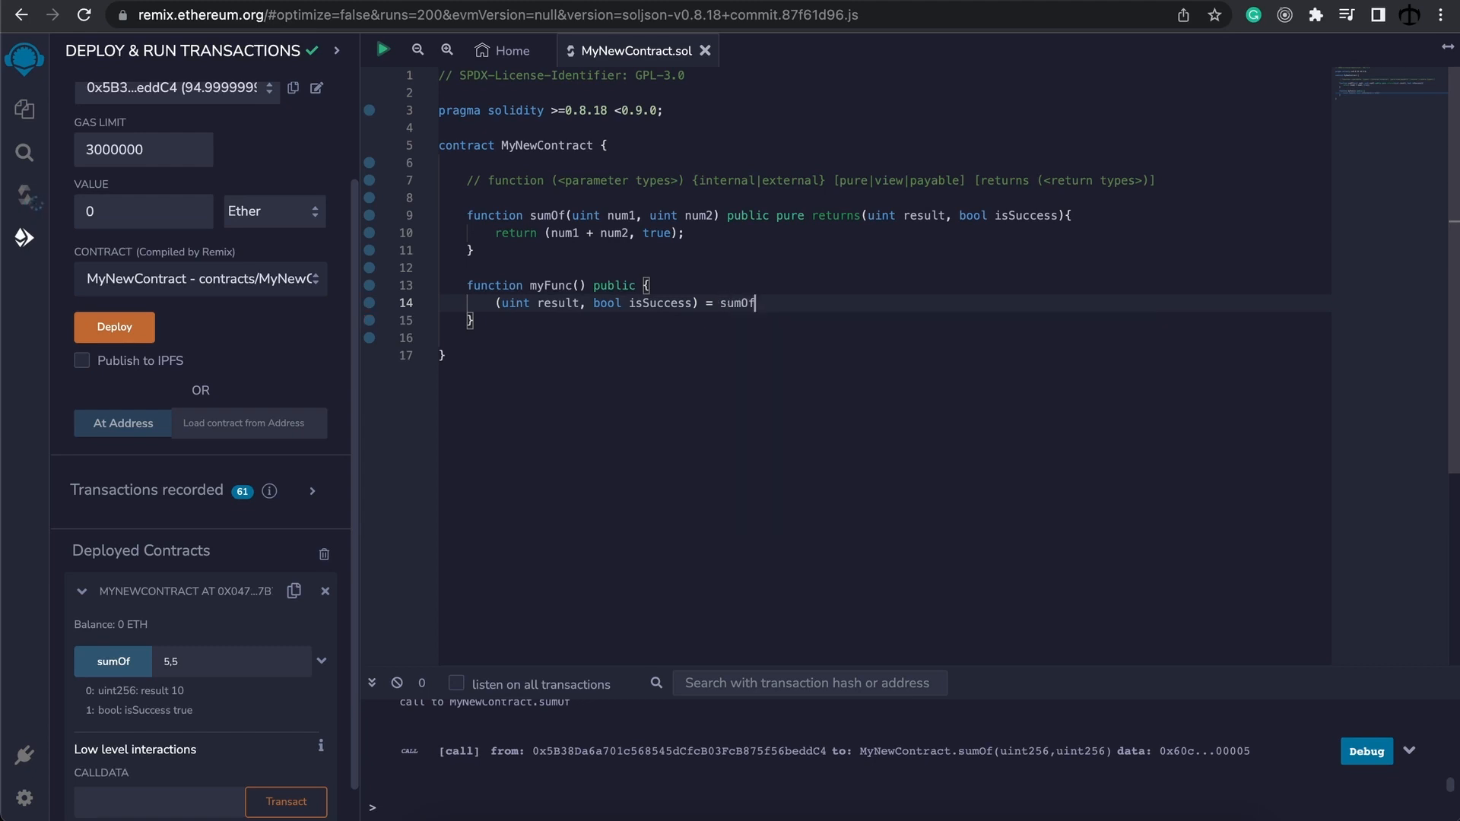
{"action": "type", "text": "()"}
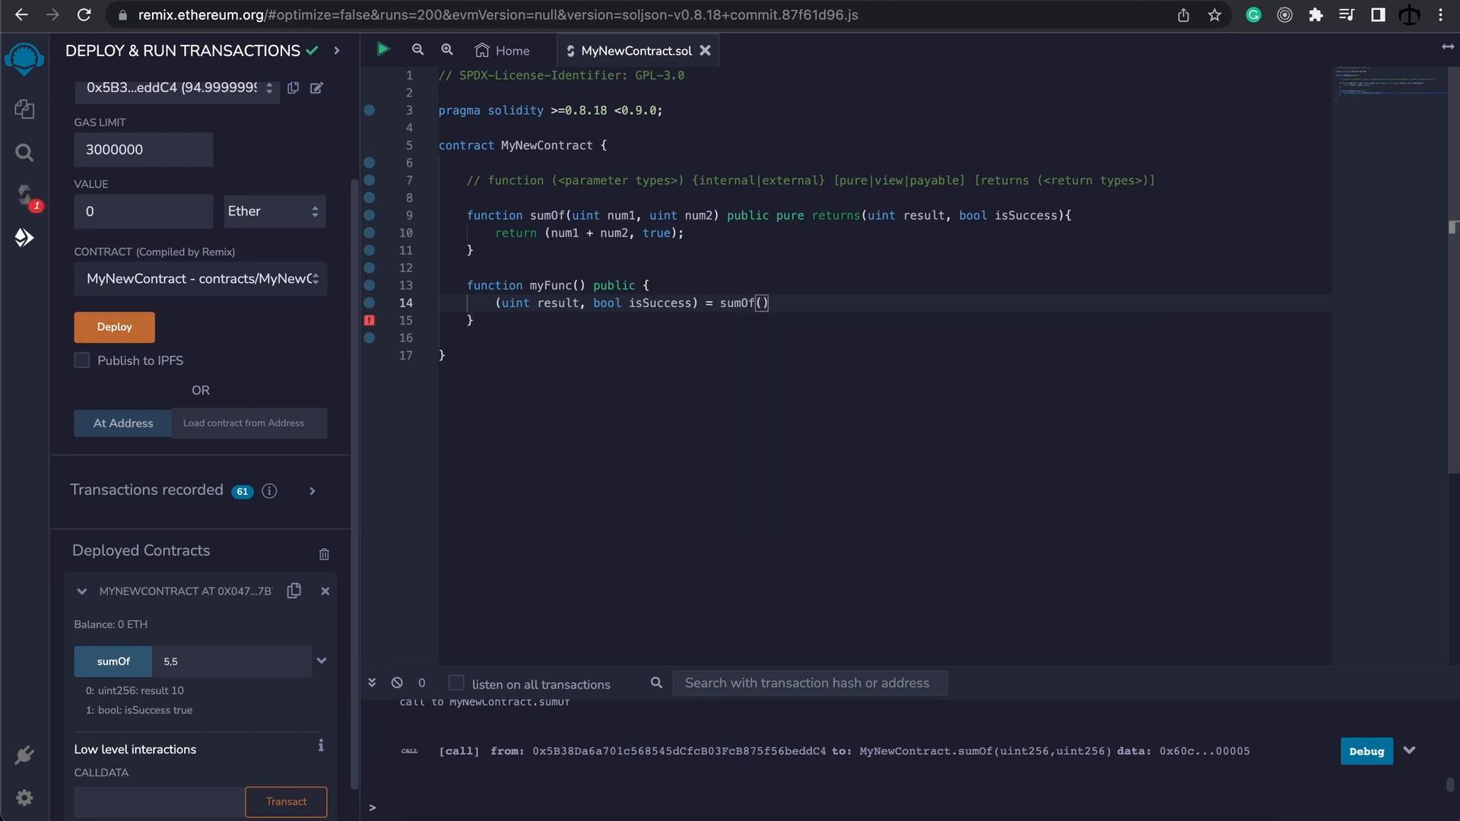
{"action": "type", "text": "4,9"}
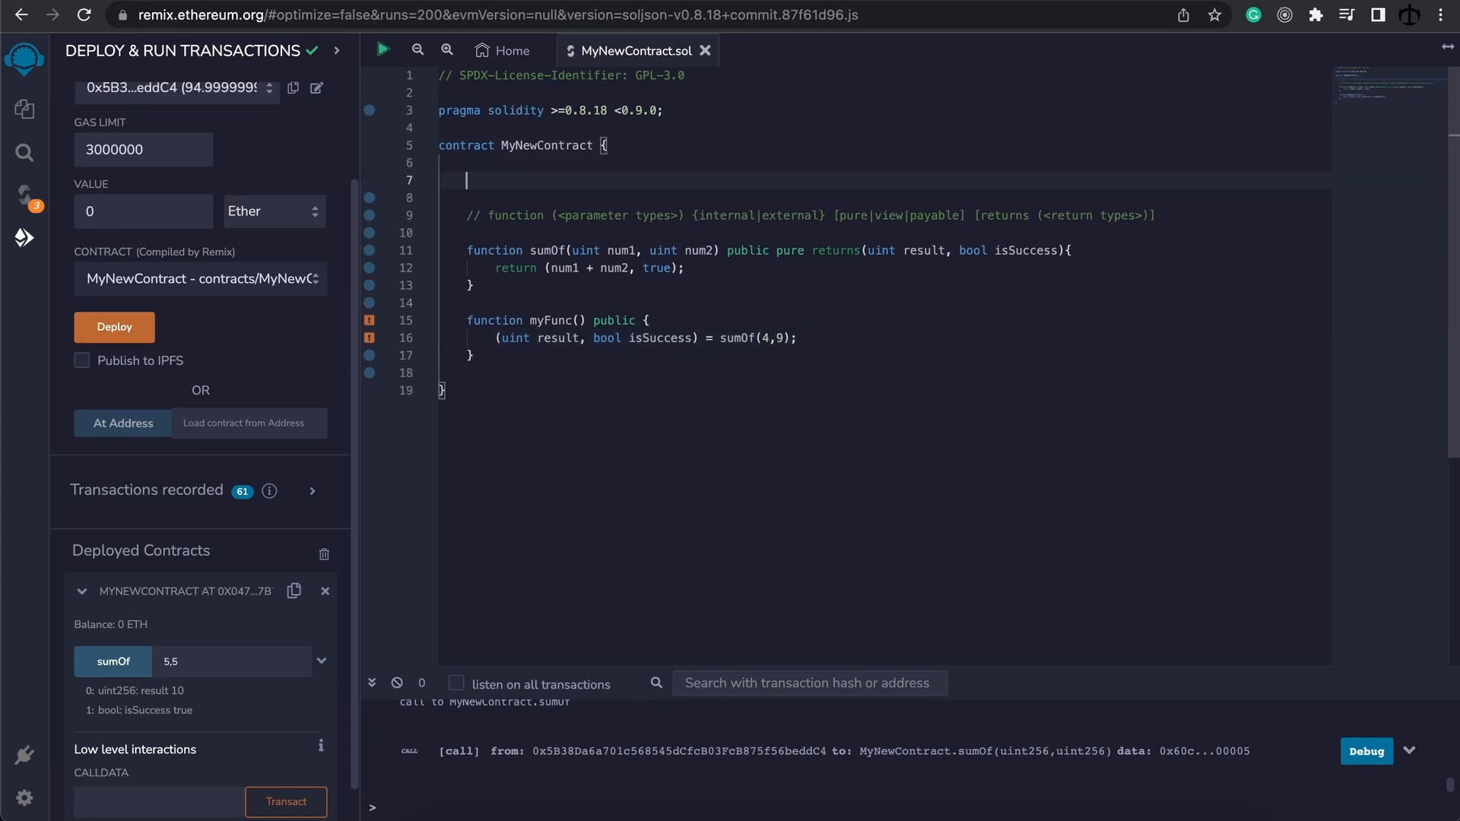
Step: Declare 'uint myUint;' under the contract line and add 'myUint = result;' inside myFunc
{"action": "type", "text": "uint"}
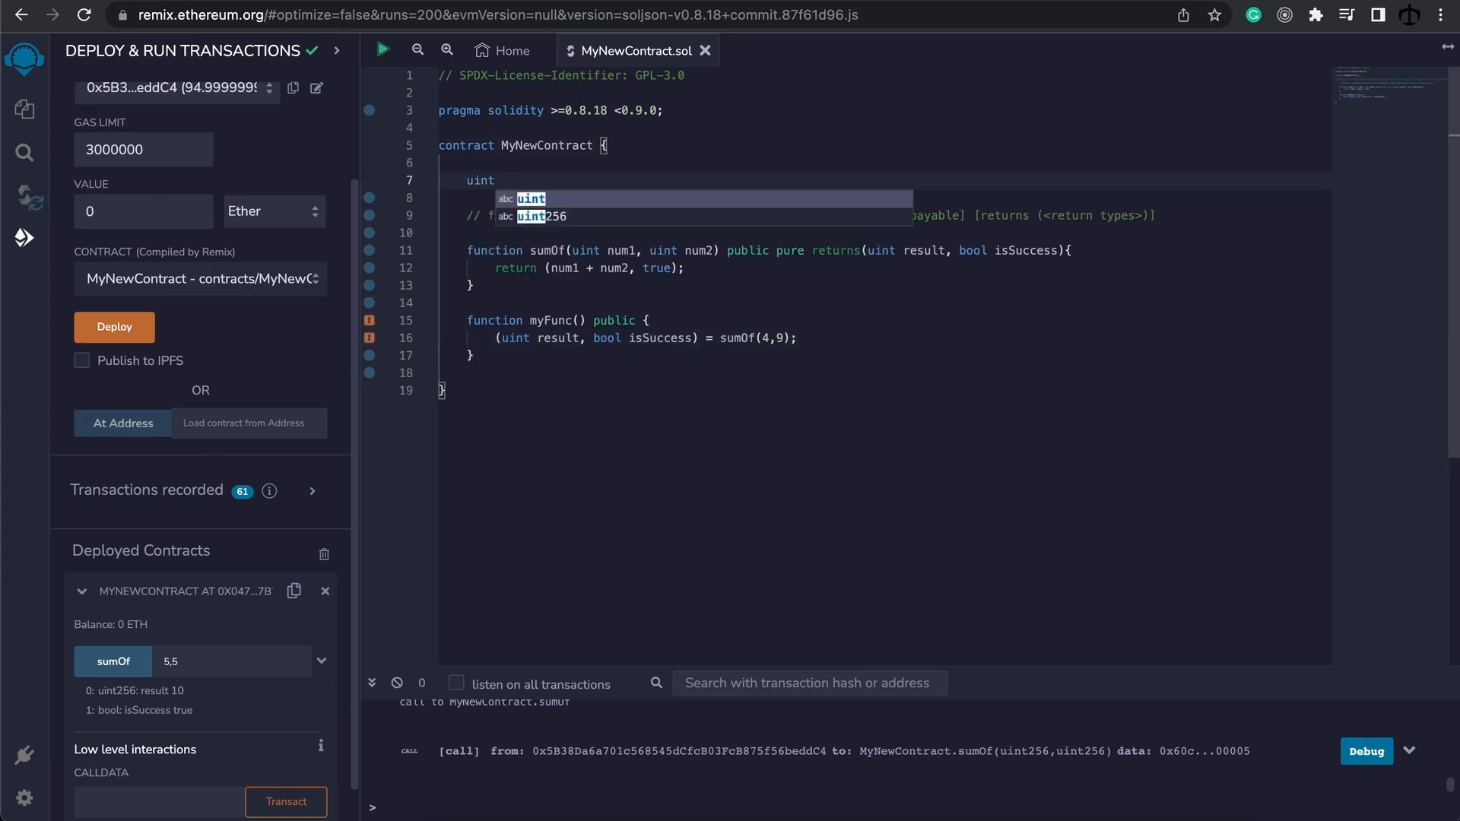
{"action": "type", "text": "myUi"}
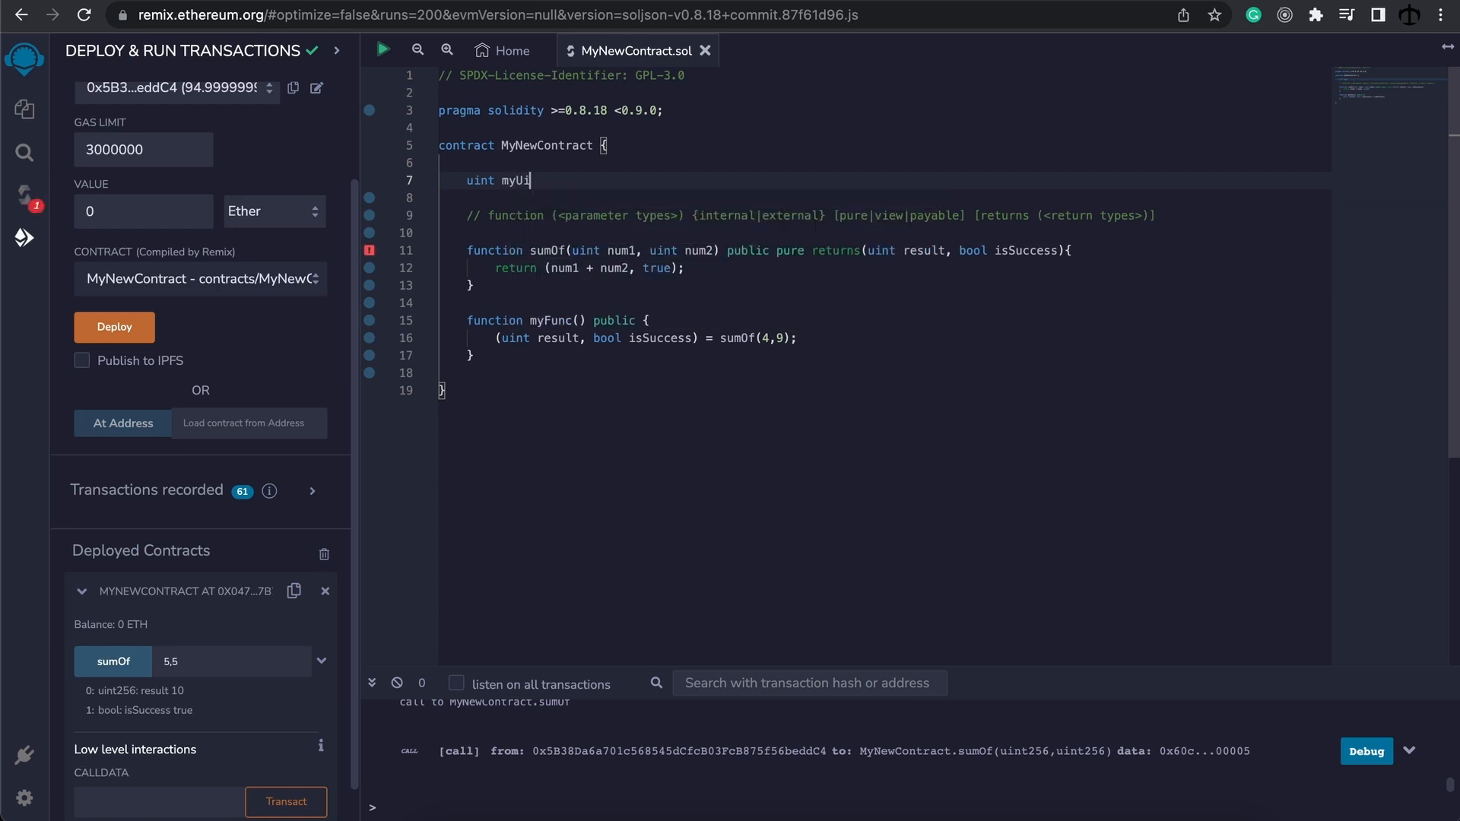
{"action": "type", "text": "nt"}
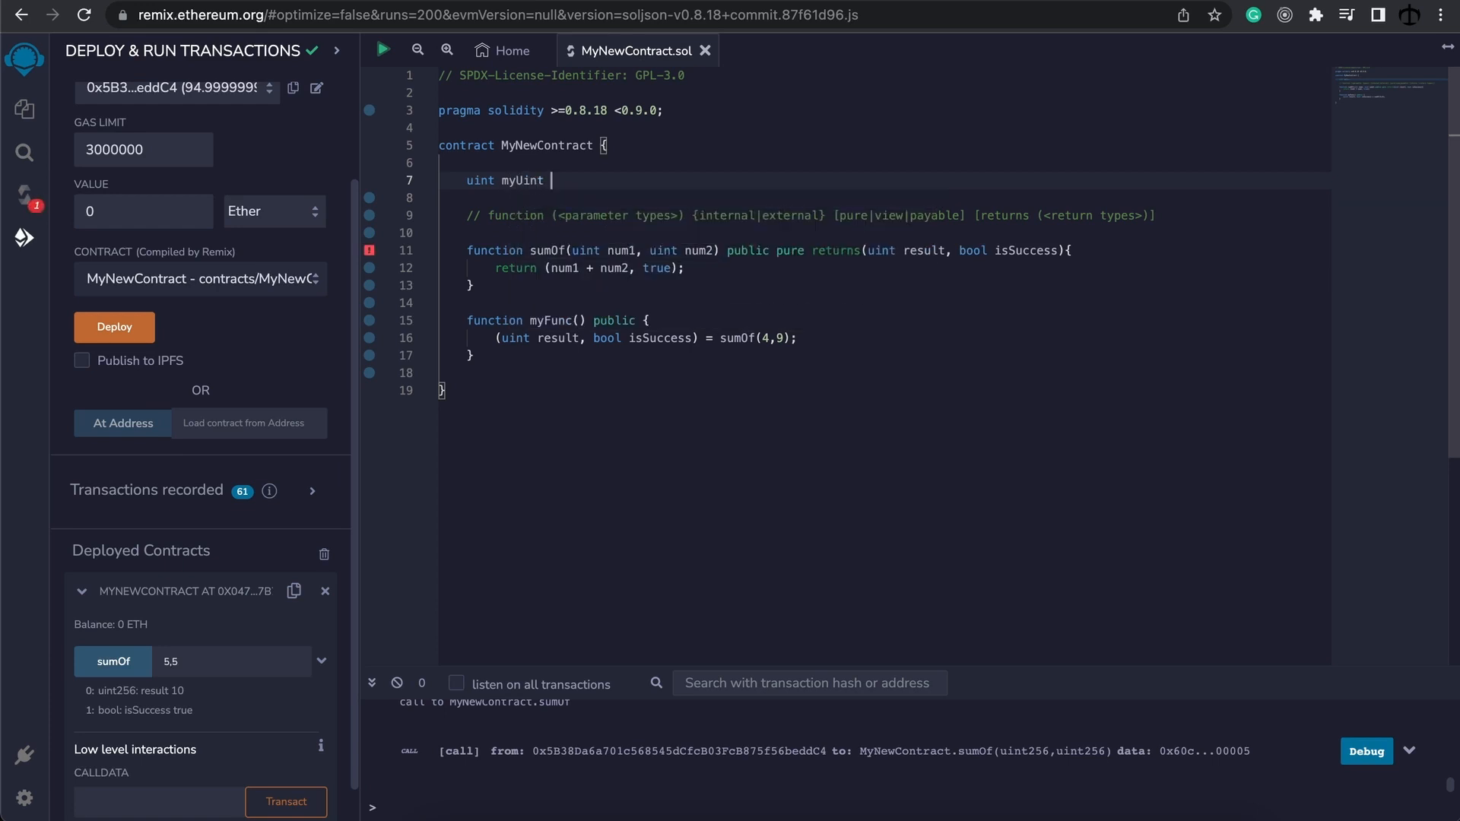
{"action": "type", "text": ";"}
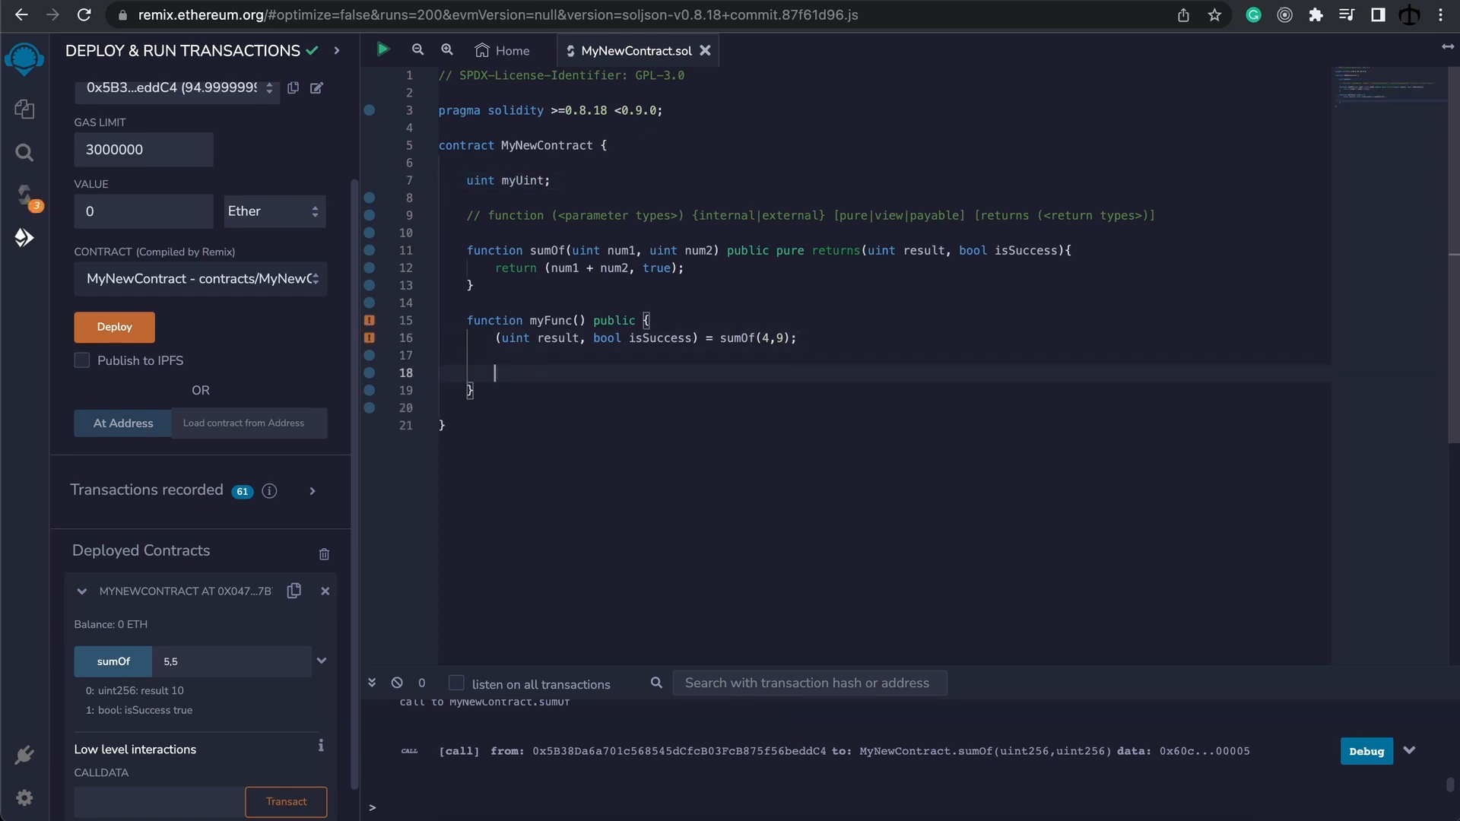
{"action": "type", "text": "myUint = result;"}
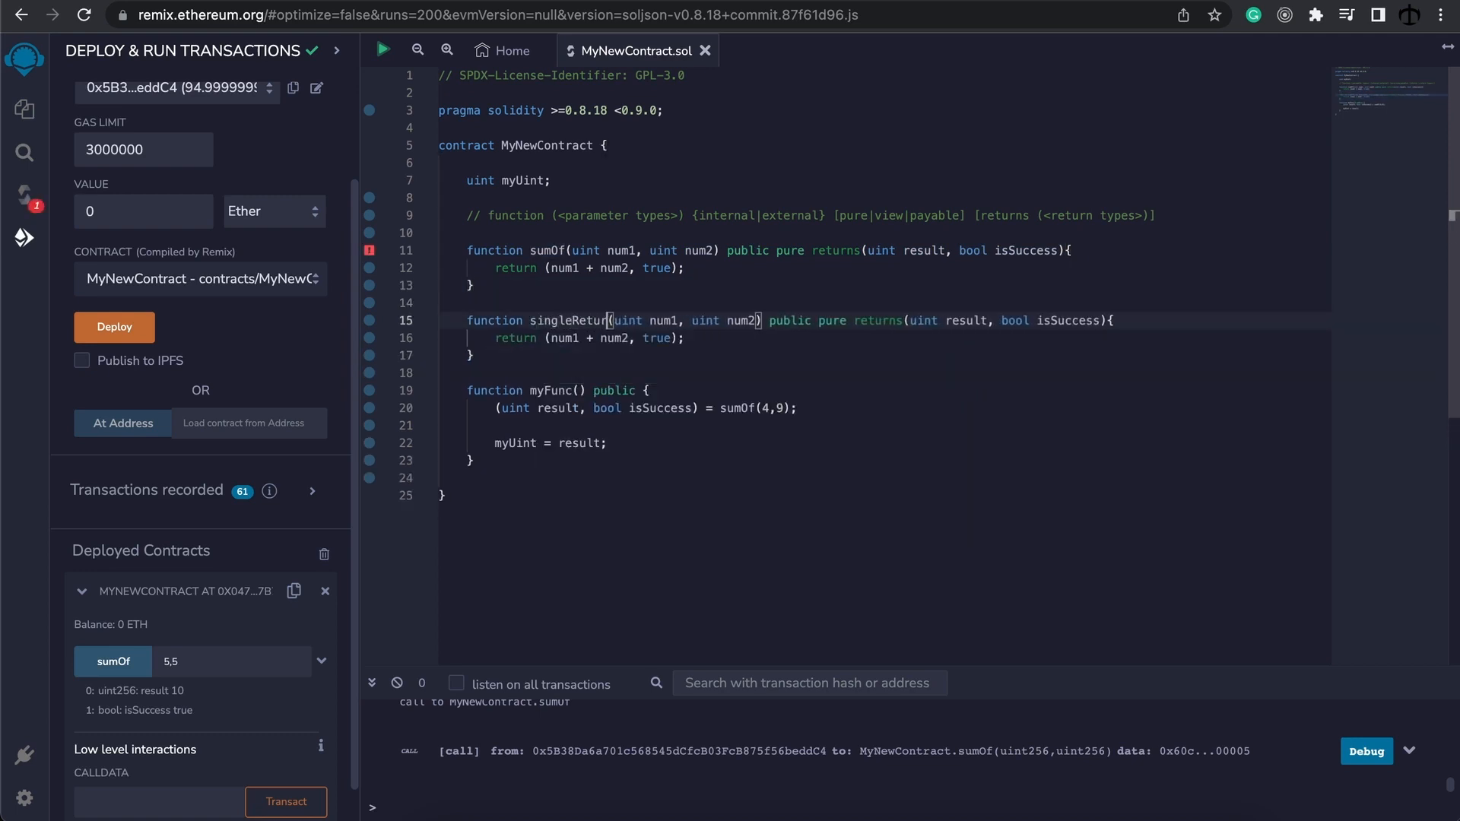
Step: Turn the sumOf copy into singleReturn: no parameters, pure, one uint result, returning 12
{"action": "double_click", "coordinate": [571, 320]}
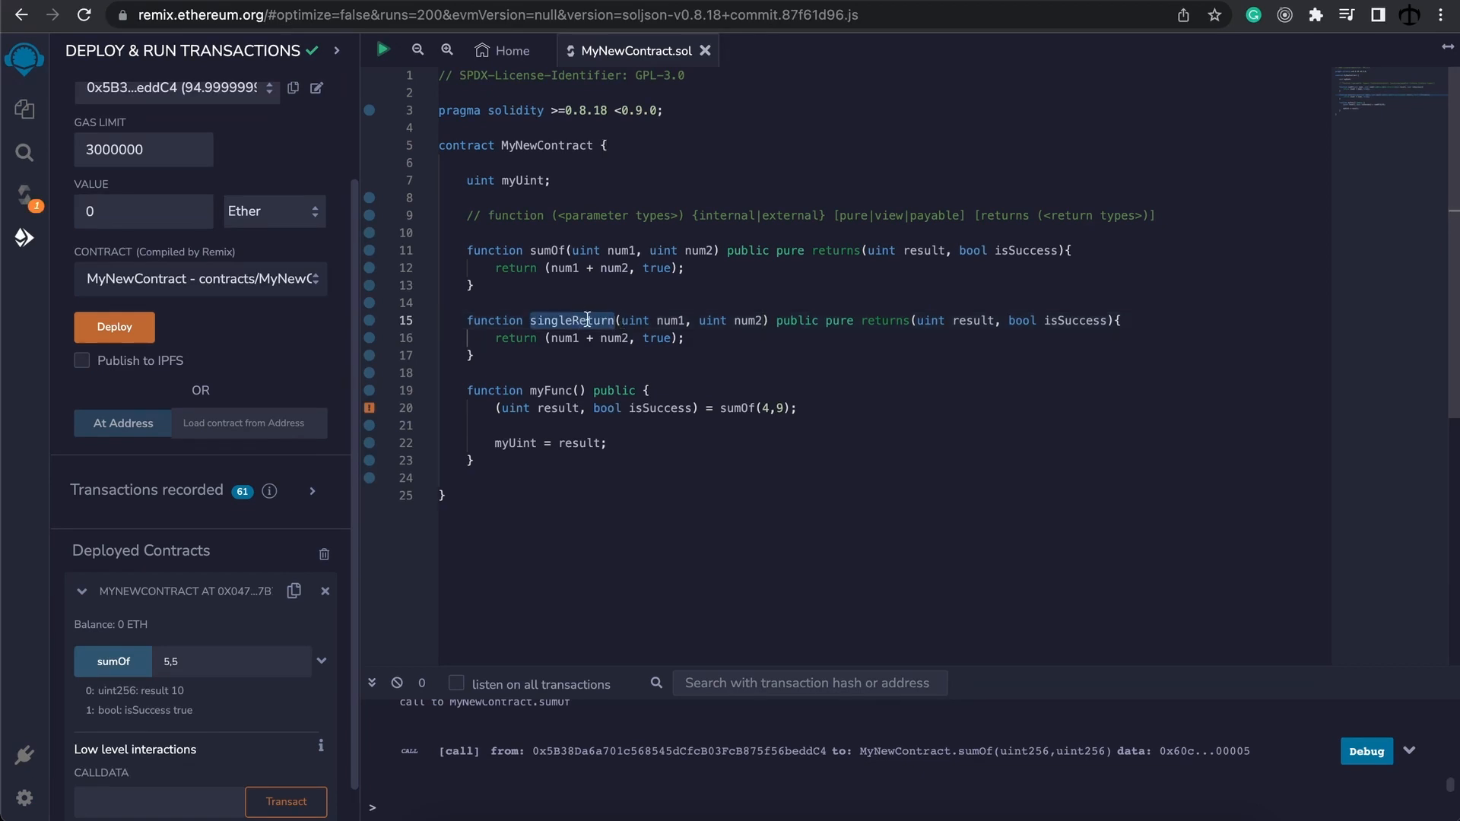
{"action": "left_click", "coordinate": [623, 320]}
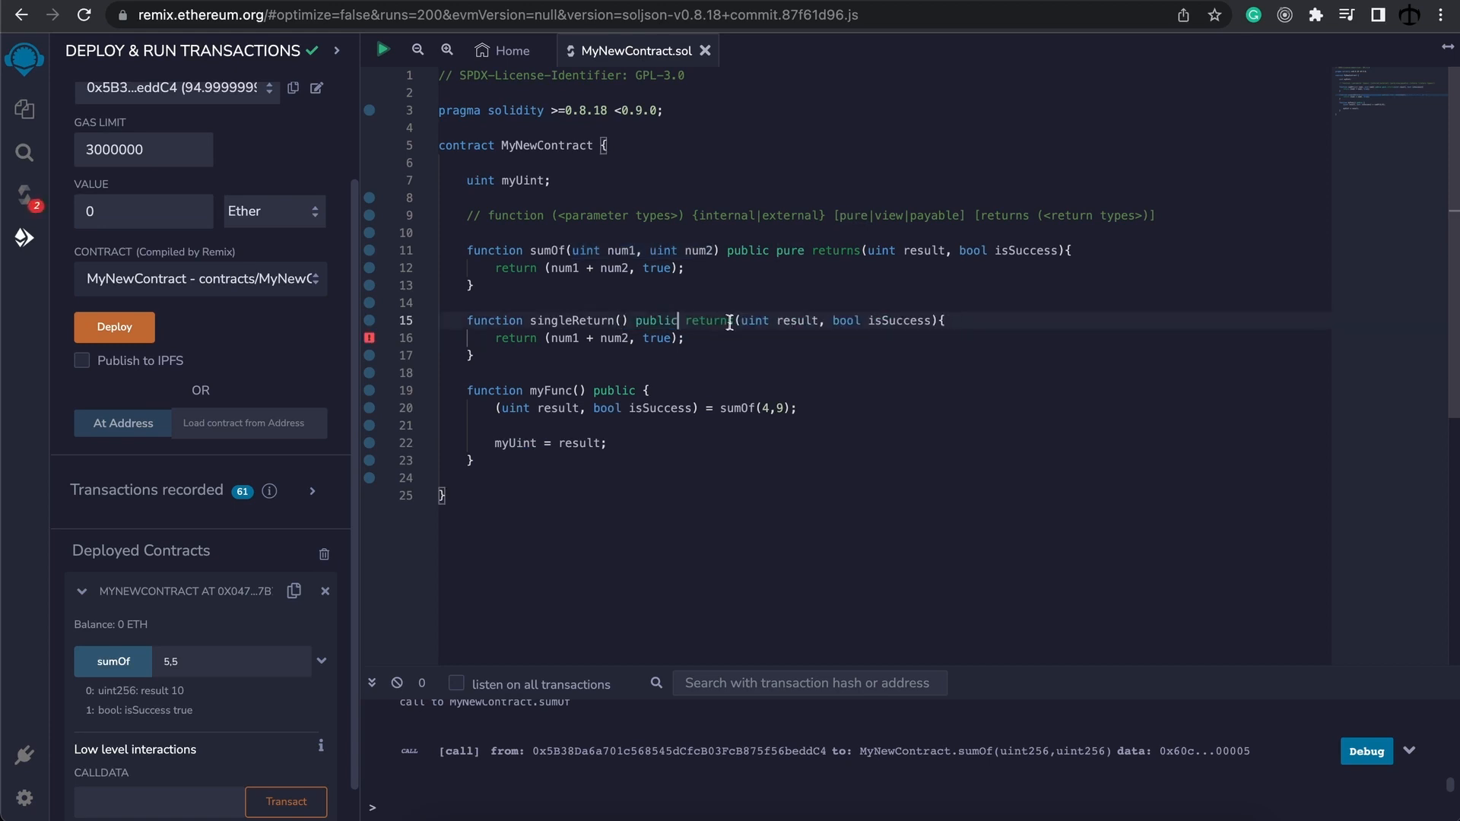
{"action": "type", "text": "pure"}
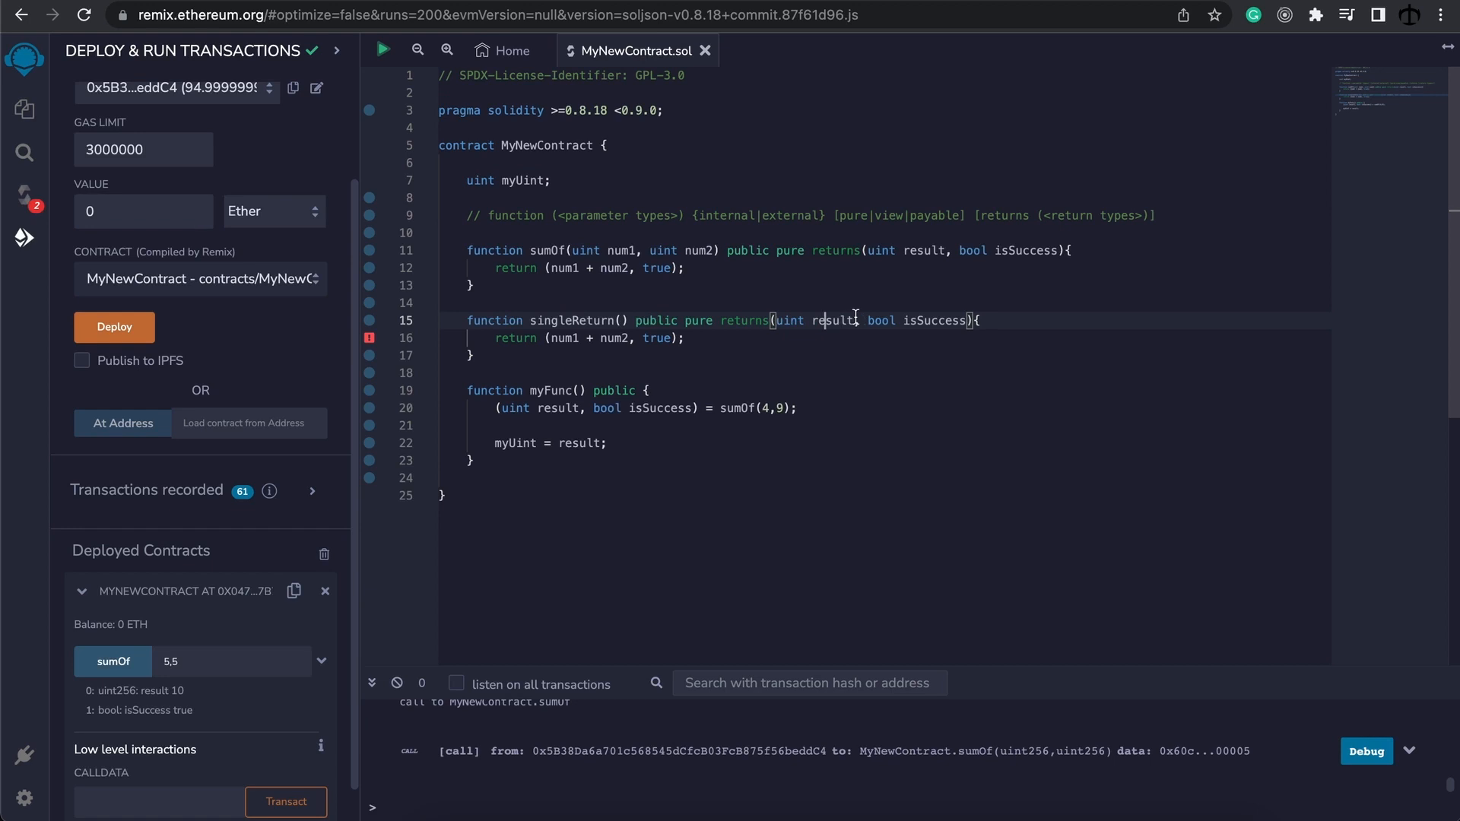
{"action": "key", "text": "Backspace"}
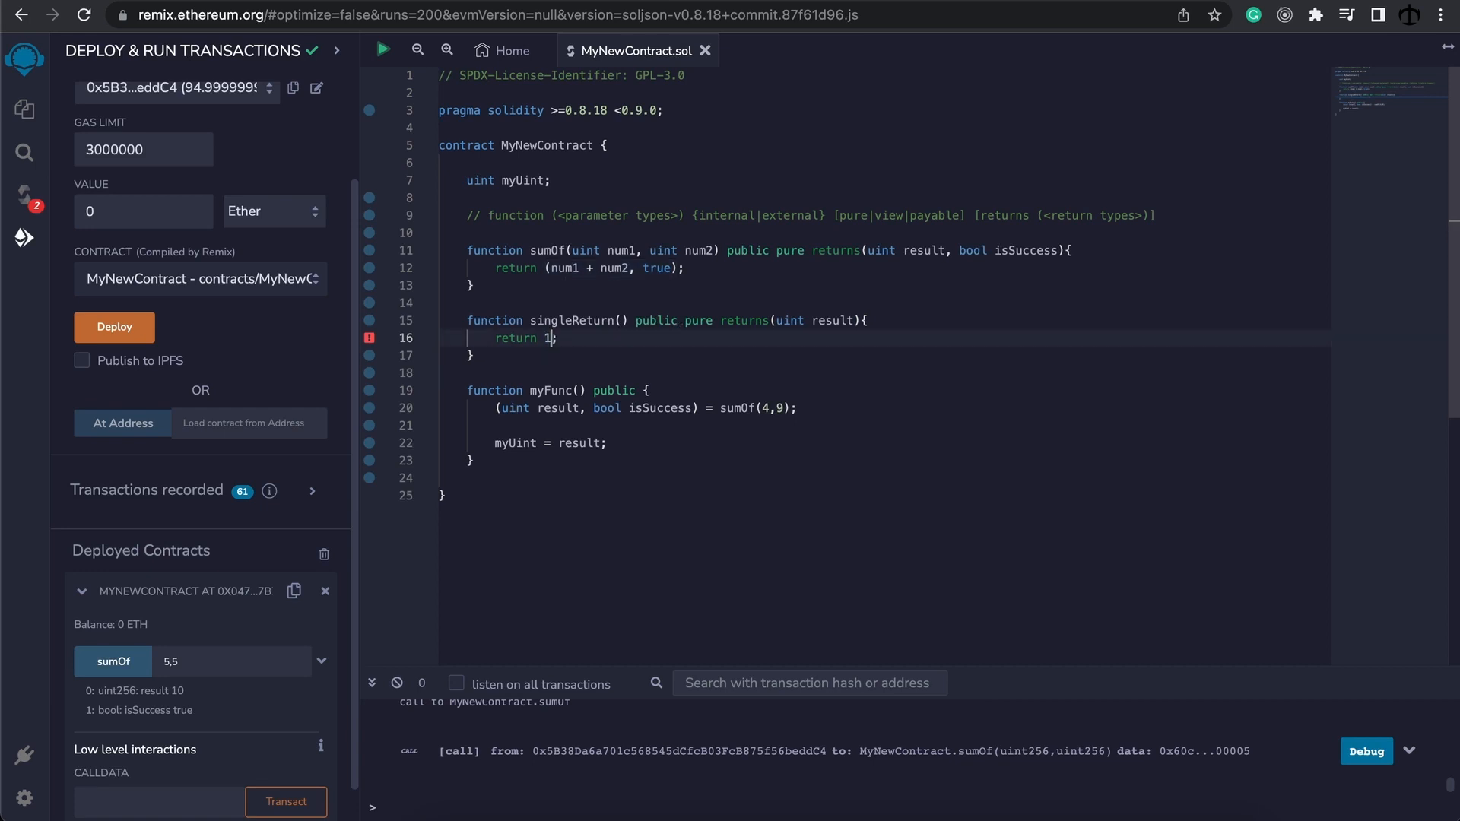
{"action": "type", "text": "2"}
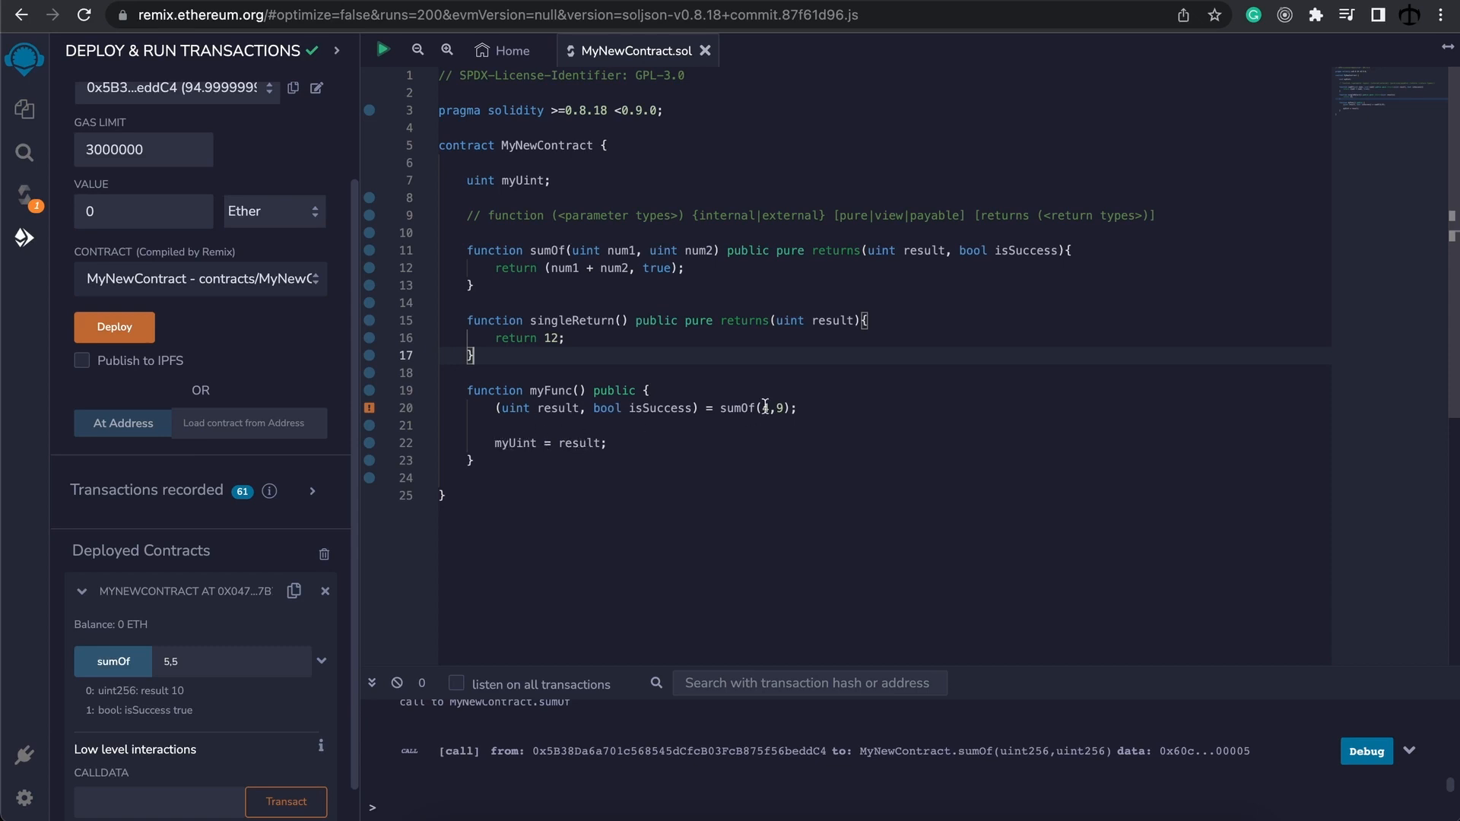
Step: Comment out the sumOf destructuring line and assign myUint from singleReturn() in myFunc
{"action": "triple_click", "coordinate": [646, 408]}
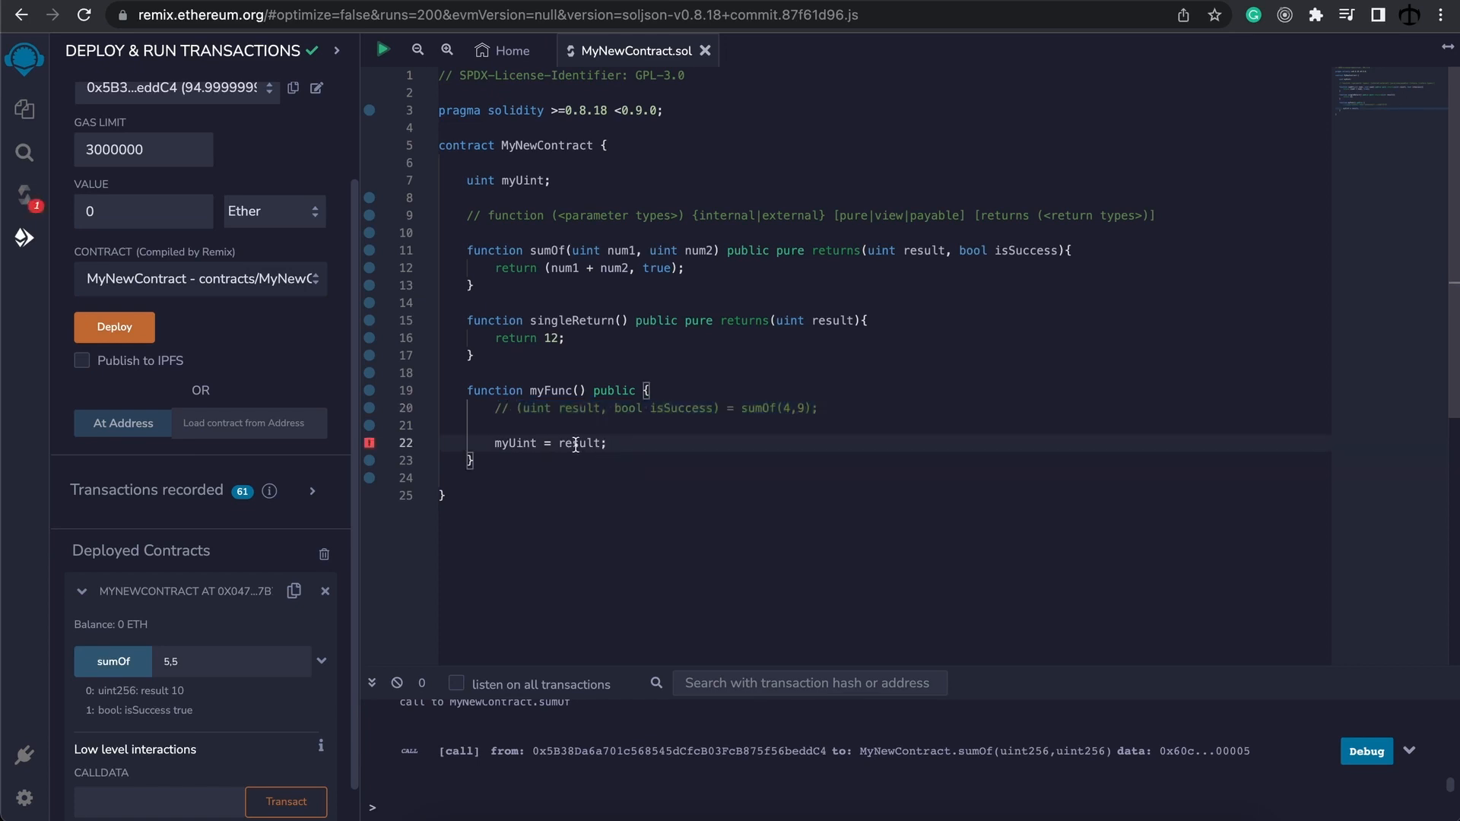
{"action": "double_click", "coordinate": [582, 444]}
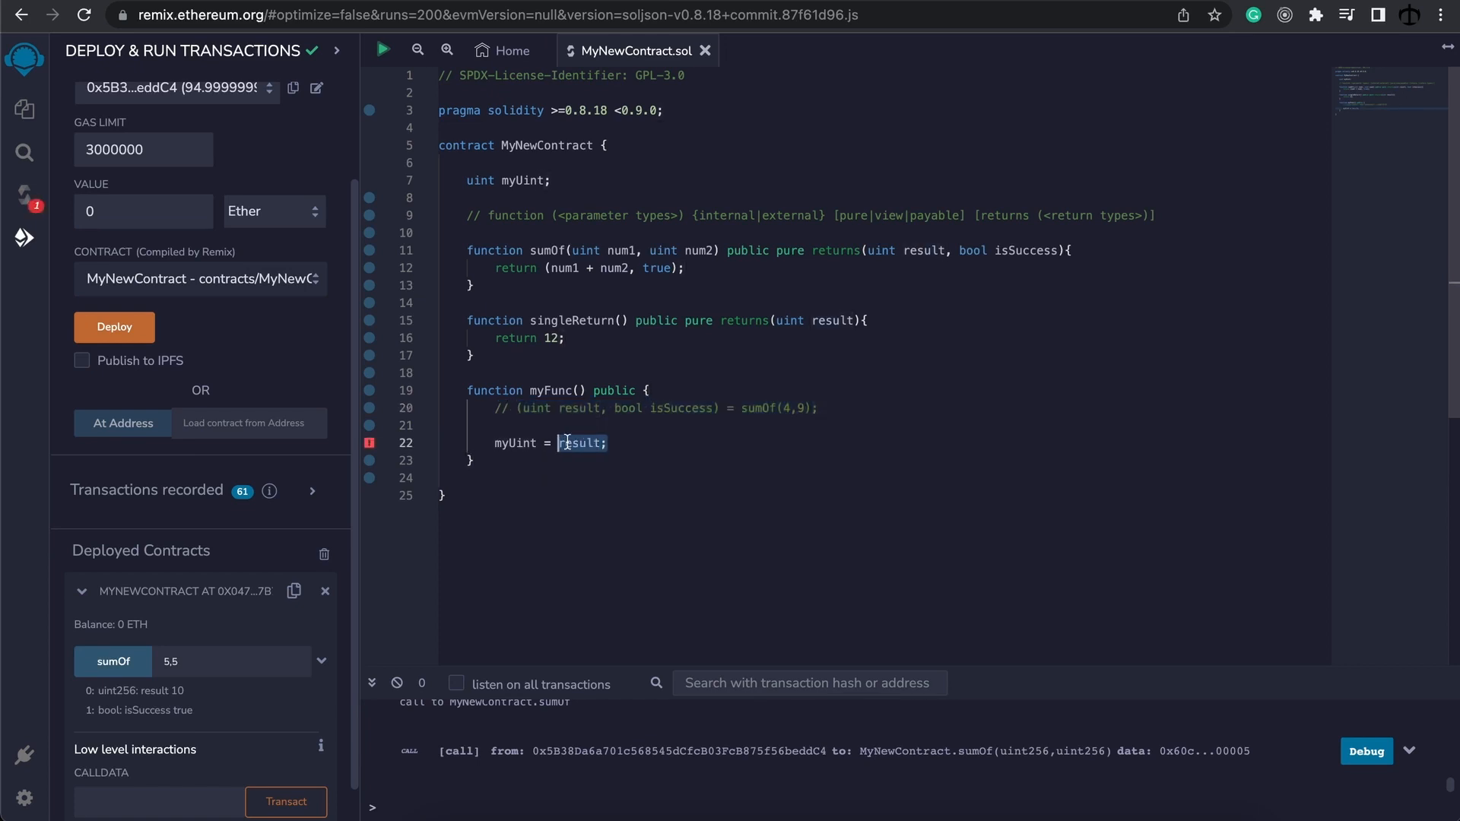
{"action": "type", "text": "si"}
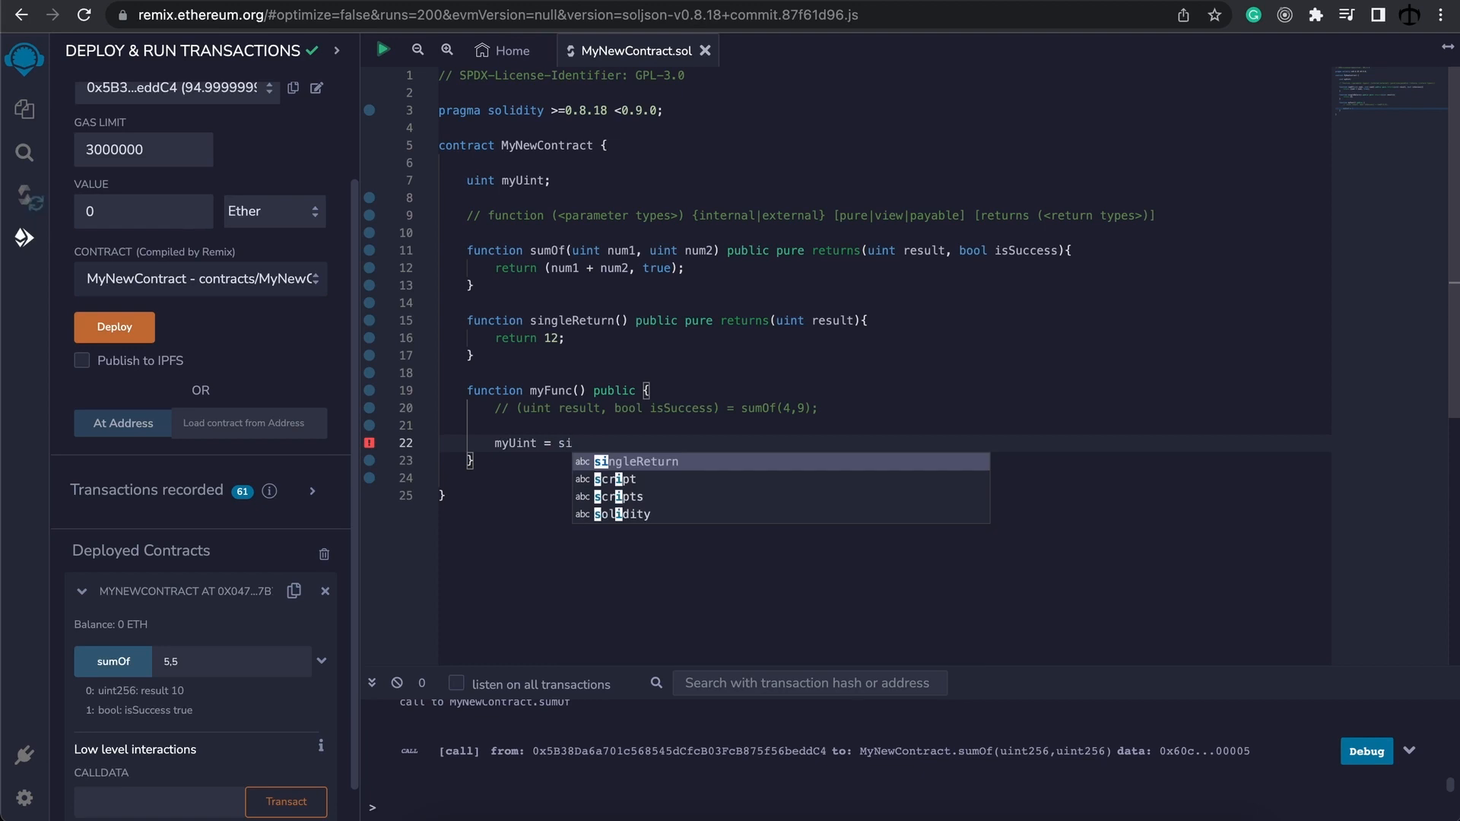
{"action": "type", "text": "singleReturn();"}
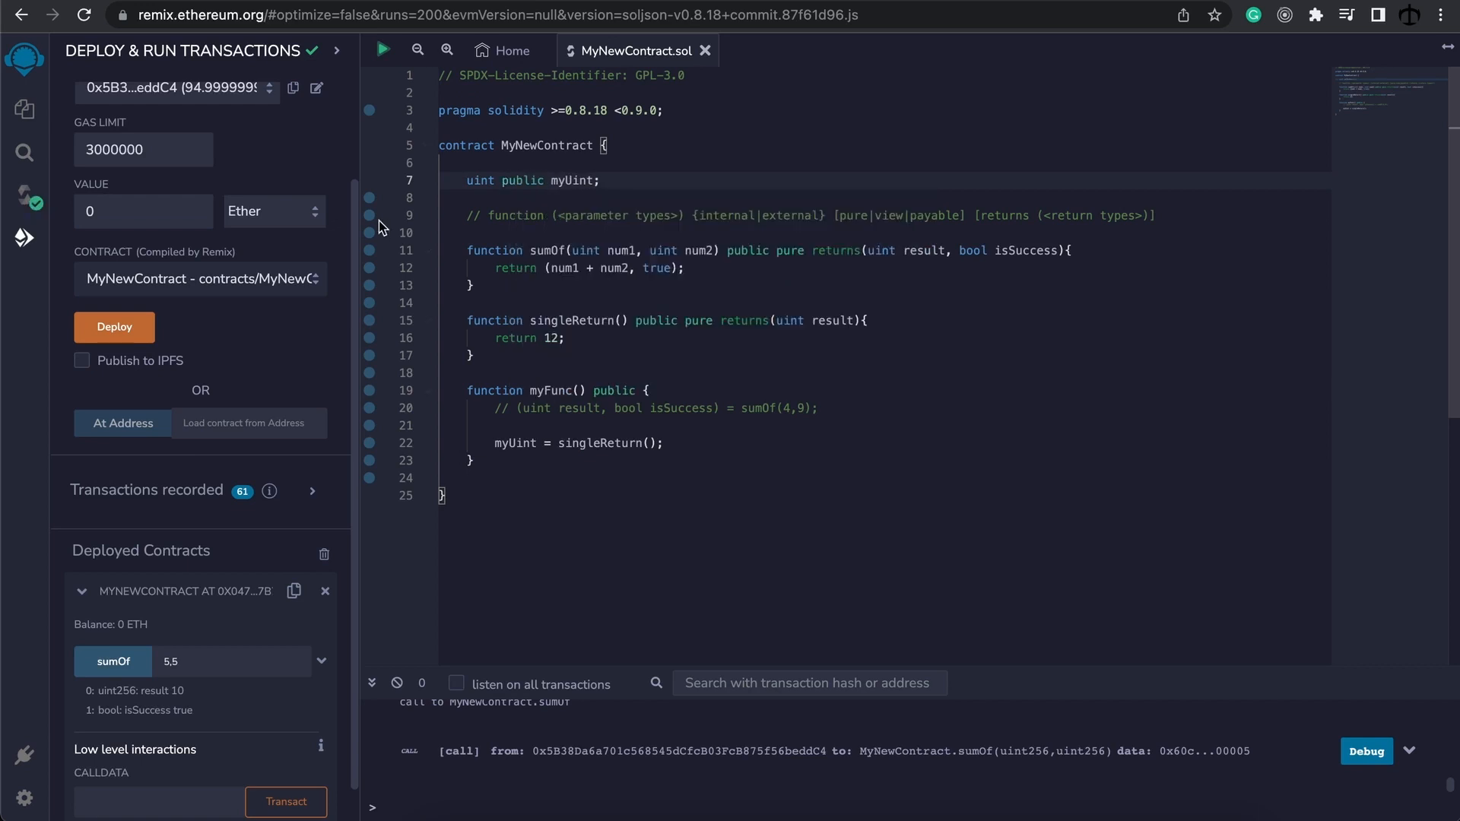
Step: Deploy MyNewContract, run myFunc on the new instance, and read myUint as 12
{"action": "left_click", "coordinate": [113, 327]}
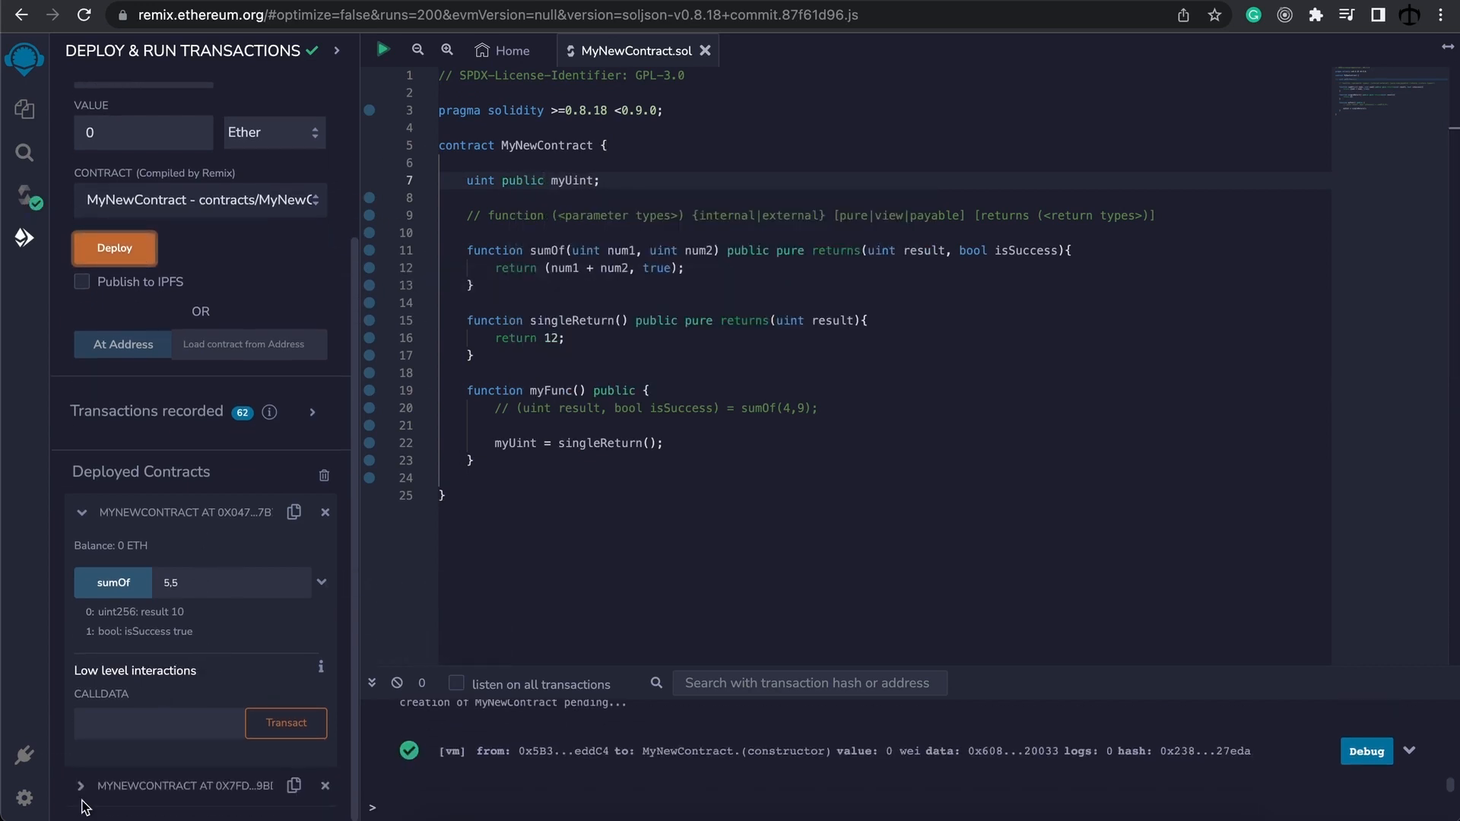
{"action": "left_click", "coordinate": [81, 784]}
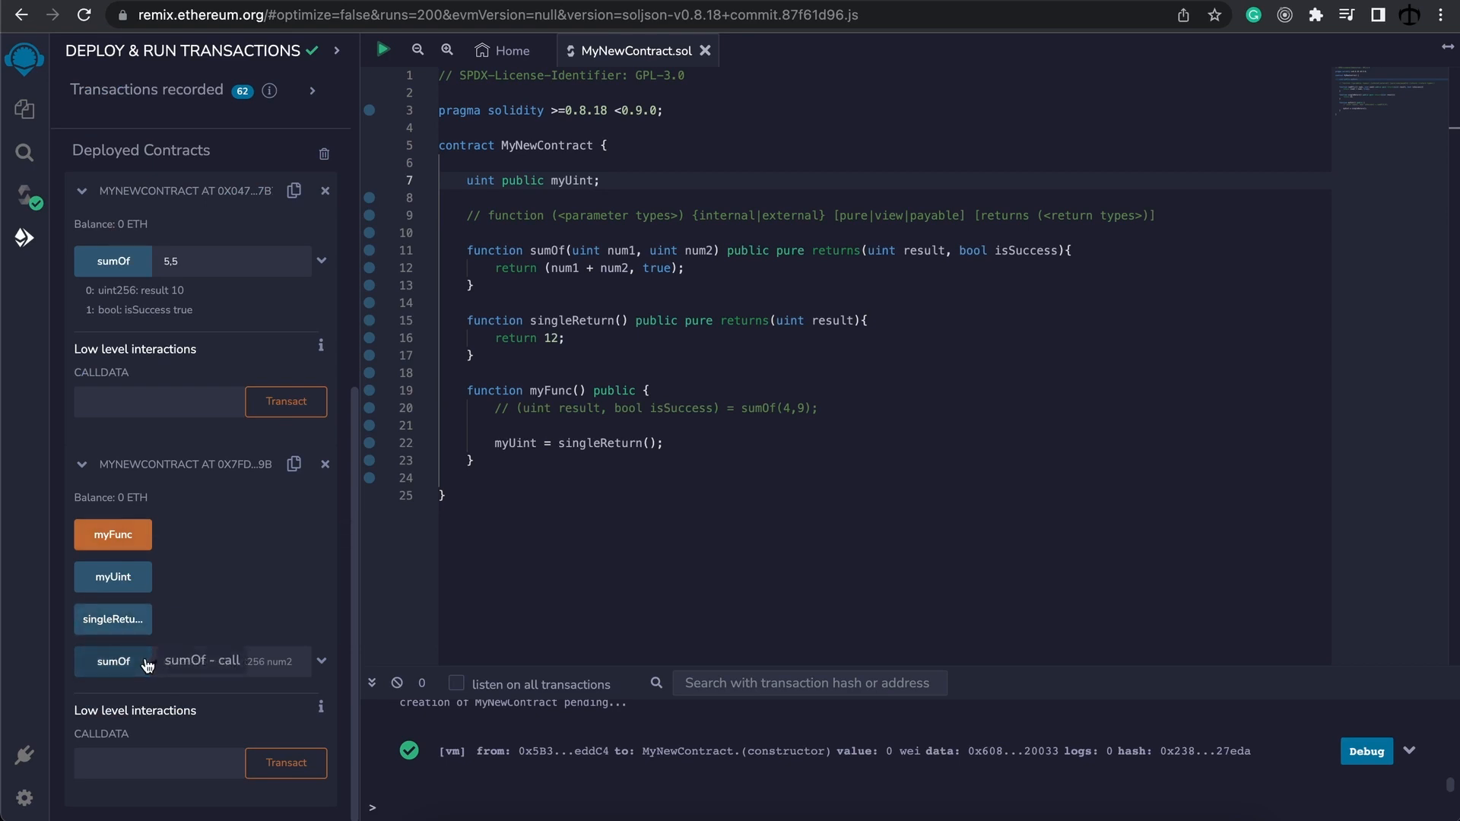
{"action": "left_click", "coordinate": [112, 534]}
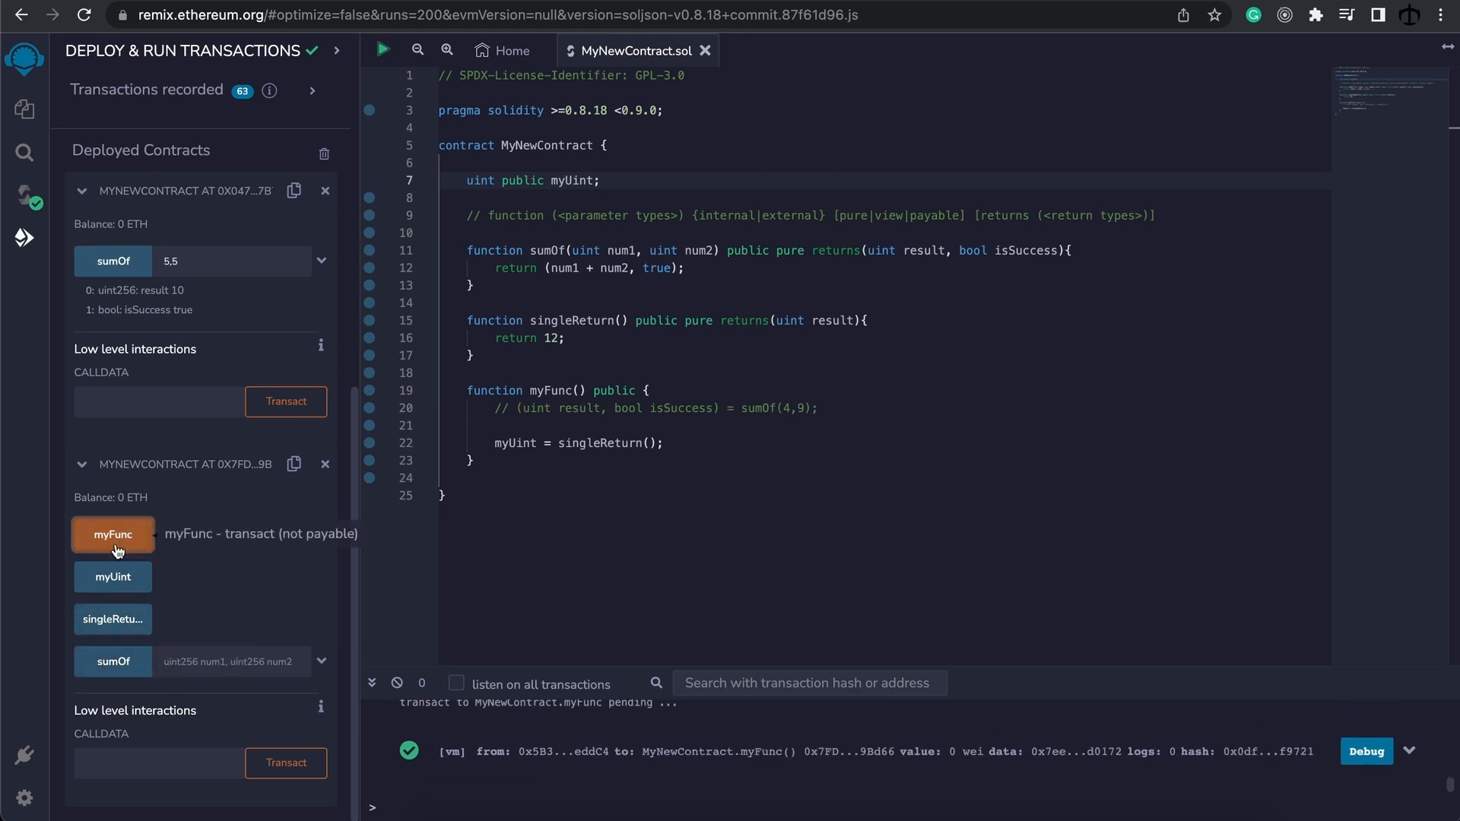
{"action": "left_click", "coordinate": [112, 577]}
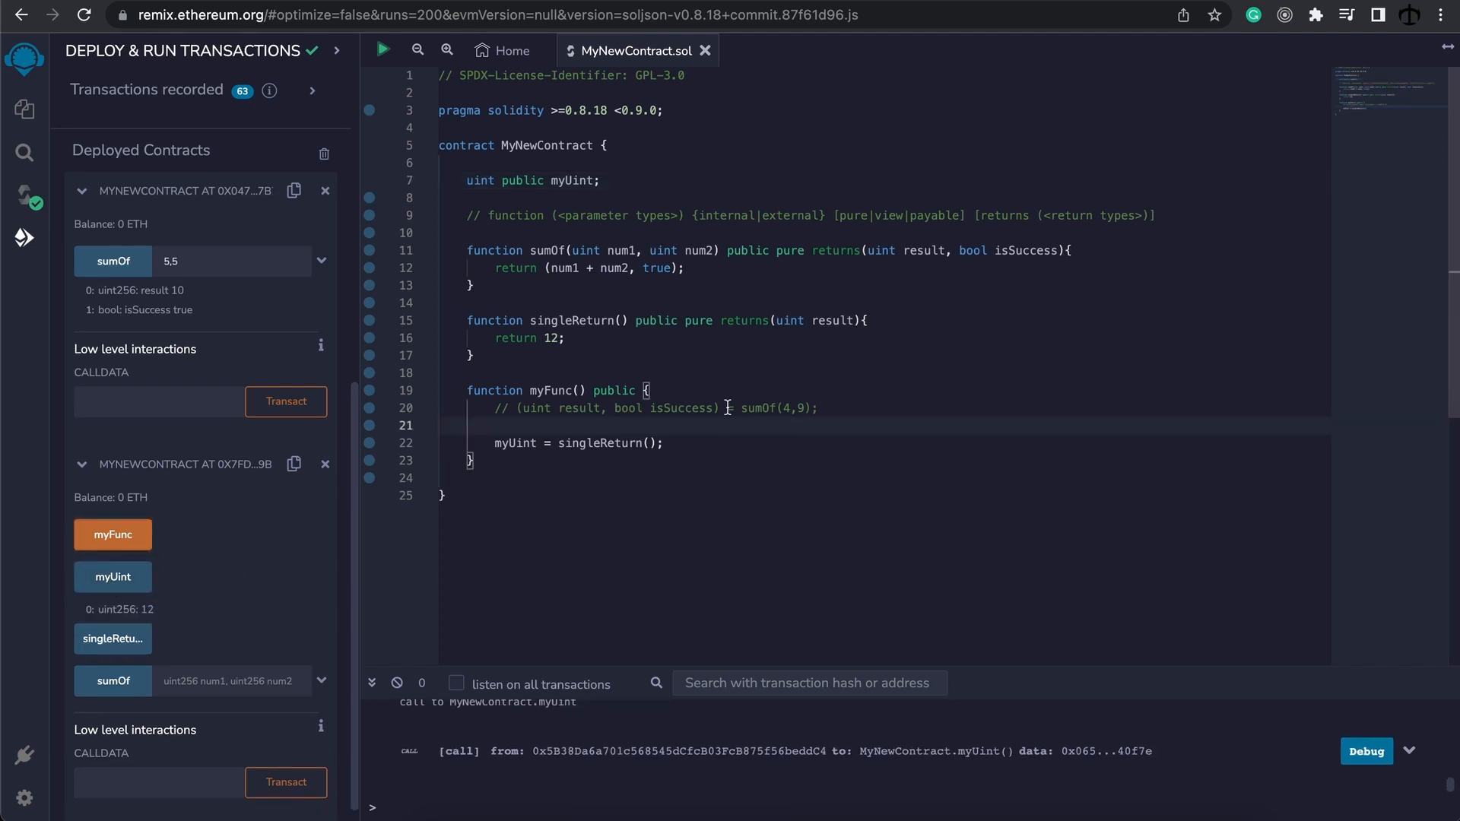
{"action": "mouse_move", "coordinate": [323, 155]}
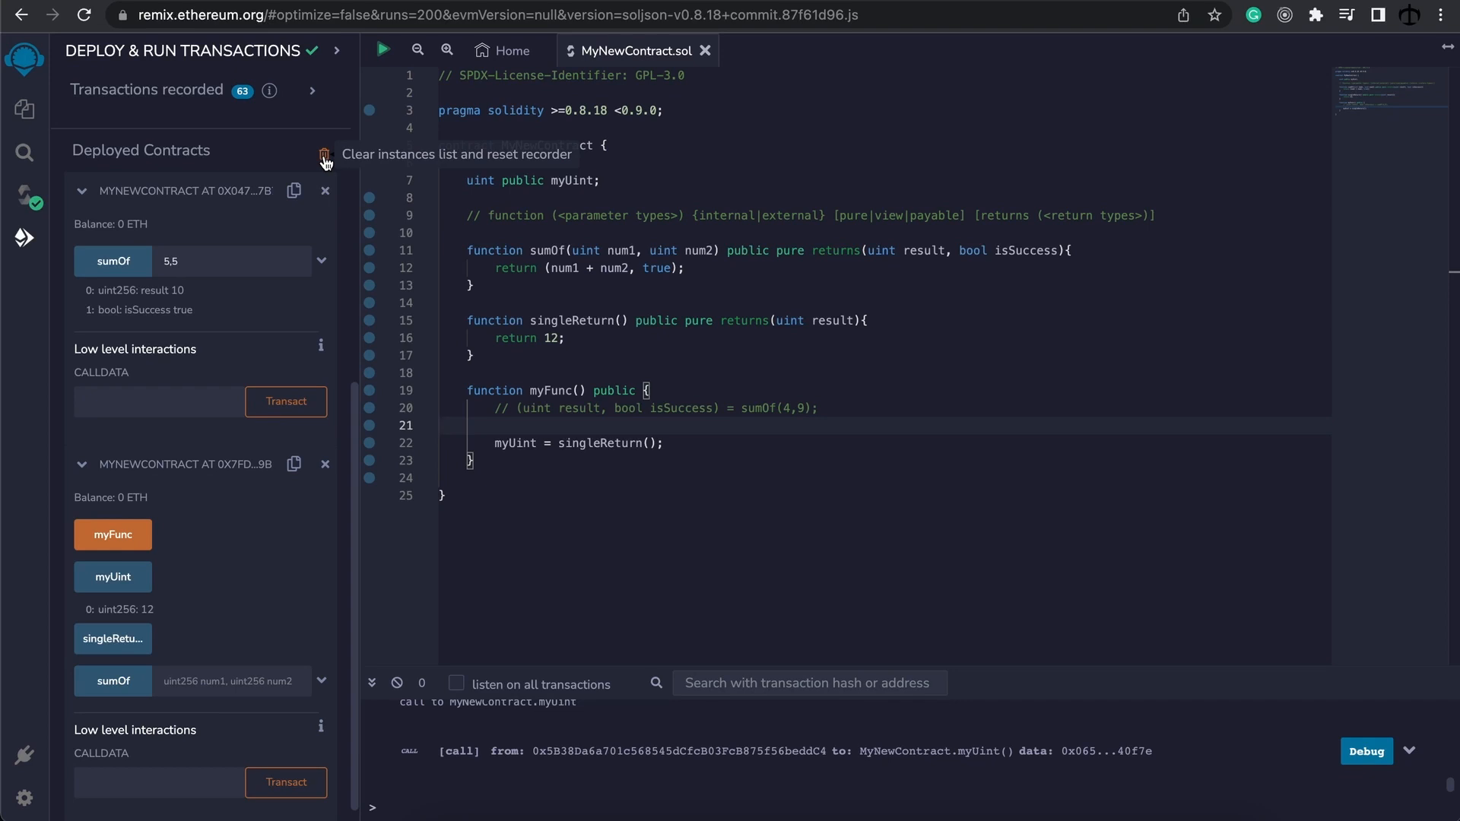
Step: Clear deployed instances and revert myFunc to assigning result from sumOf(4,9)
{"action": "left_click", "coordinate": [325, 157]}
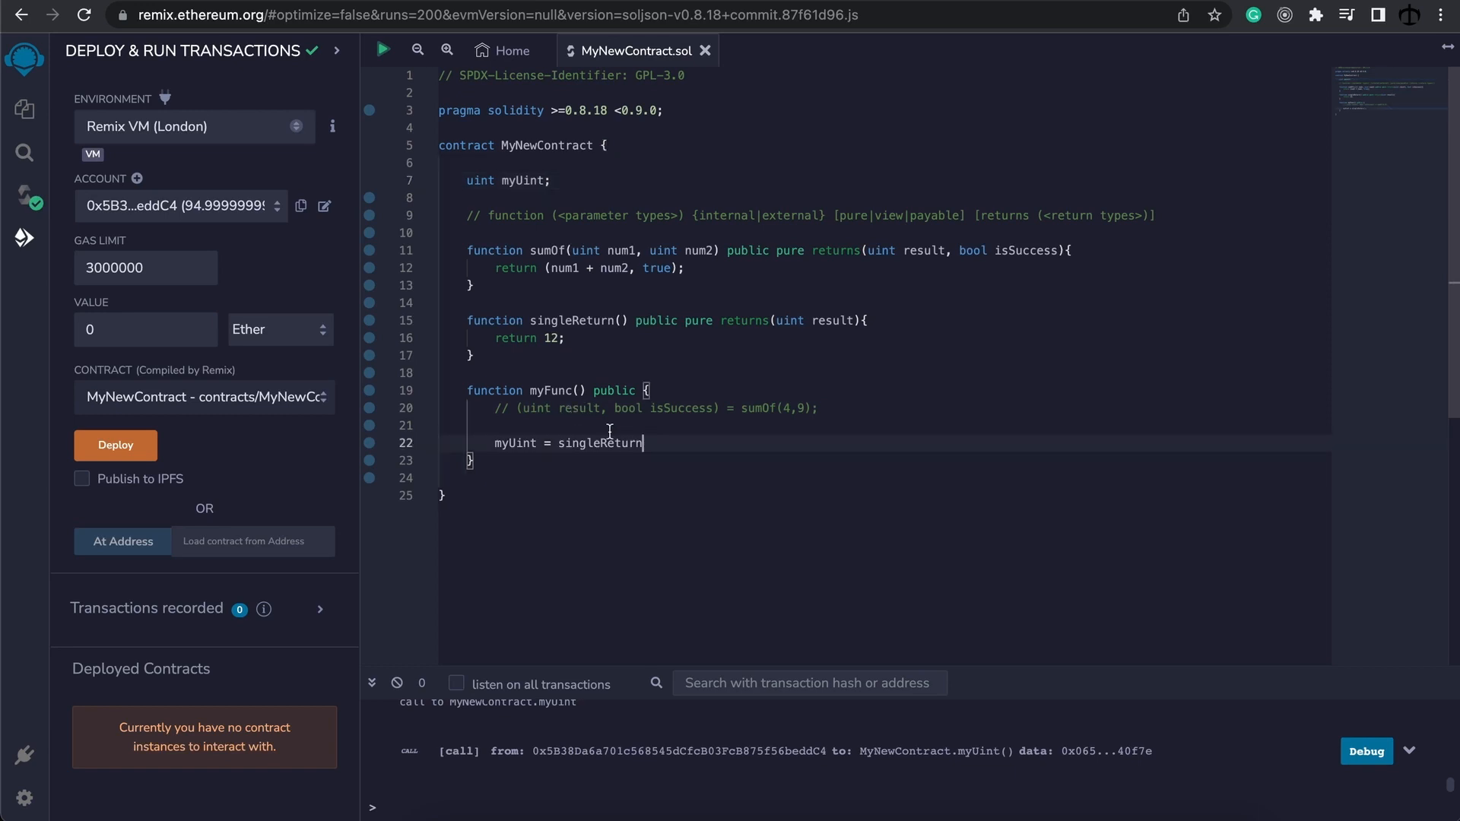
{"action": "type", "text": "result;"}
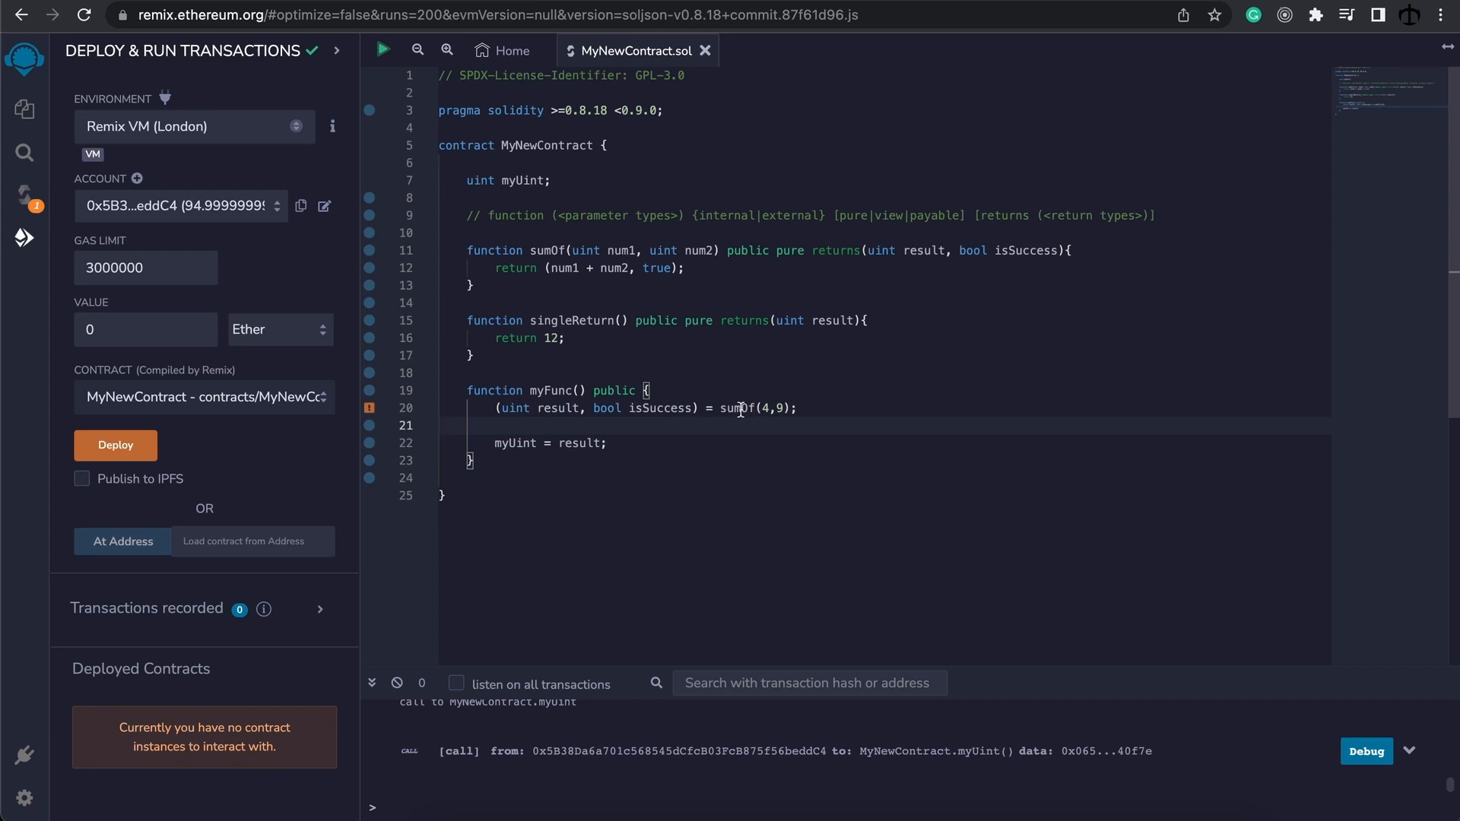
{"action": "mouse_move", "coordinate": [682, 400]}
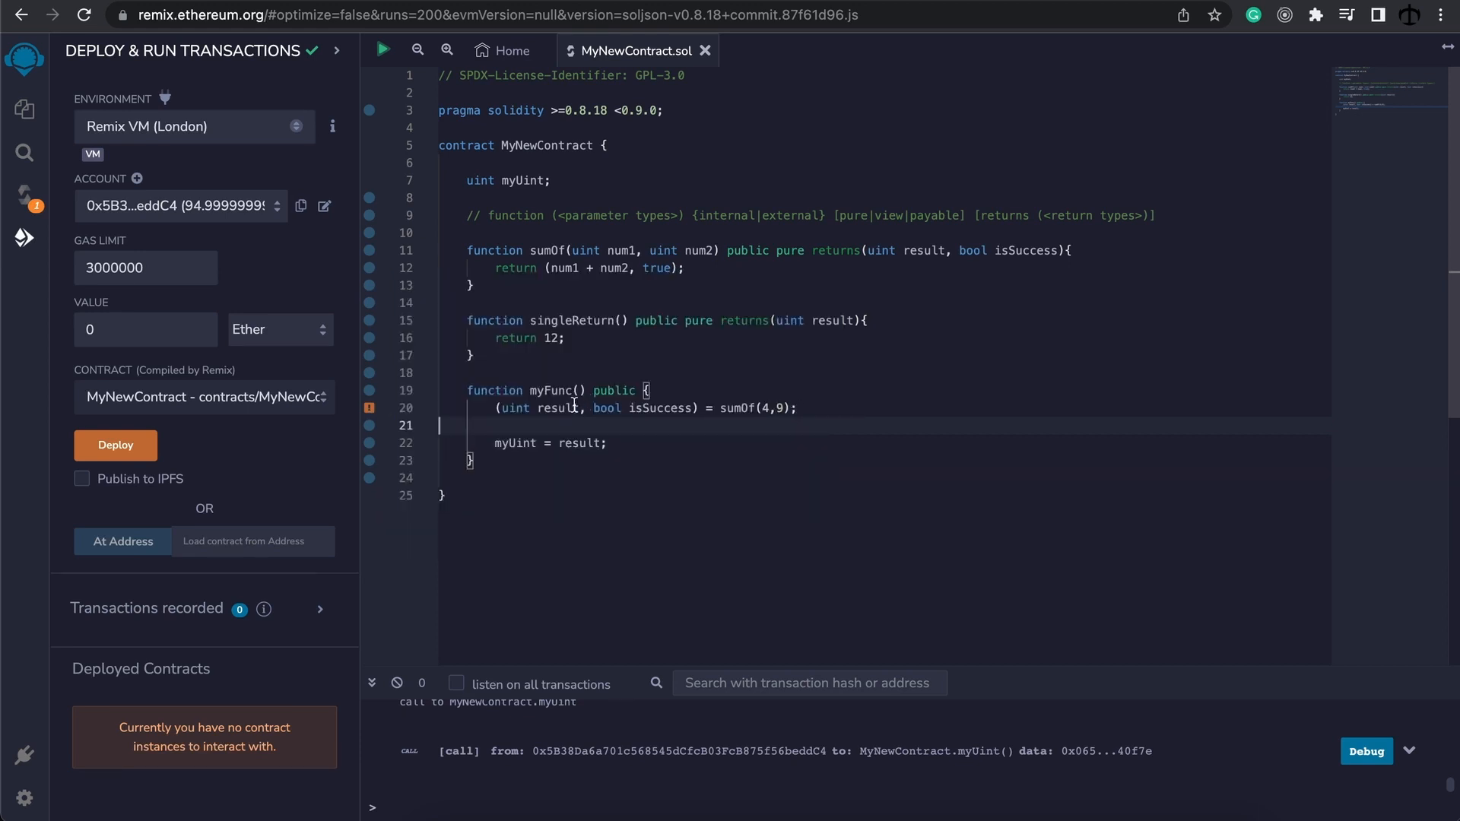
Step: Make sumOf return a leading false, and destructure only result in '(, uint result,) = sumOf(4,9);'
{"action": "double_click", "coordinate": [557, 407]}
{"action": "type", "text": "bool test, "}
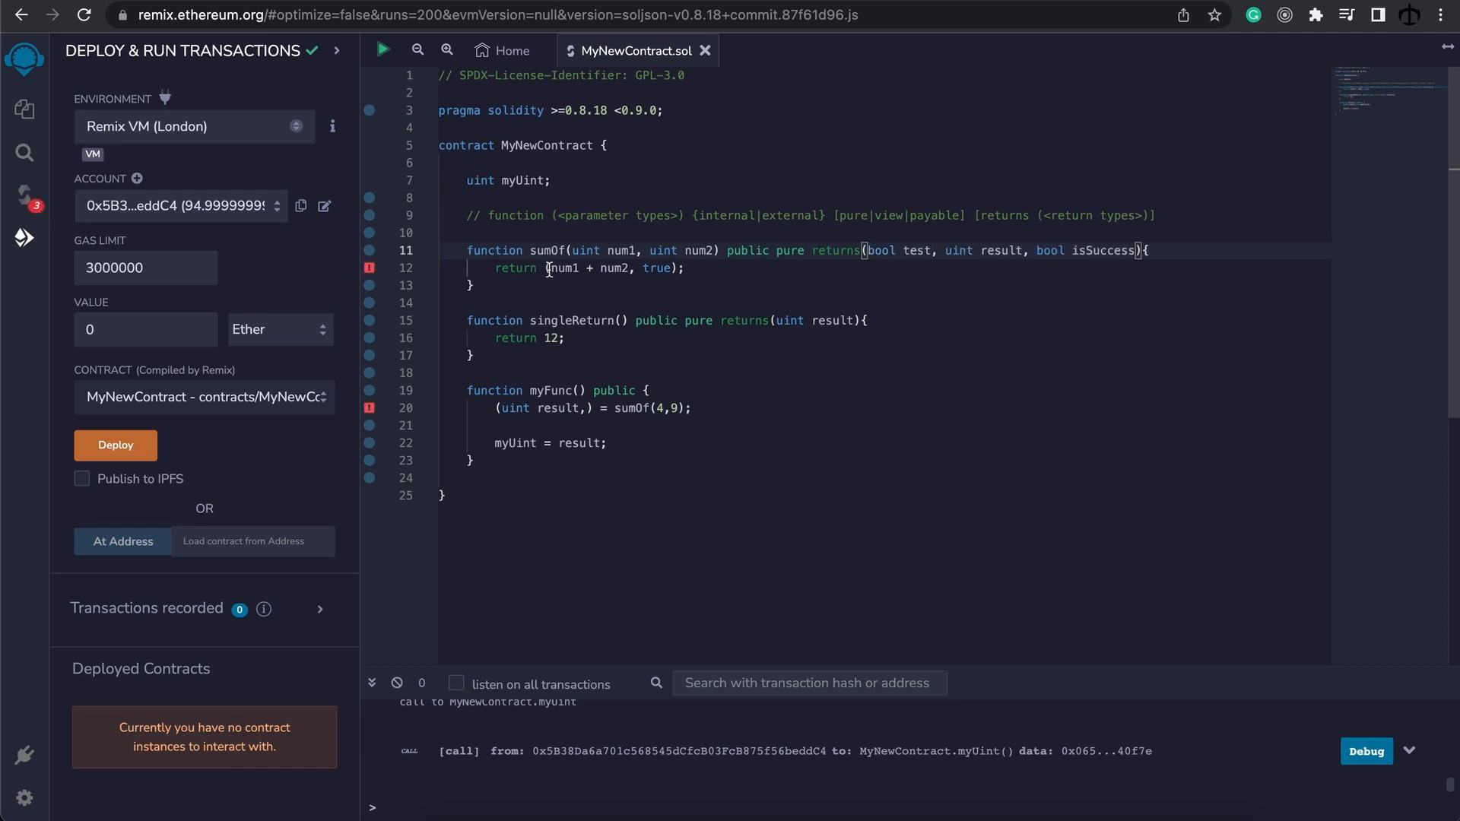
{"action": "type", "text": "false,"}
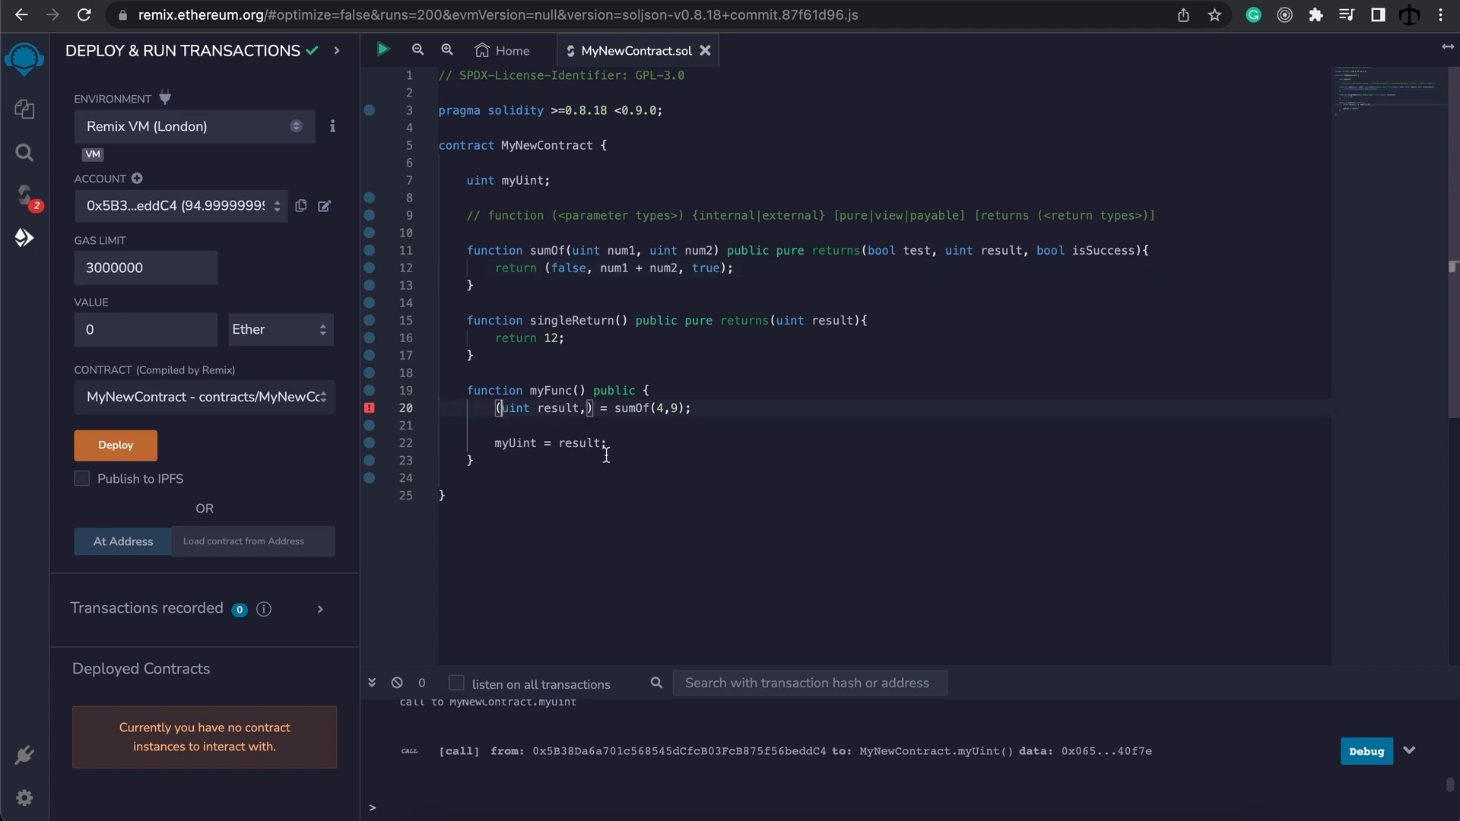
{"action": "type", "text": ","}
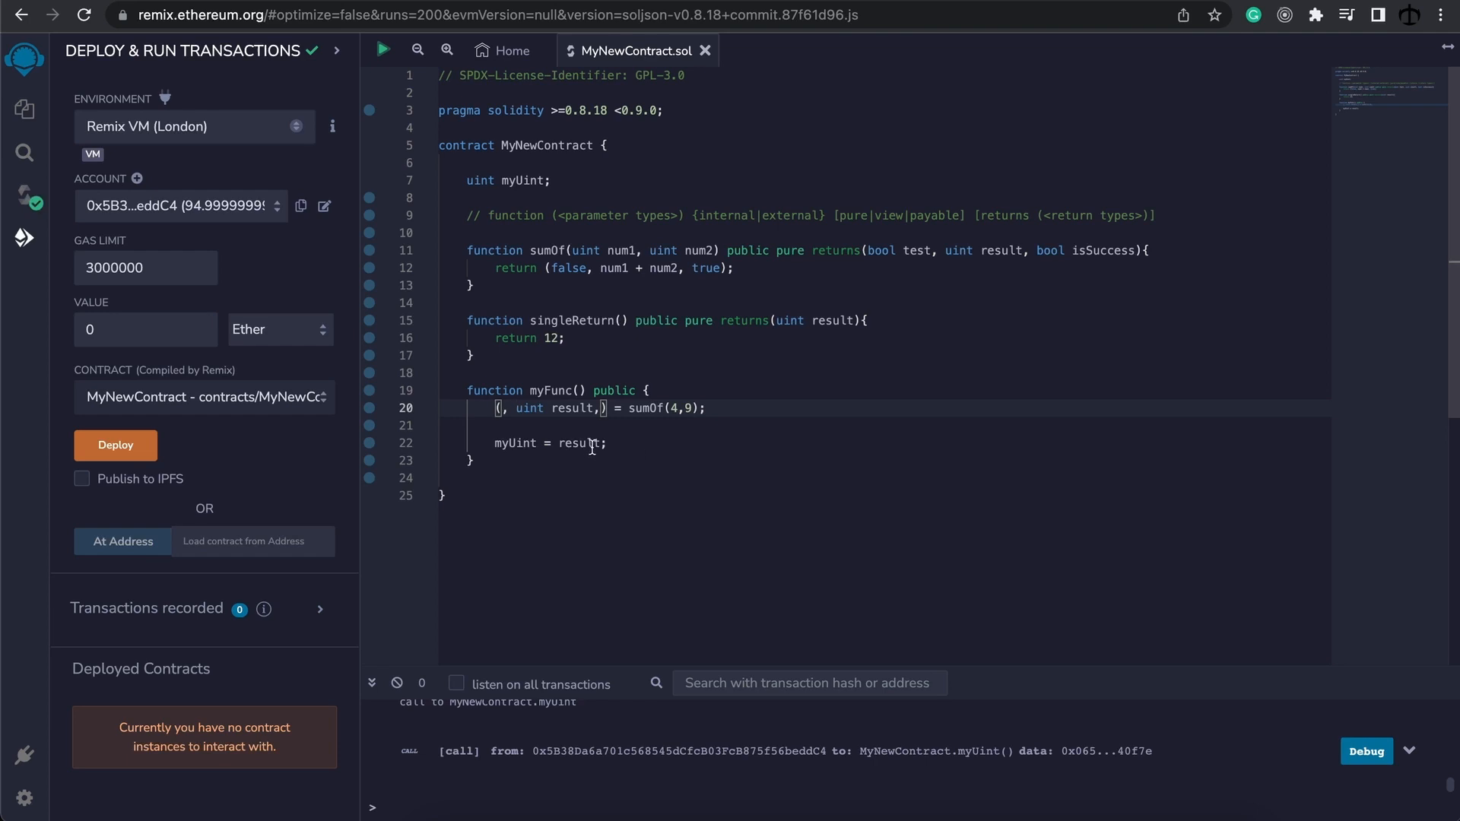
{"action": "left_click", "coordinate": [706, 408]}
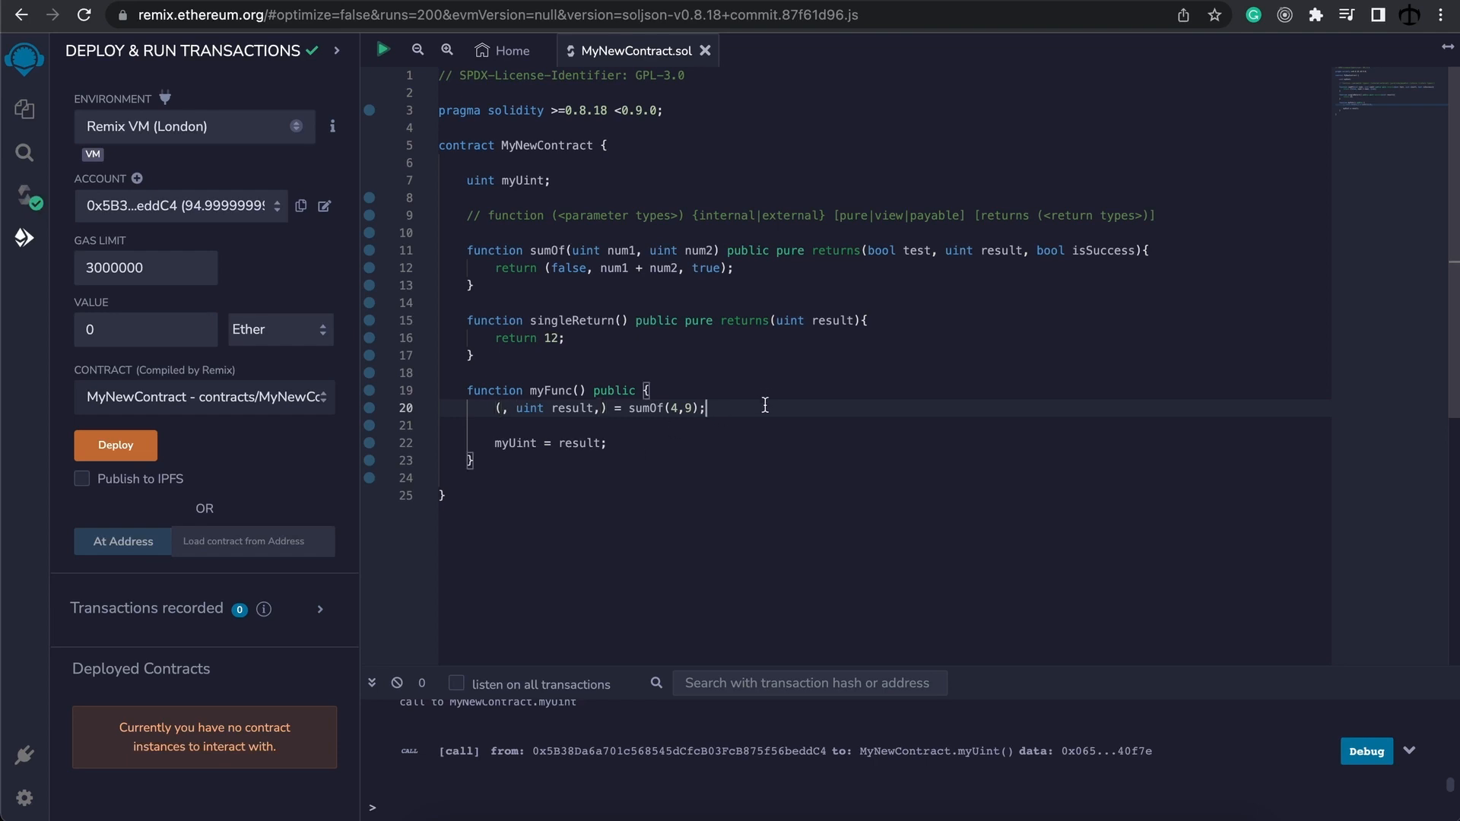